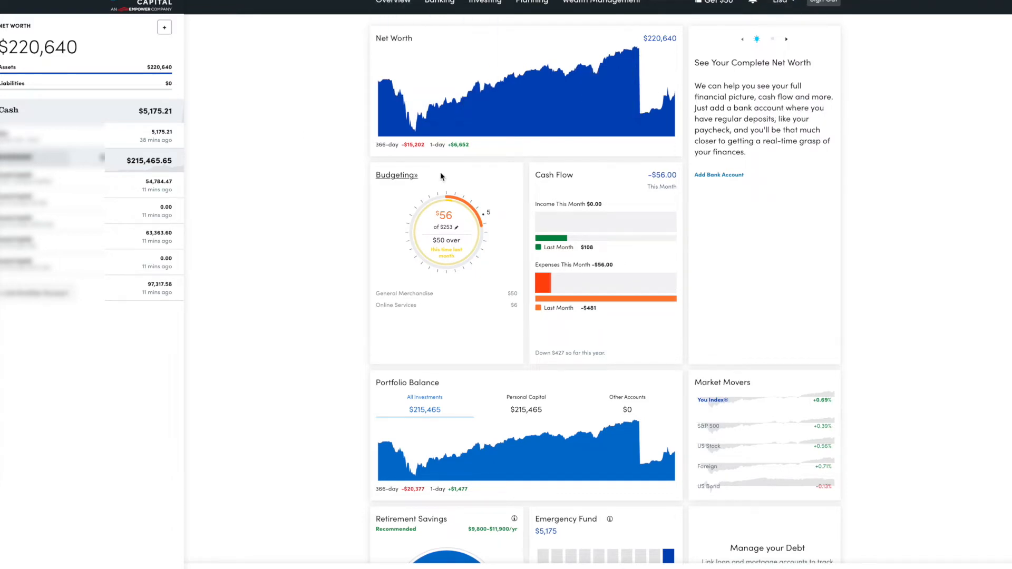
mouse_move(196, 43)
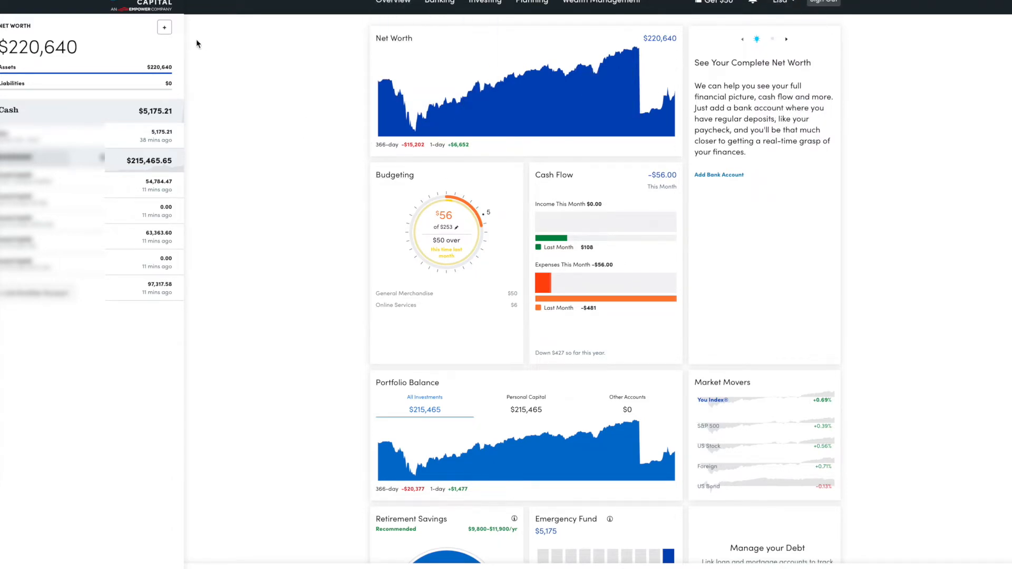
Open and dismiss the account-linking window twice
left_click(164, 27)
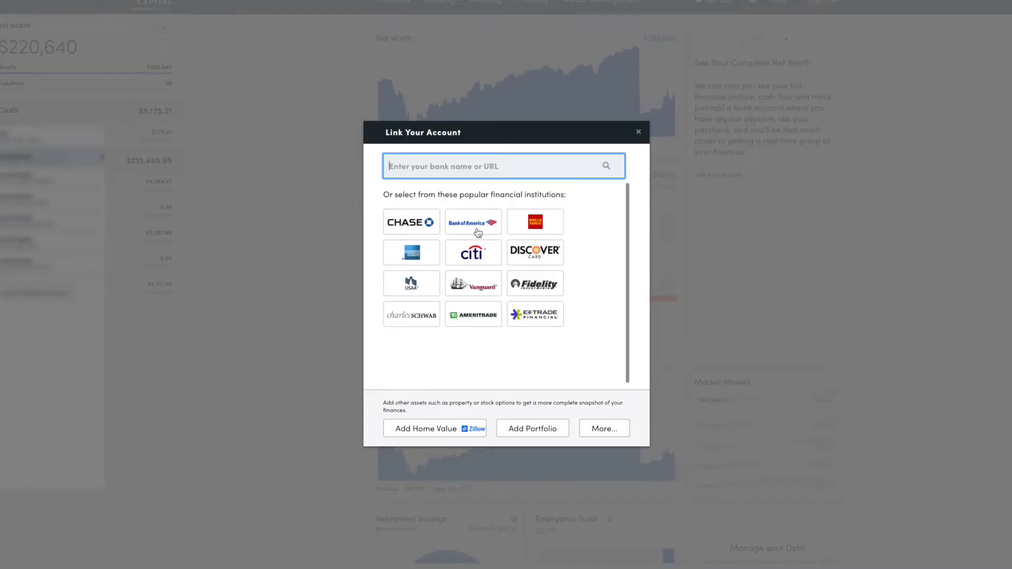
mouse_move(359, 207)
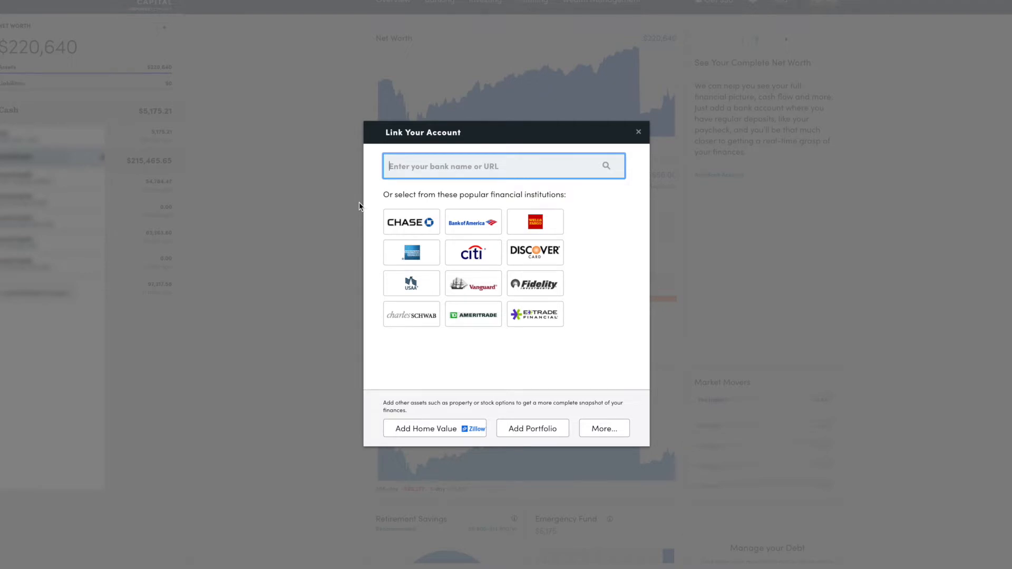
mouse_move(621, 219)
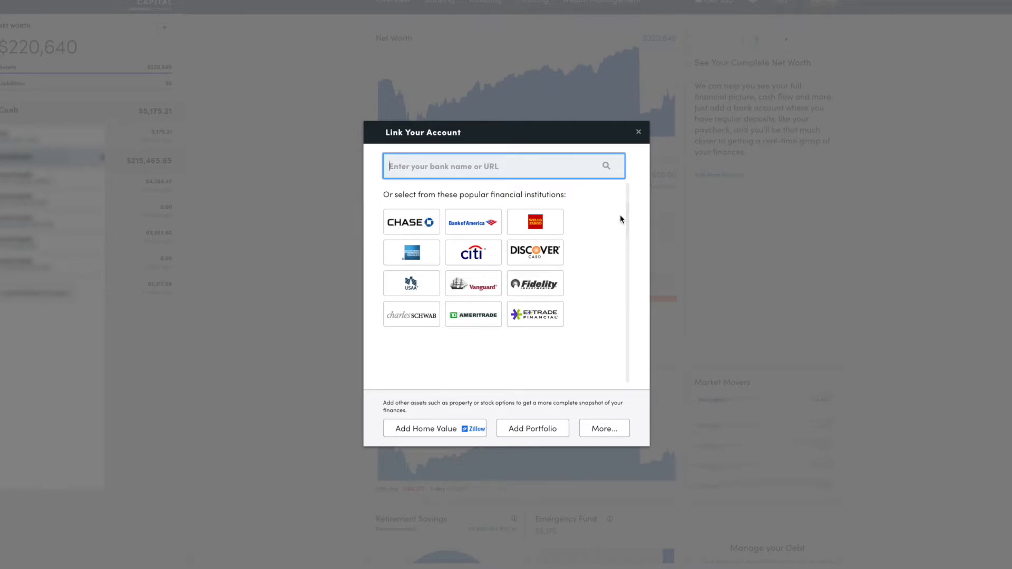
left_click(638, 131)
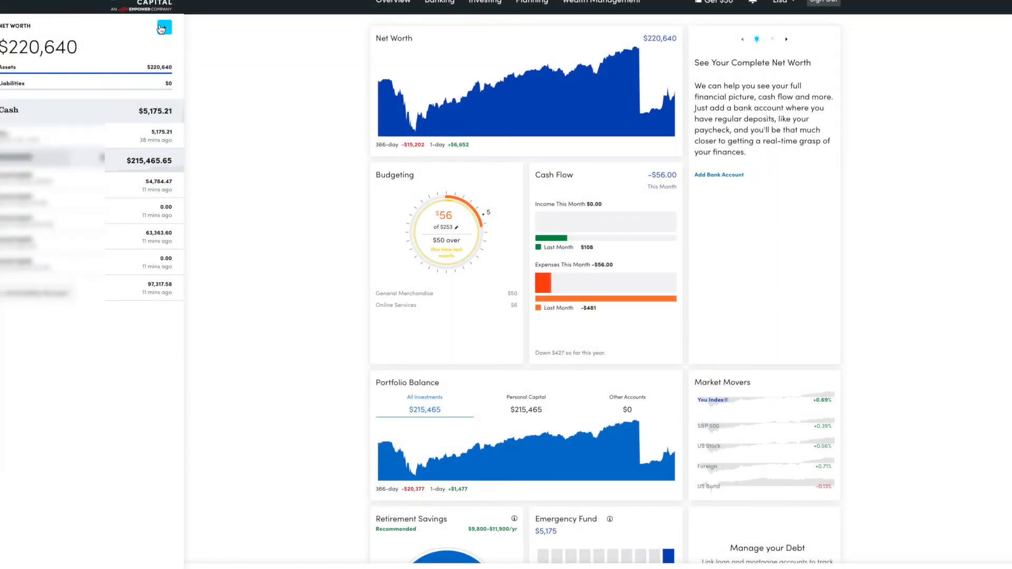
left_click(163, 28)
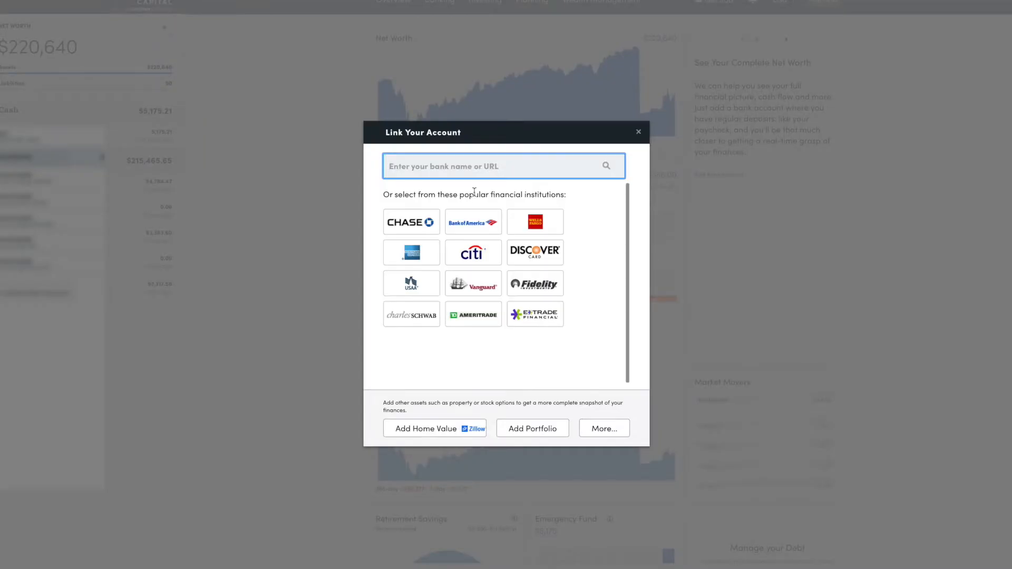
mouse_move(543, 272)
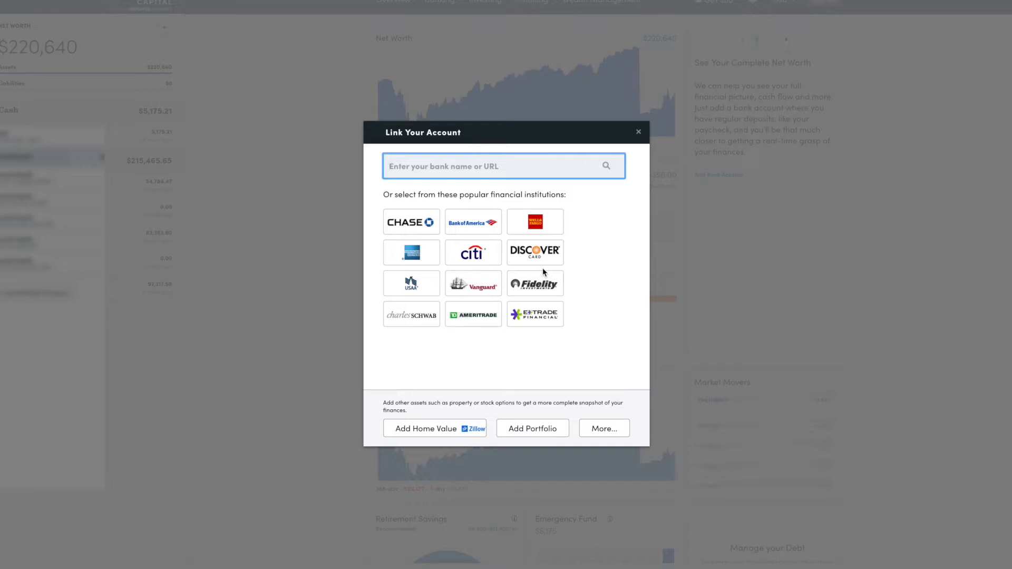
mouse_move(638, 135)
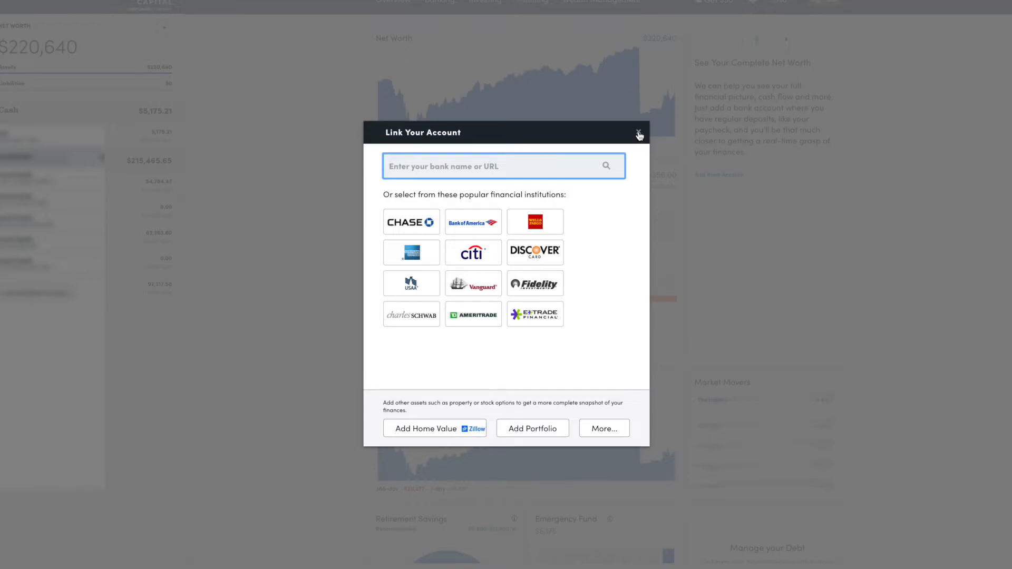
left_click(639, 133)
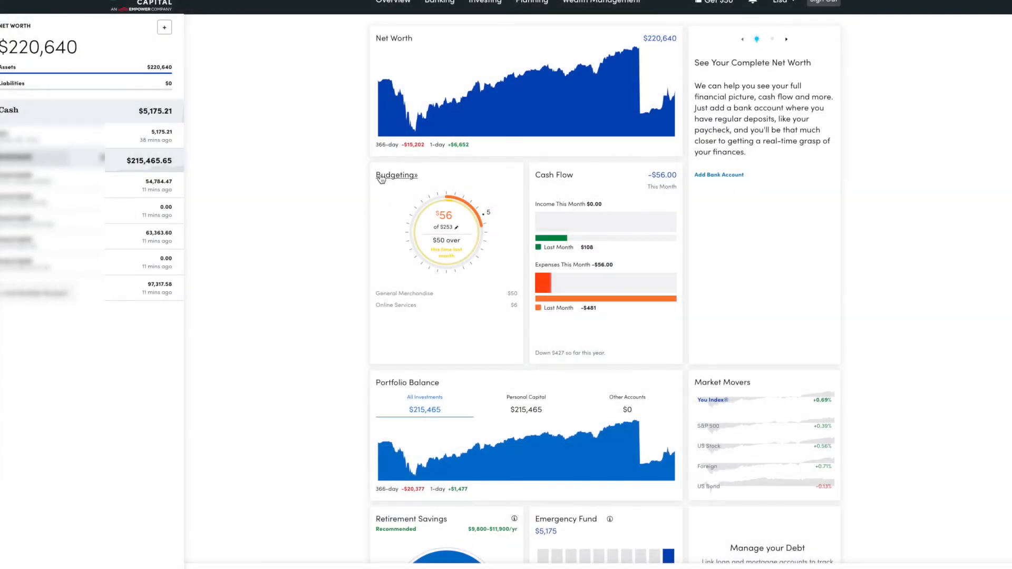
left_click(531, 3)
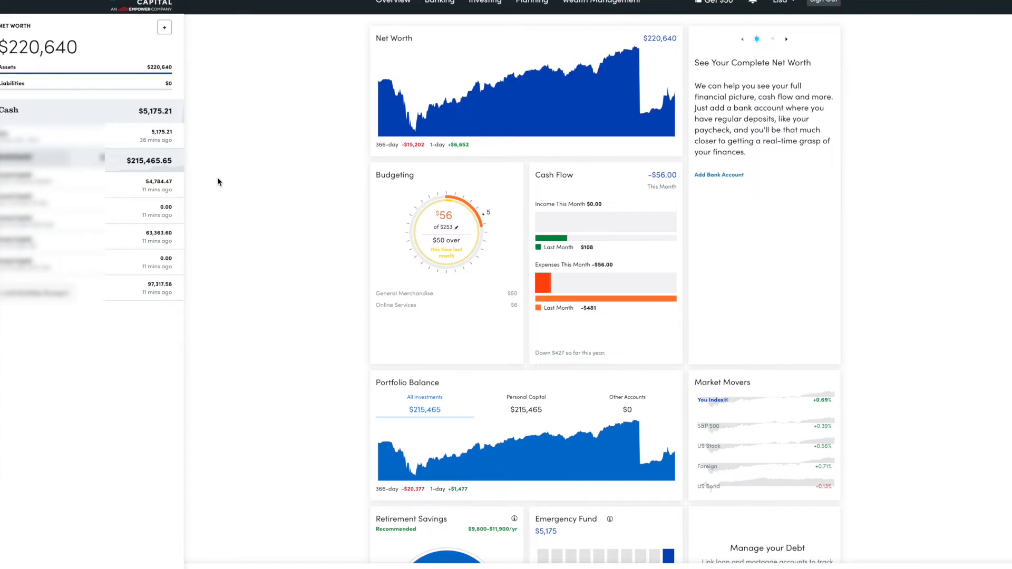
mouse_move(136, 59)
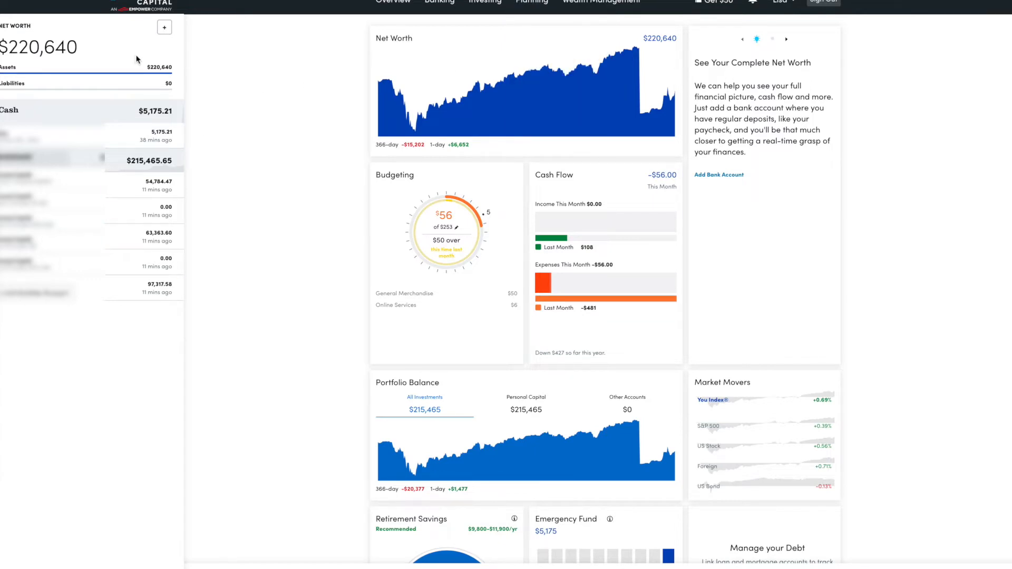
mouse_move(319, 218)
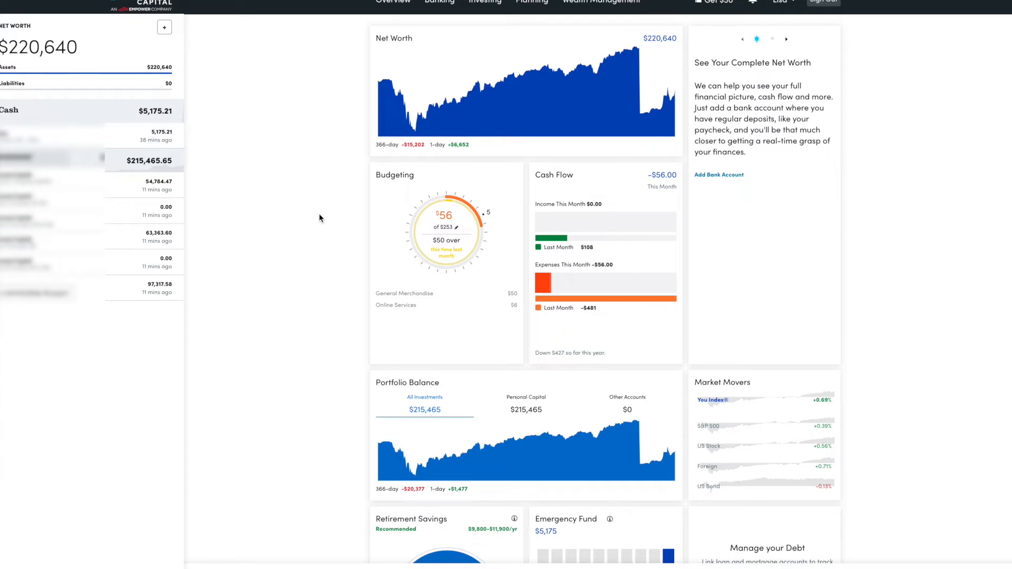
mouse_move(327, 208)
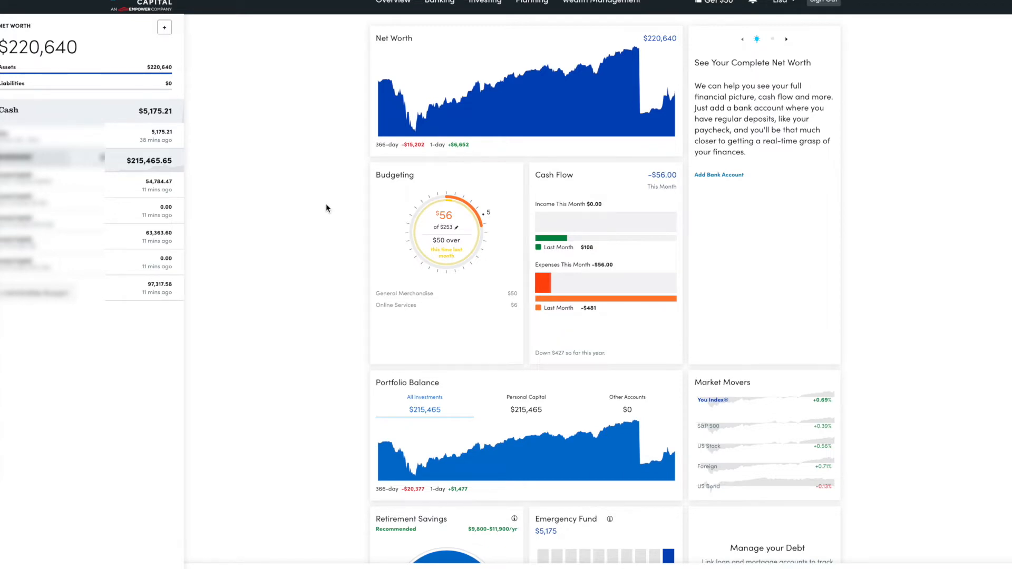
mouse_move(624, 129)
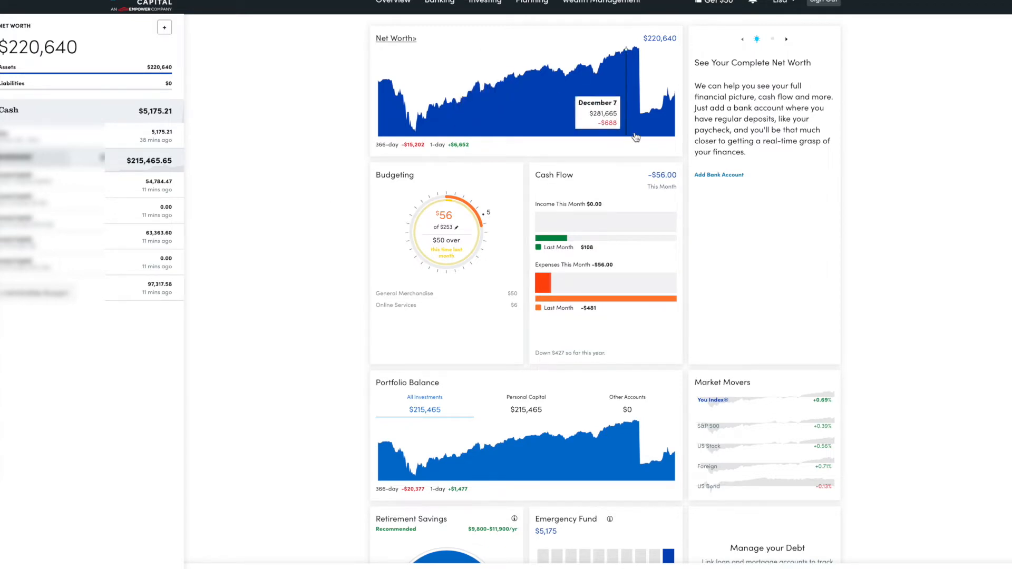
mouse_move(676, 289)
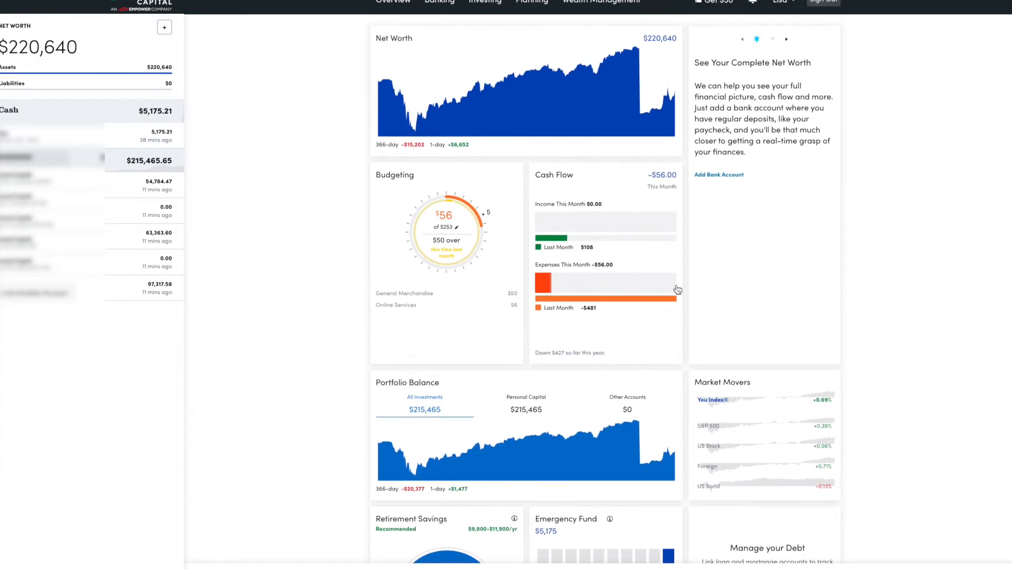
Review the dashboard's net worth breakdown, then open the Retirement Planner from Planning
scroll("down", 3)
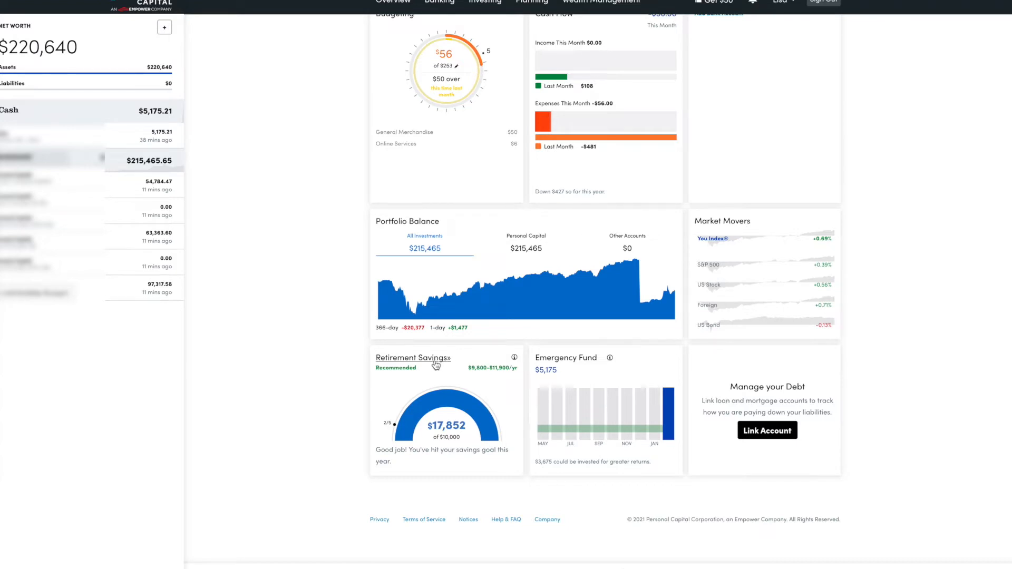
mouse_move(490, 388)
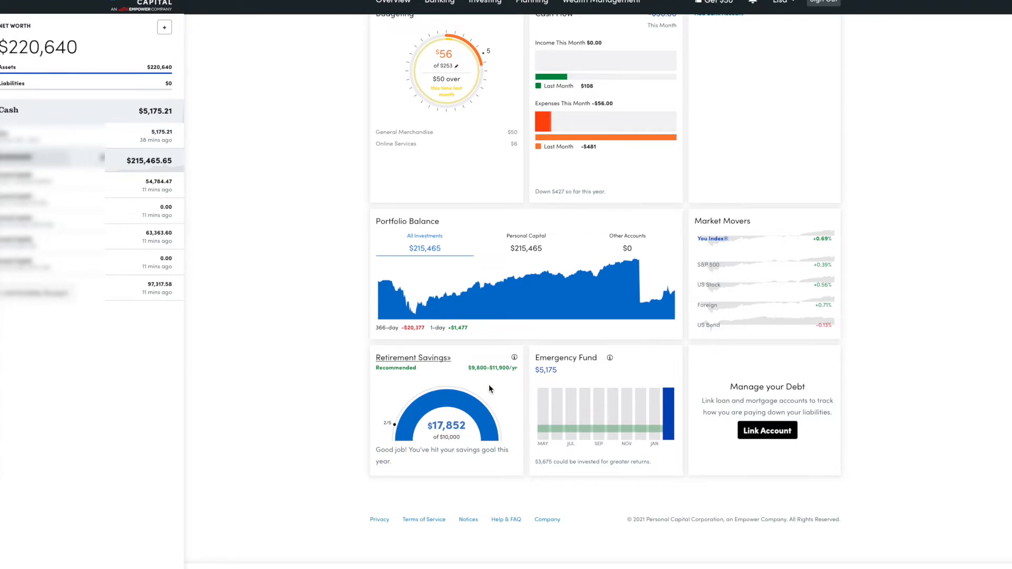
mouse_move(468, 396)
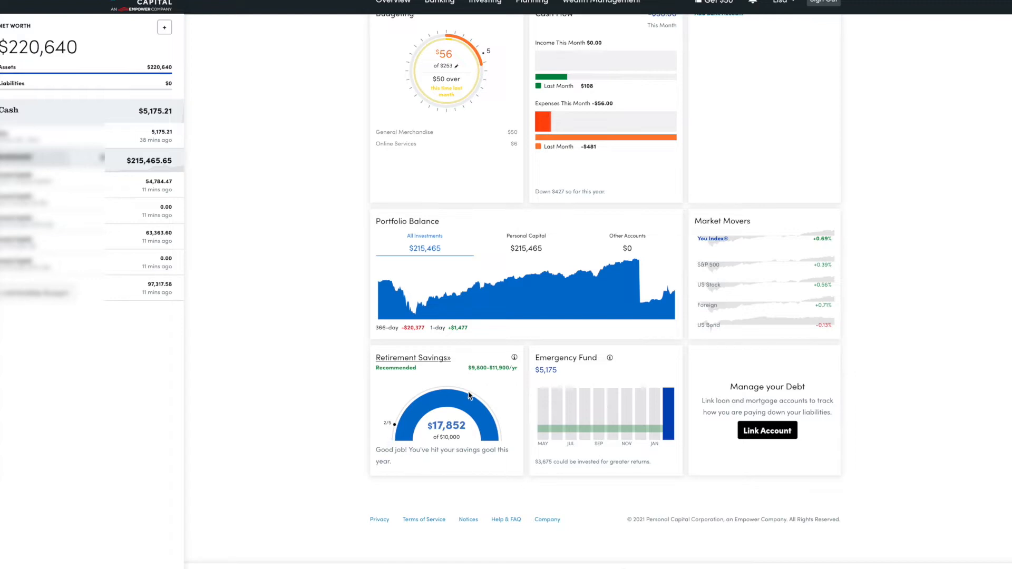
mouse_move(424, 445)
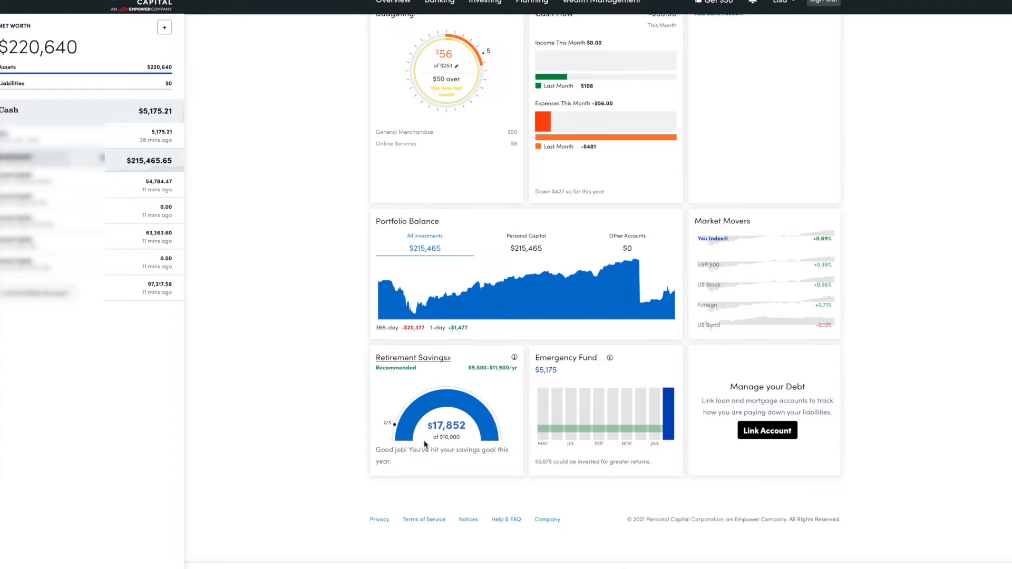
mouse_move(404, 359)
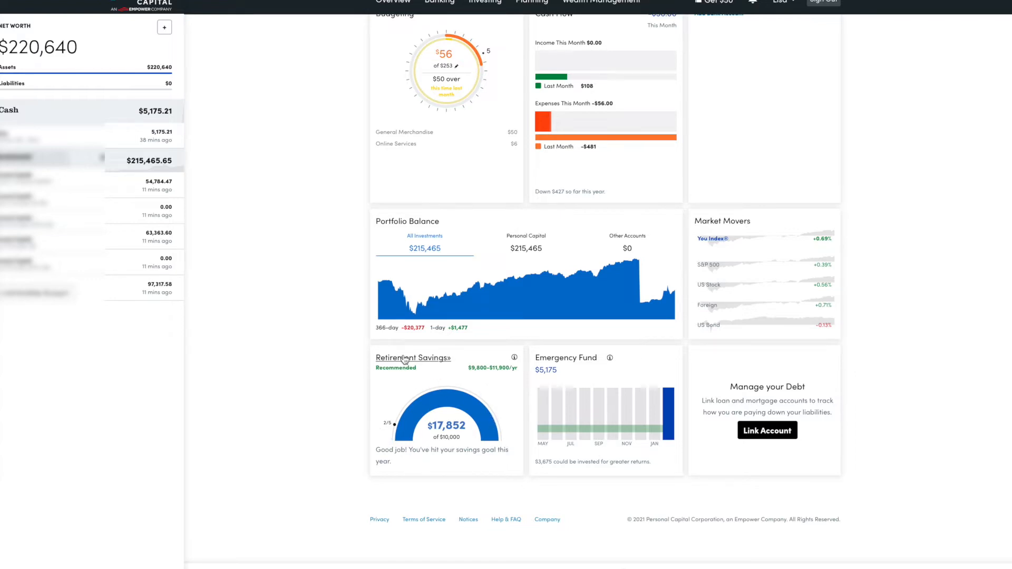
mouse_move(411, 298)
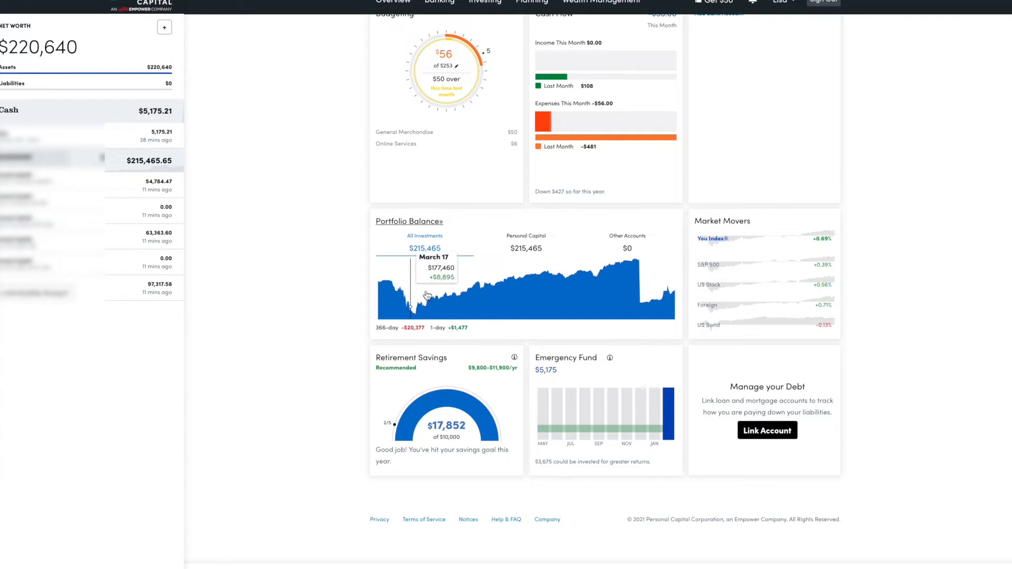
scroll("up", 3)
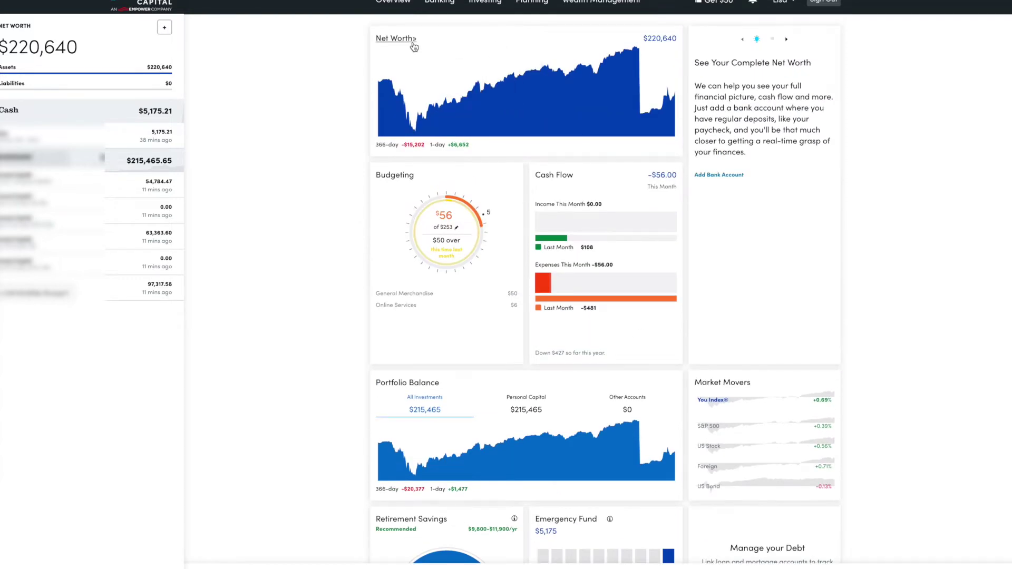
left_click(394, 38)
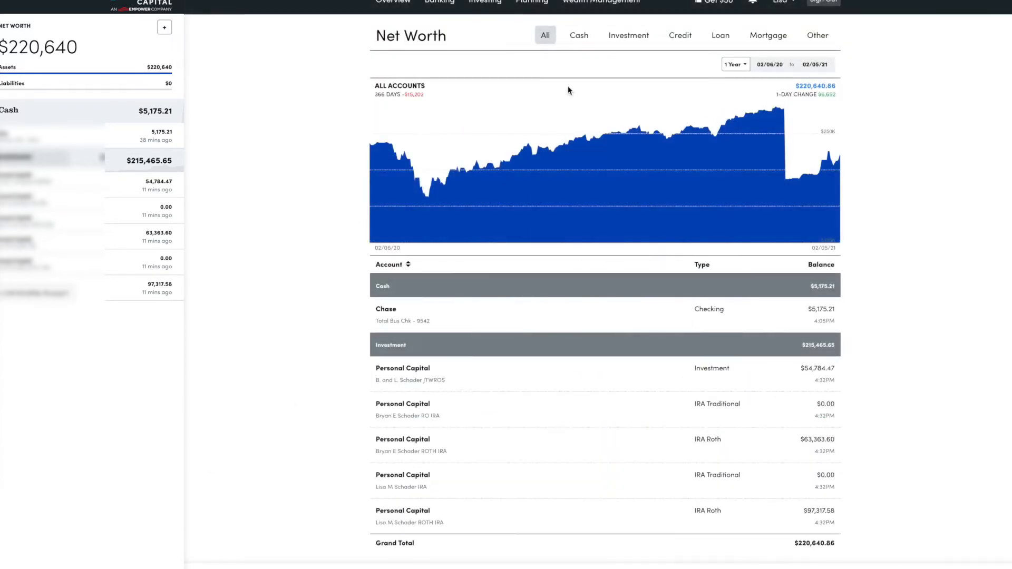
left_click(392, 2)
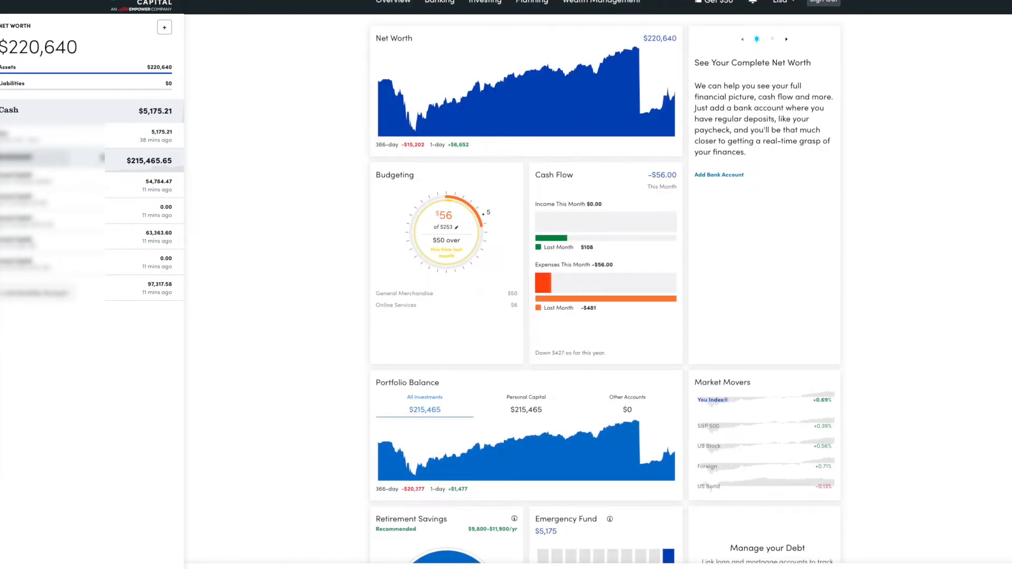
left_click(531, 2)
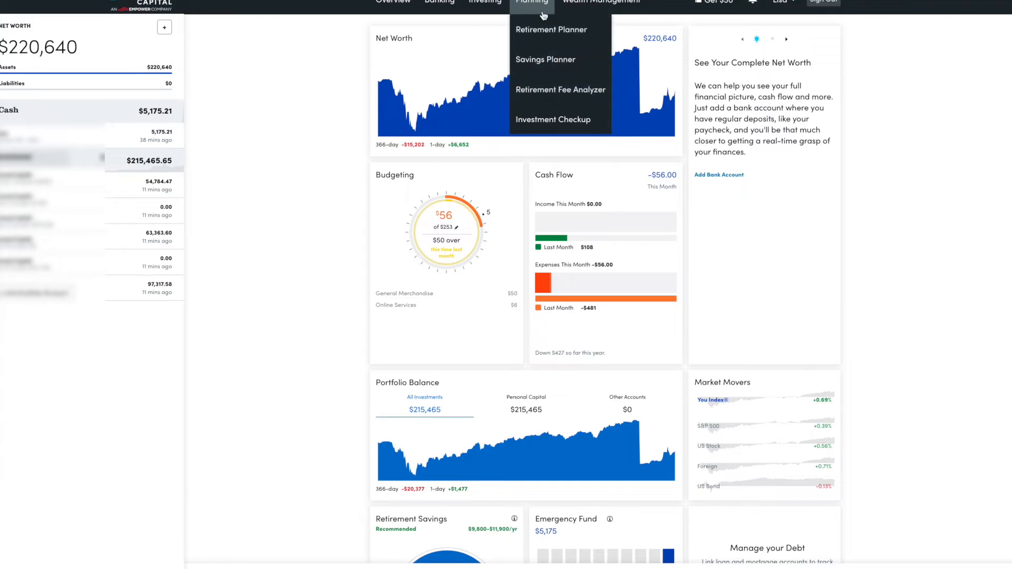
mouse_move(550, 29)
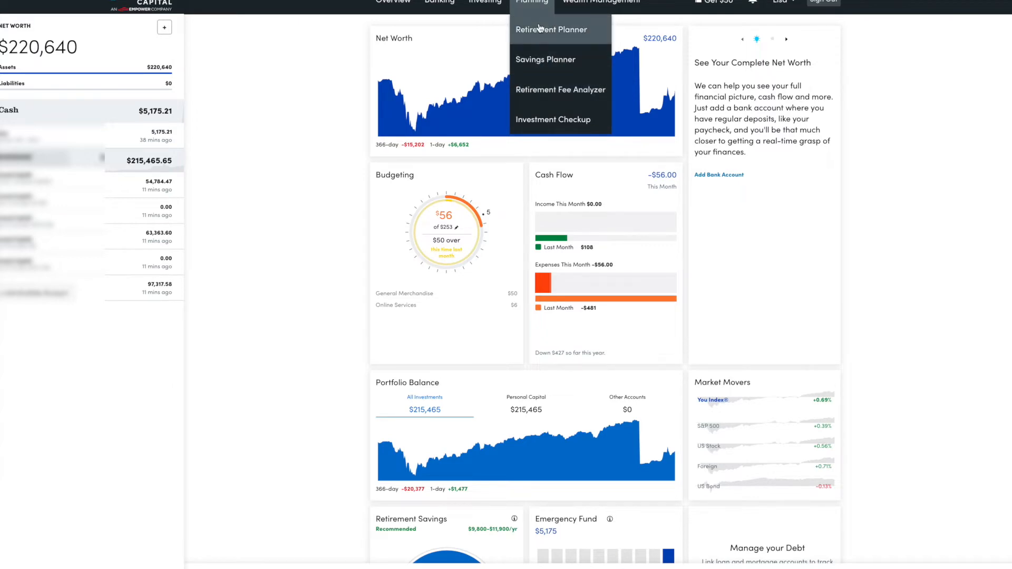
left_click(550, 29)
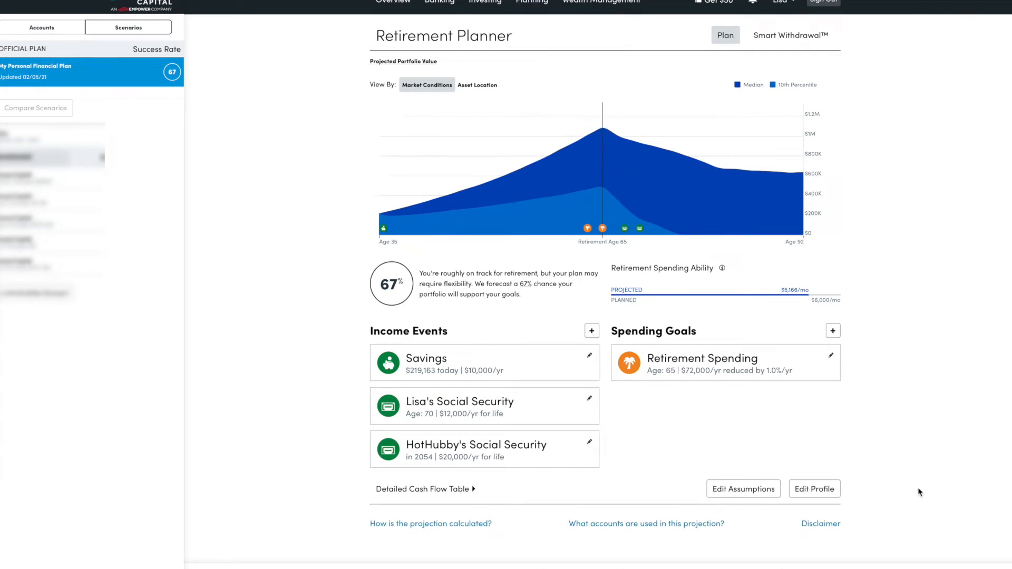
Inspect both spouses' yearly earnings in the planner profile, then cancel without changes
left_click(814, 488)
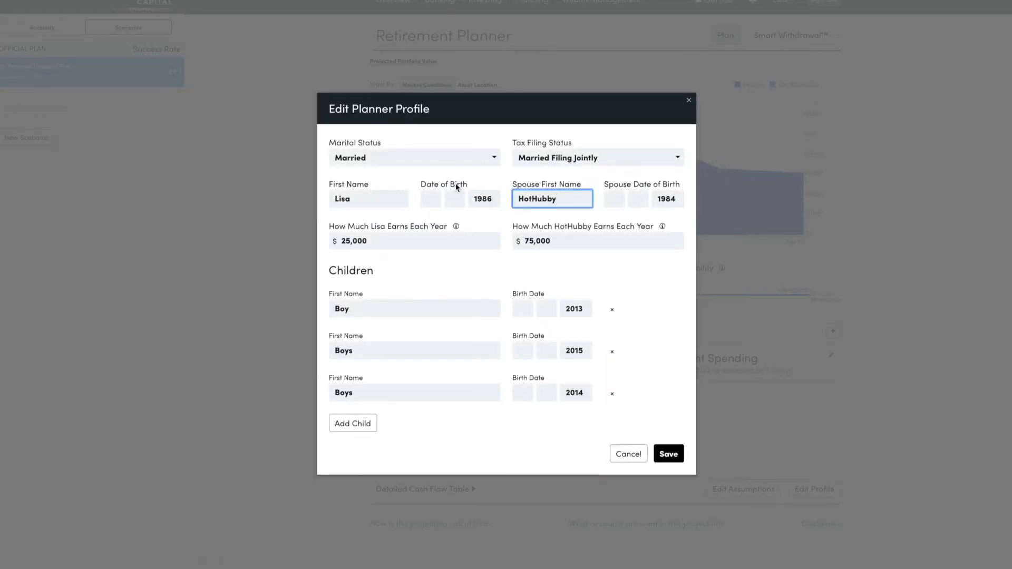
mouse_move(406, 167)
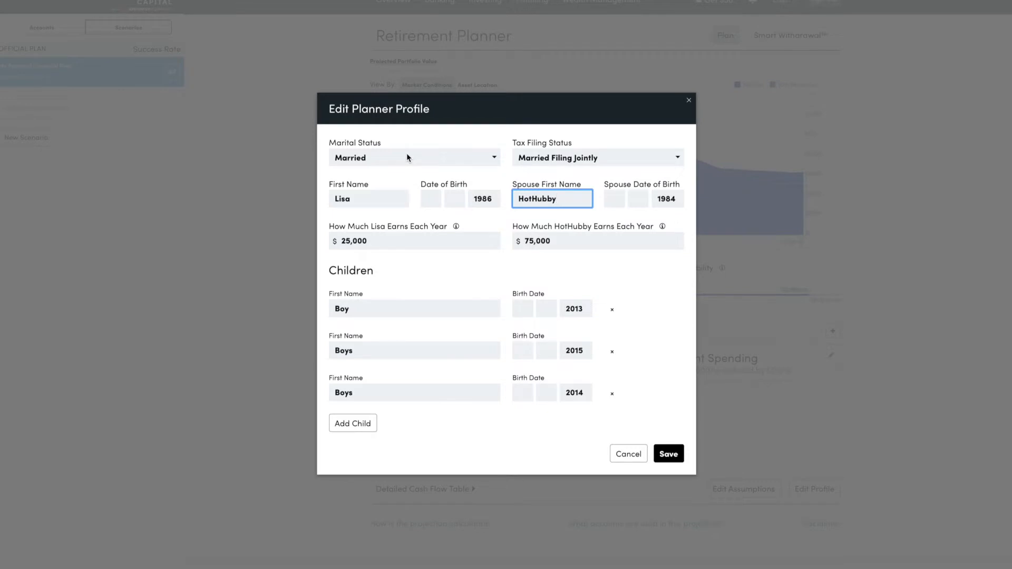
left_click(414, 241)
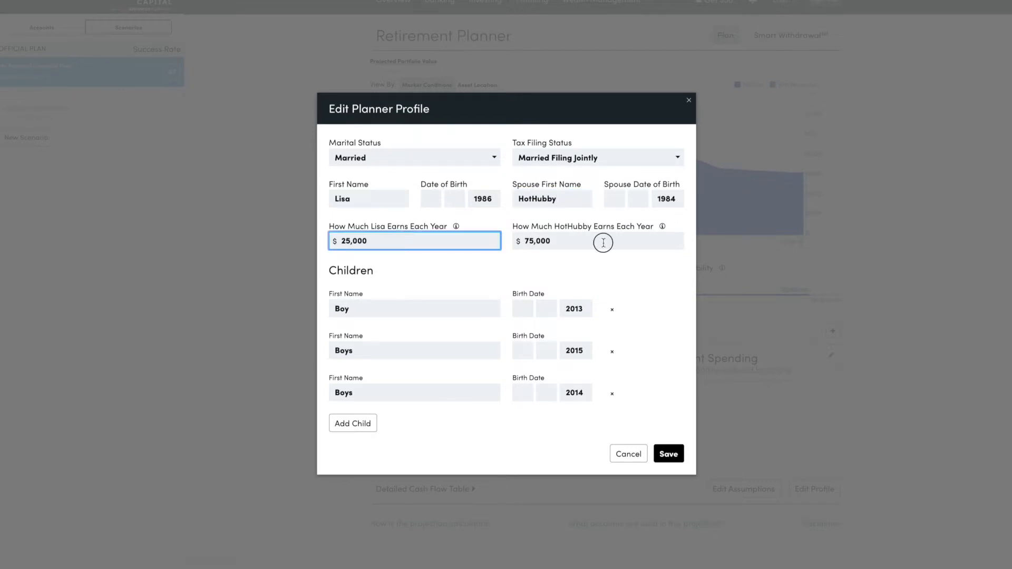
left_click(597, 241)
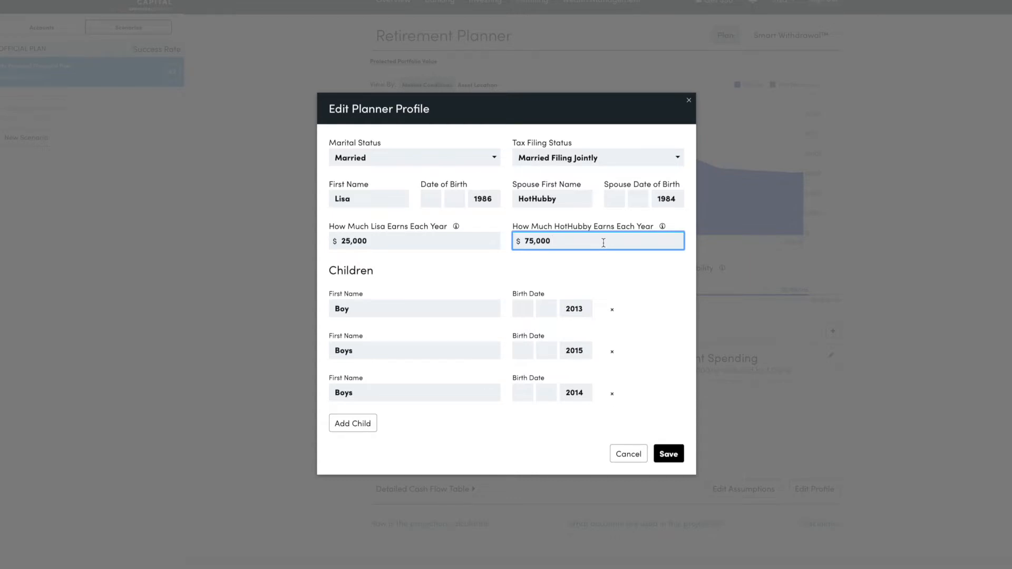
mouse_move(422, 241)
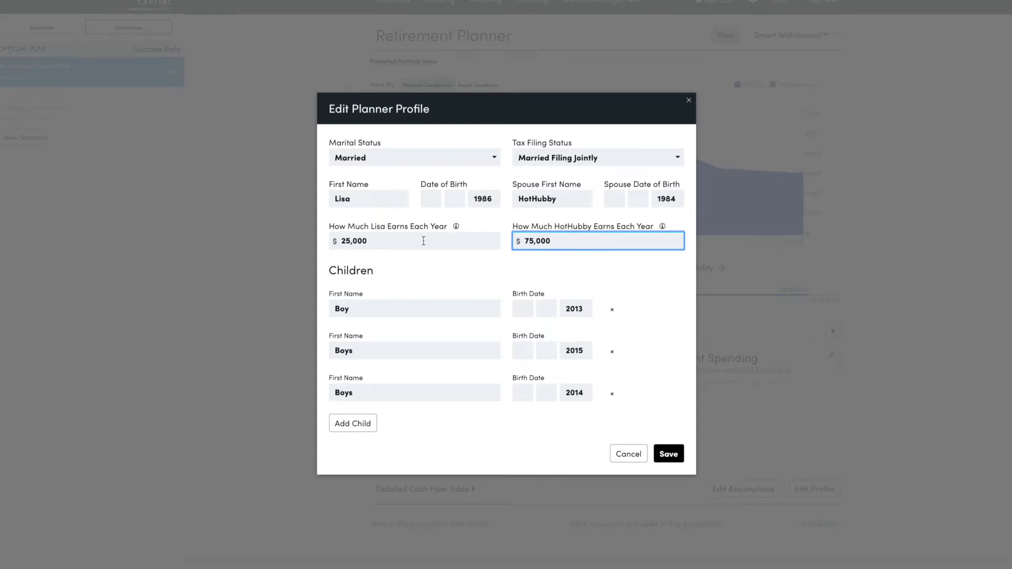
left_click(414, 241)
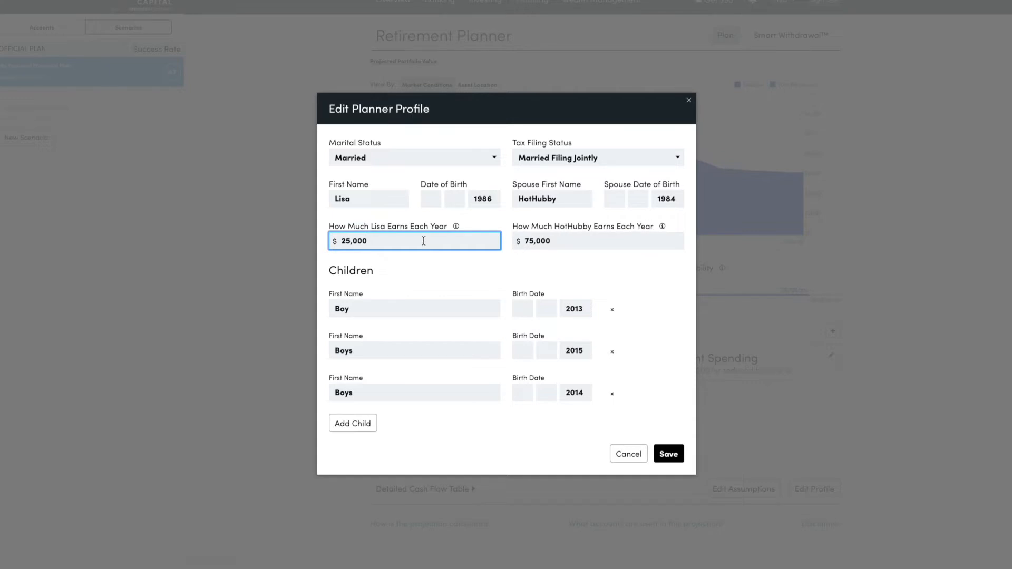
mouse_move(686, 198)
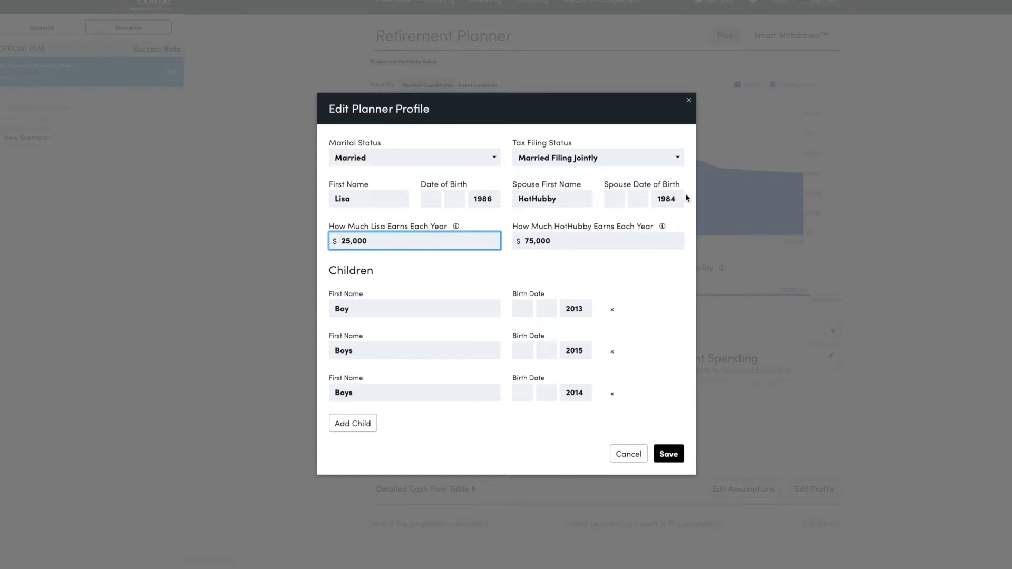
mouse_move(395, 300)
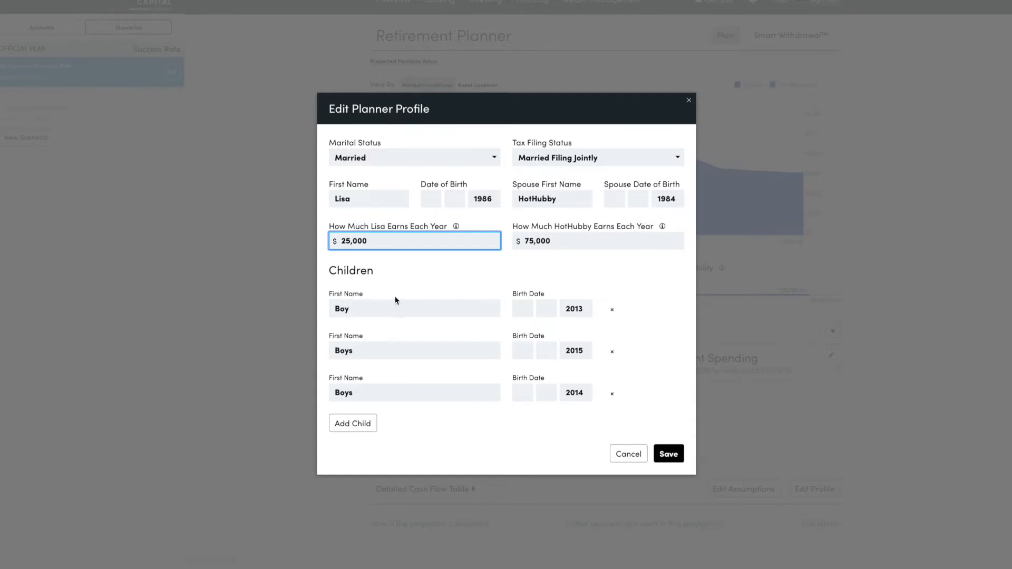
mouse_move(563, 275)
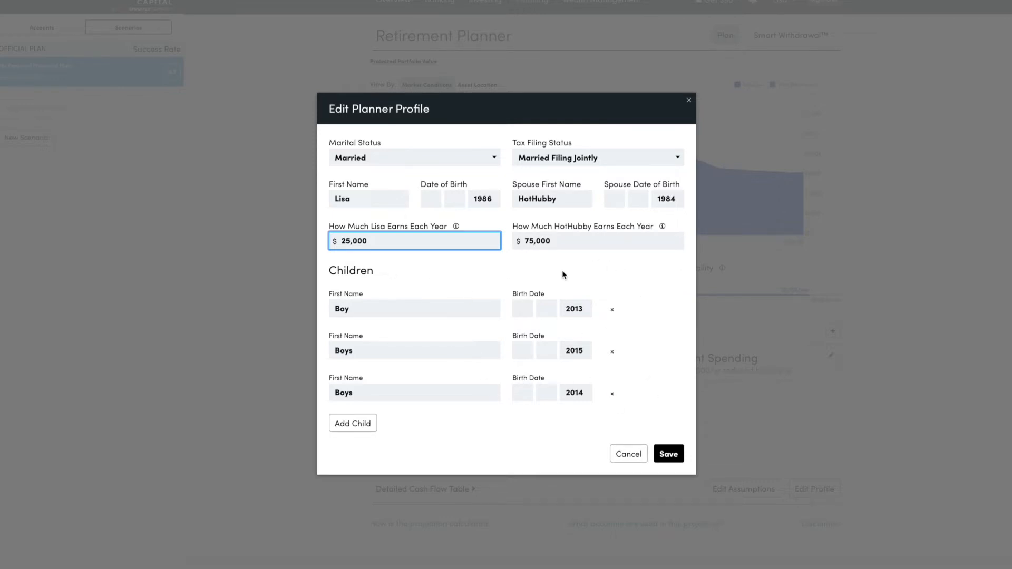
mouse_move(322, 265)
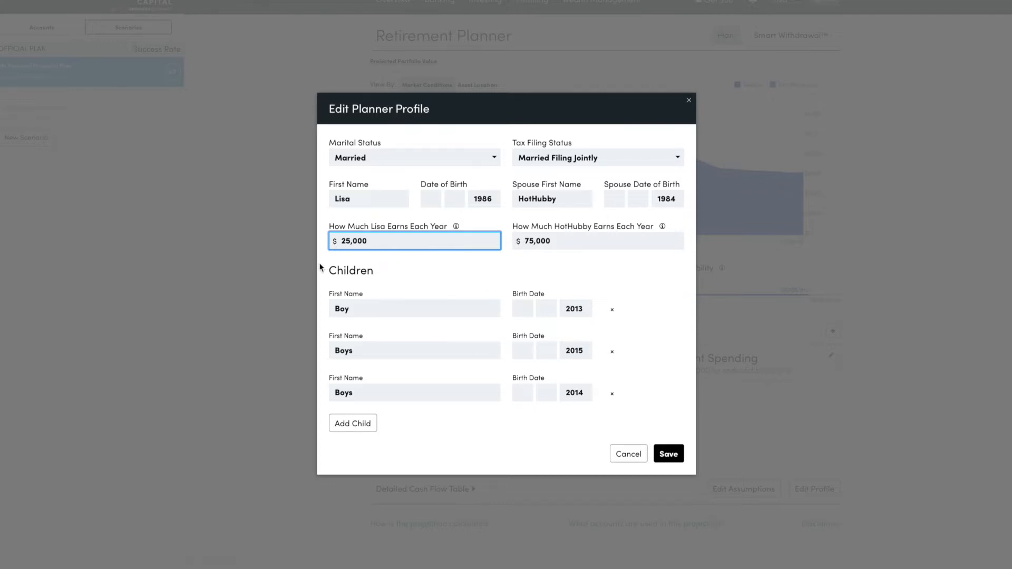
mouse_move(463, 389)
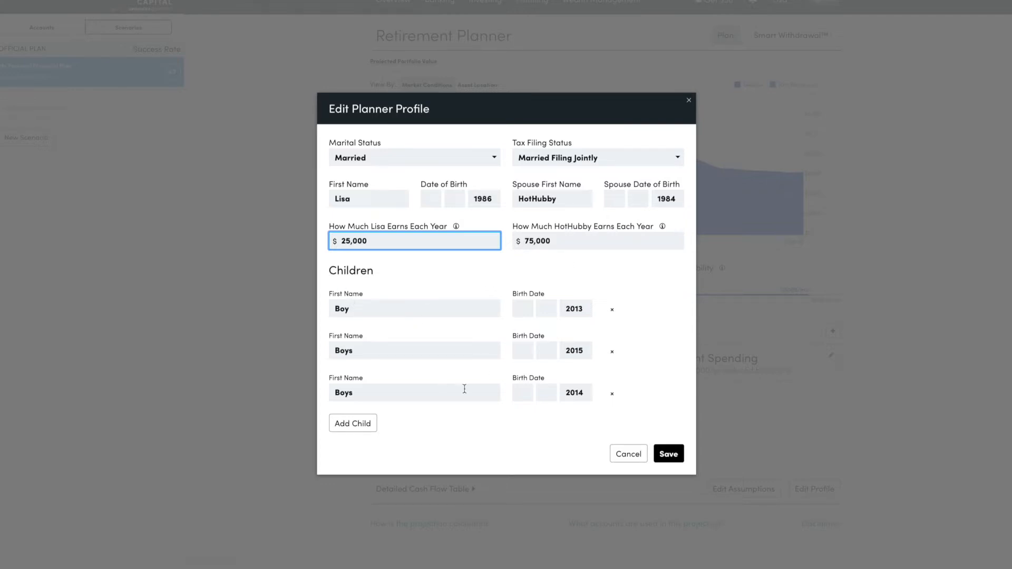
mouse_move(705, 312)
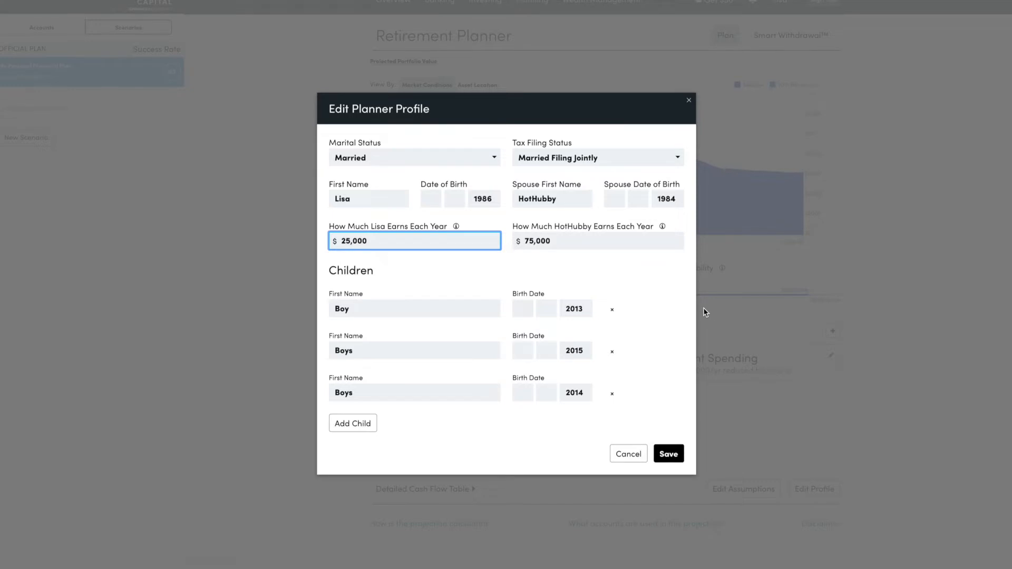
mouse_move(739, 394)
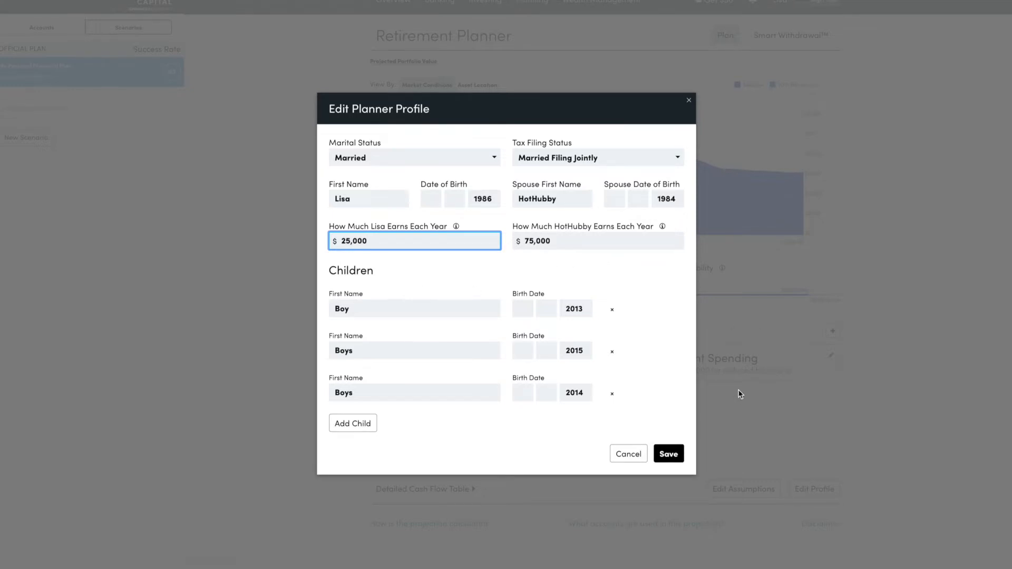
mouse_move(710, 417)
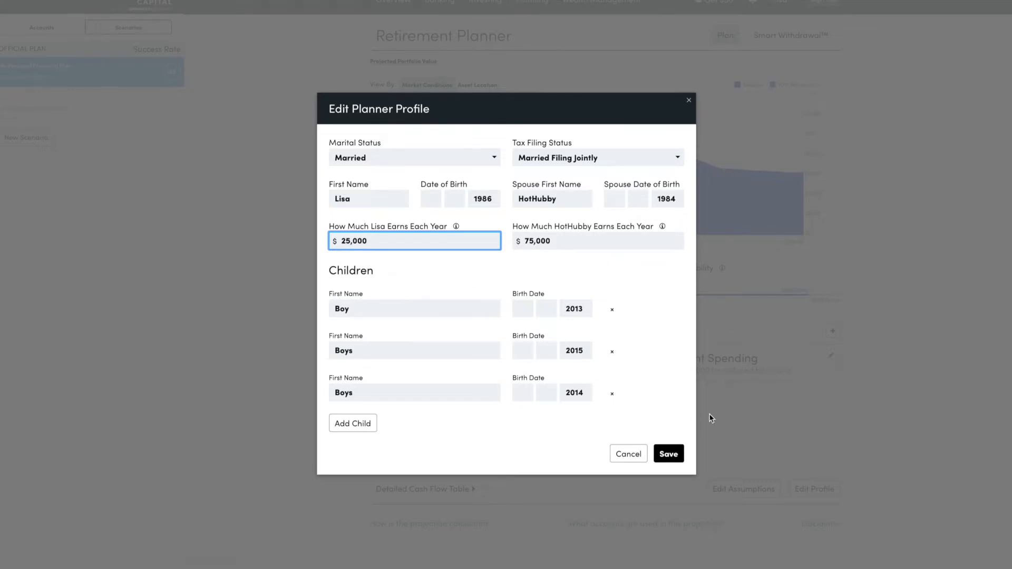
left_click(668, 453)
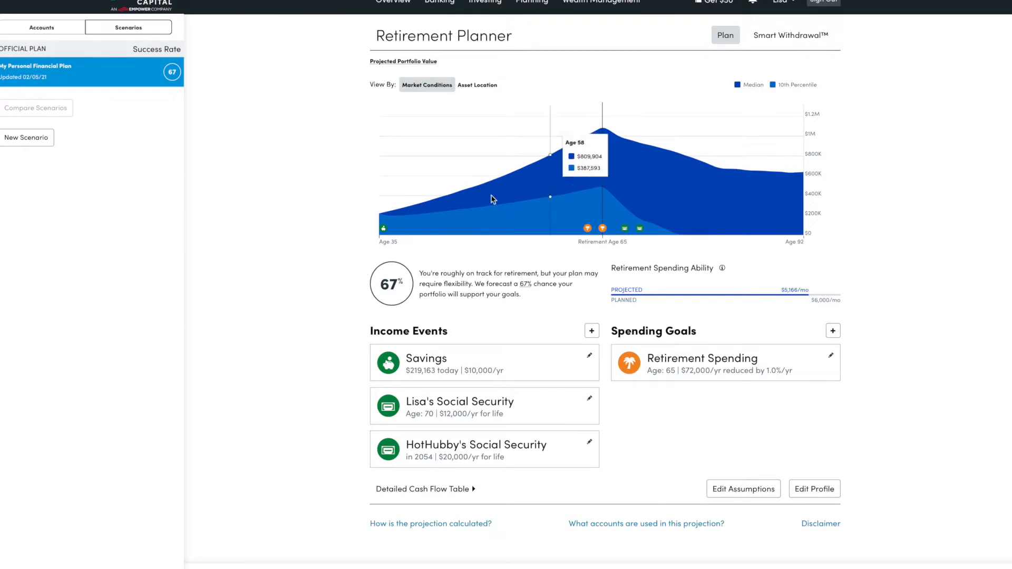
mouse_move(644, 411)
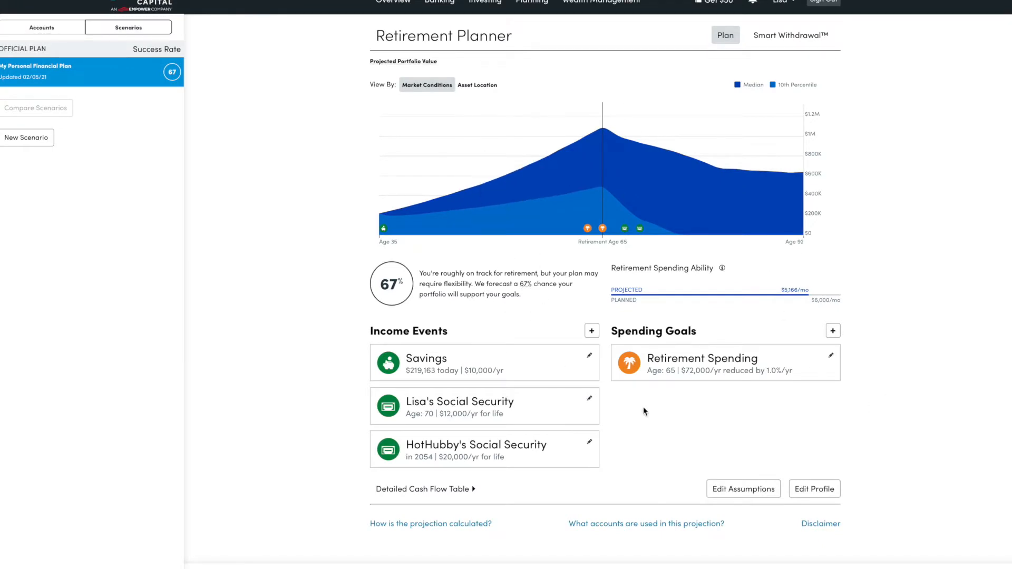
mouse_move(592, 359)
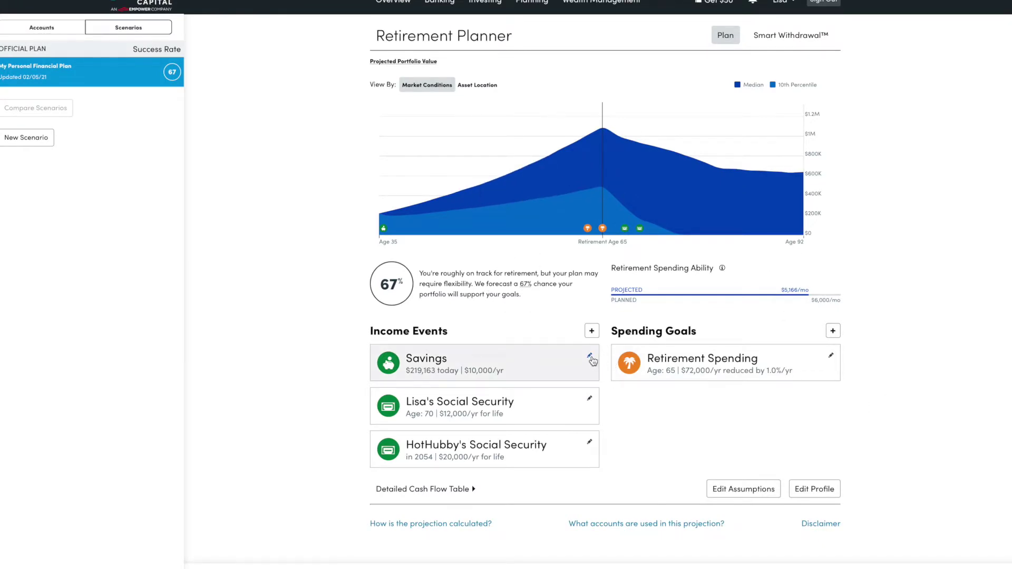
Toggle the Savings event's linked-account sync off and back on, keeping $219,163 and $10,000
left_click(589, 358)
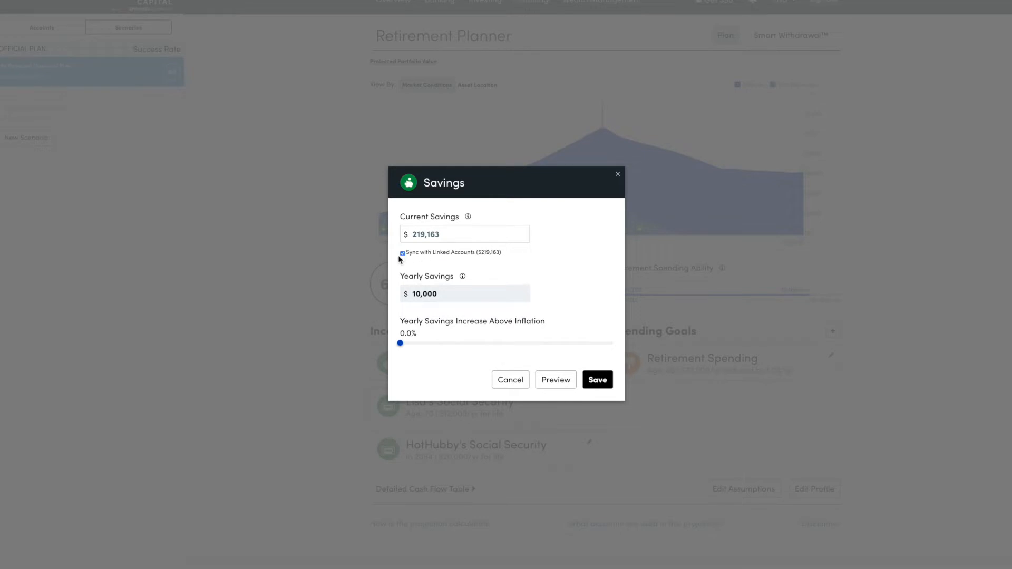
left_click(402, 252)
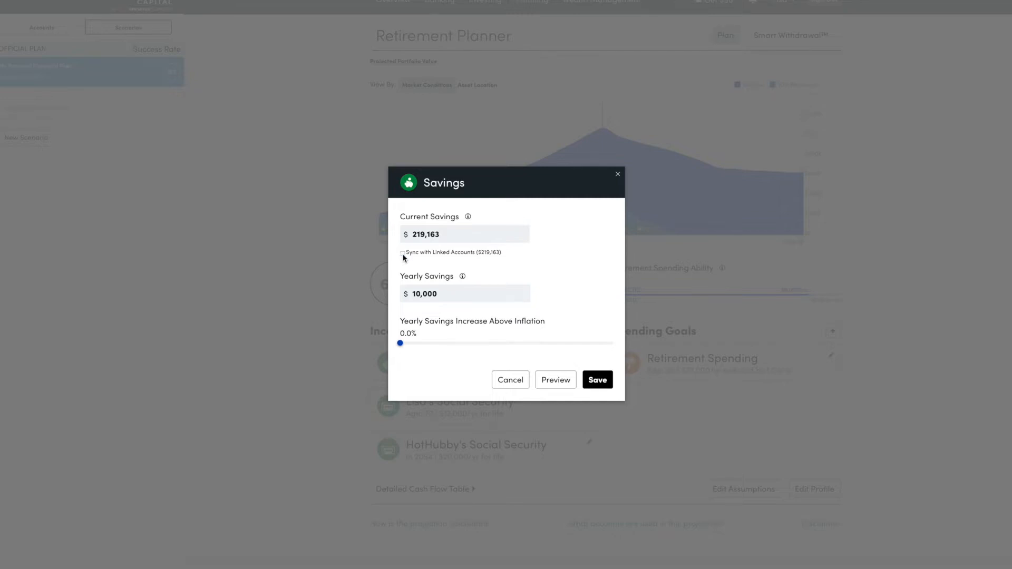
left_click(402, 252)
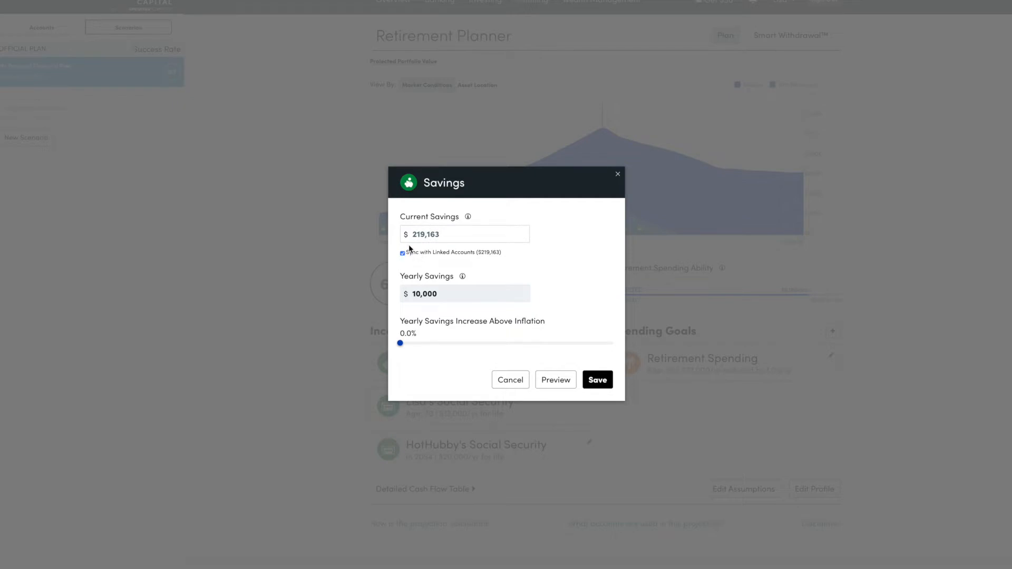
mouse_move(463, 238)
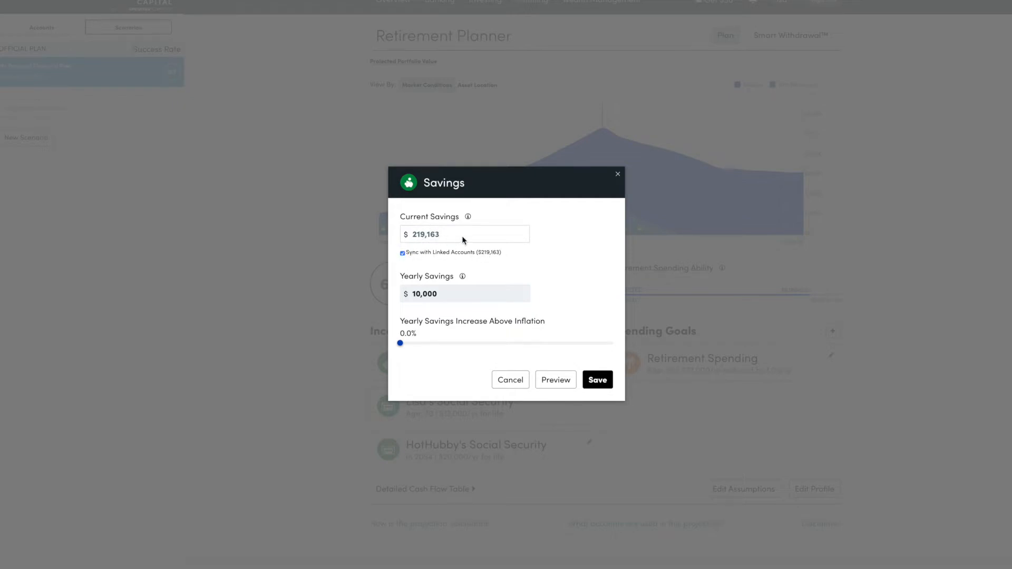
mouse_move(488, 224)
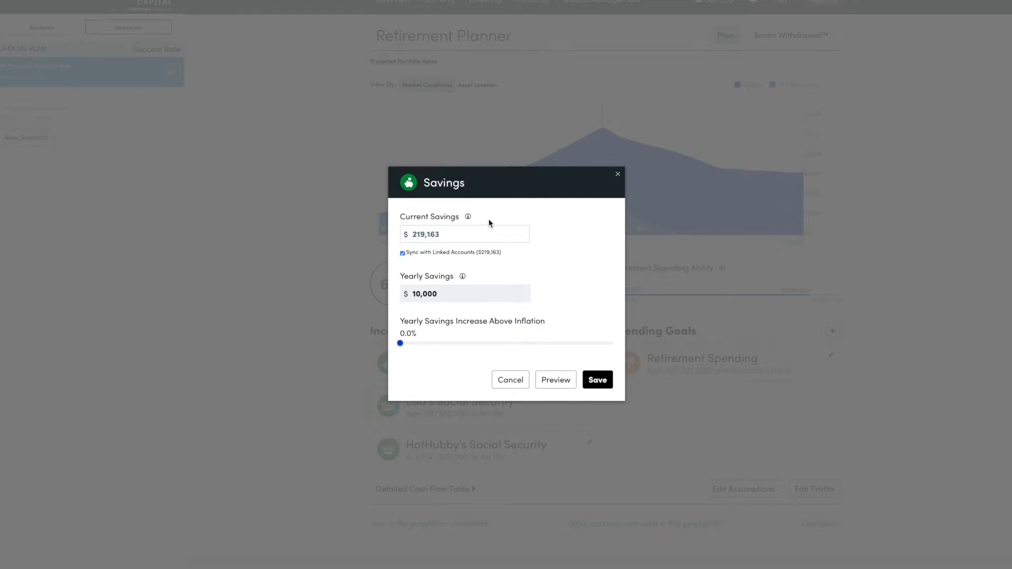
left_click(464, 293)
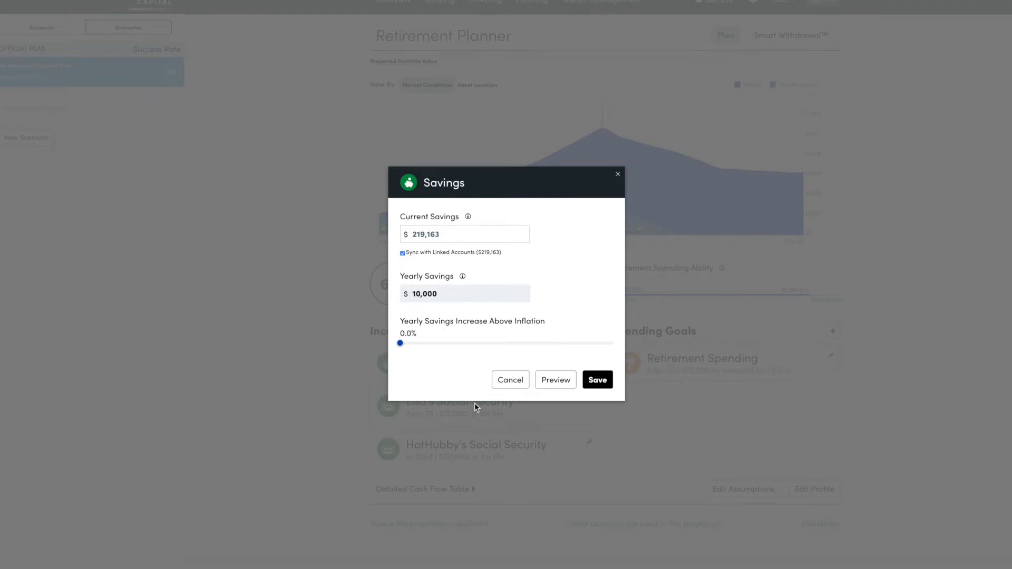
mouse_move(507, 307)
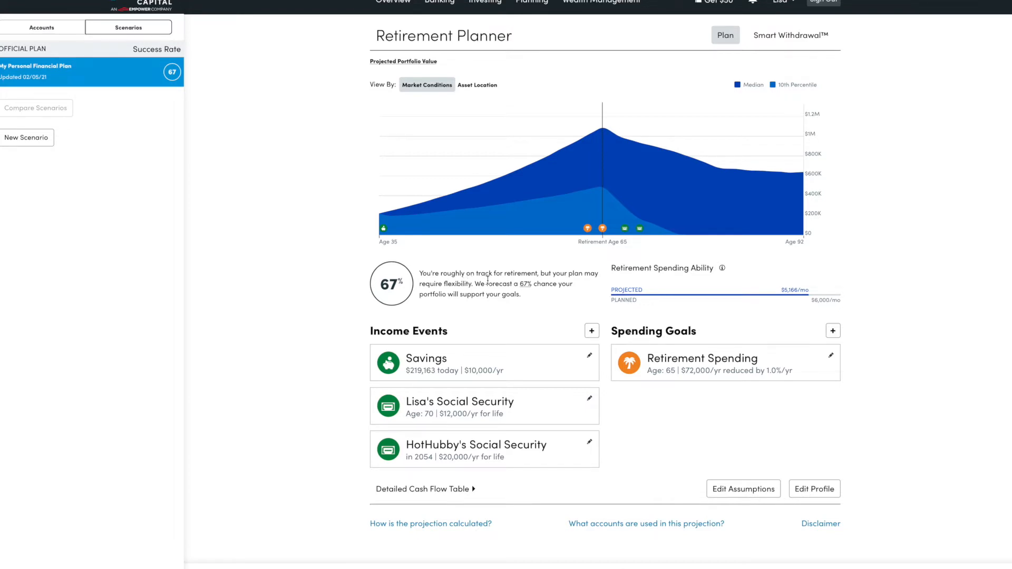
mouse_move(397, 236)
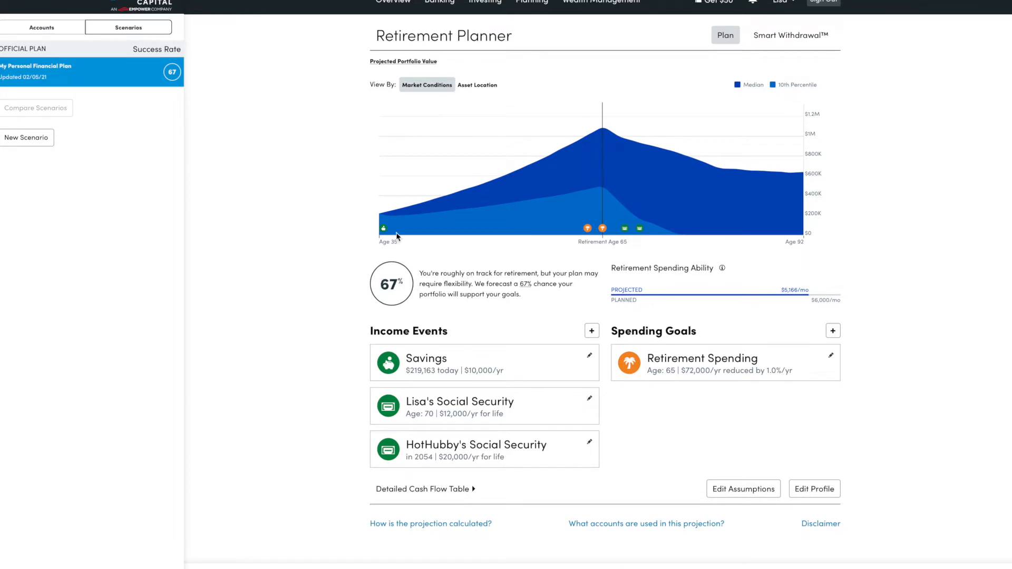
mouse_move(431, 213)
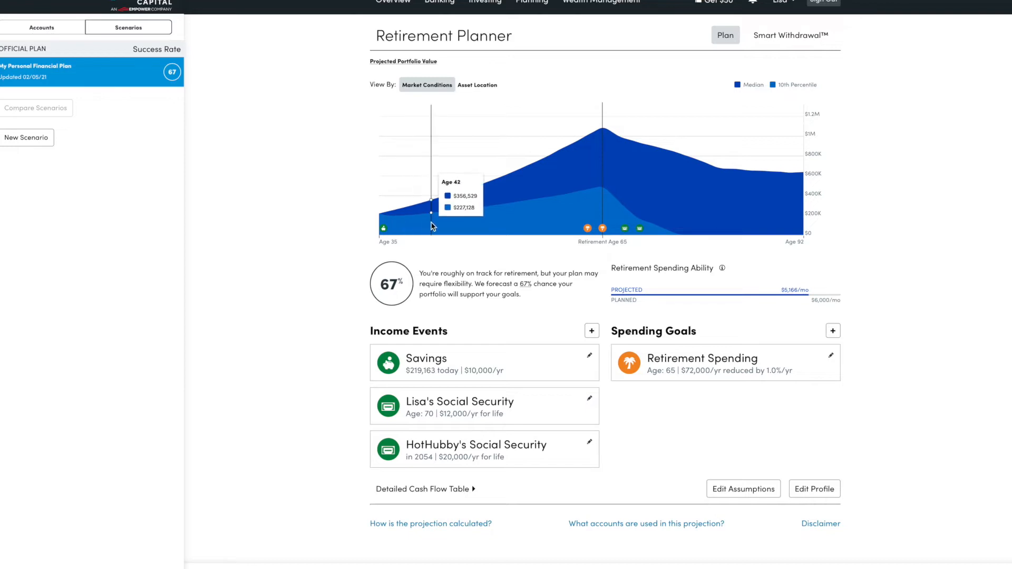
mouse_move(403, 221)
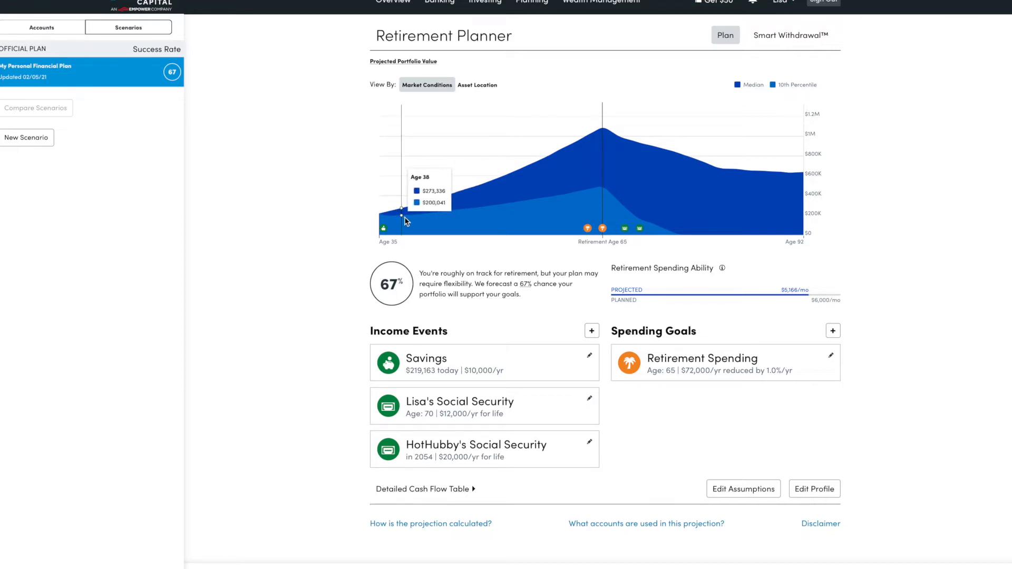
mouse_move(383, 223)
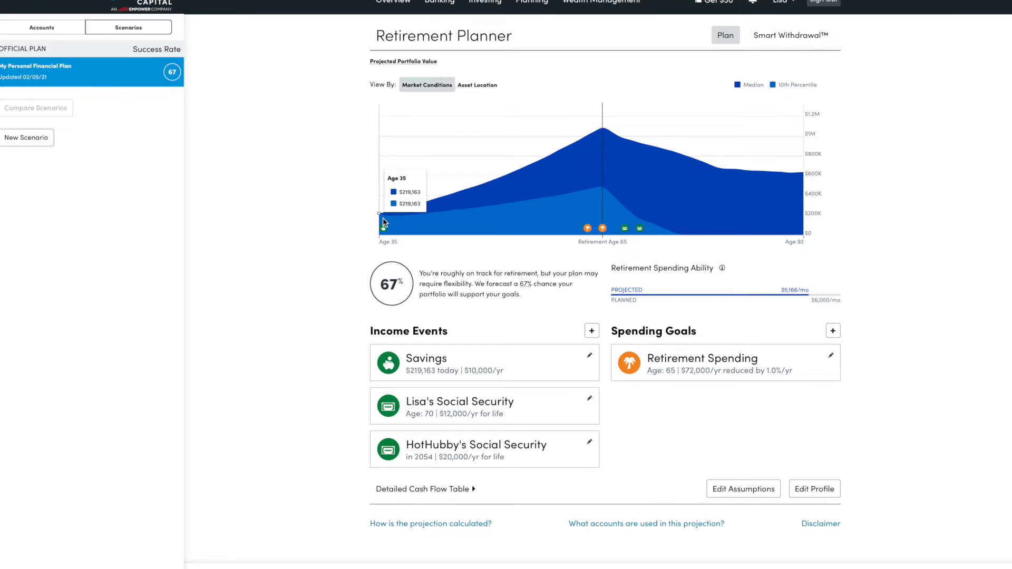
mouse_move(394, 222)
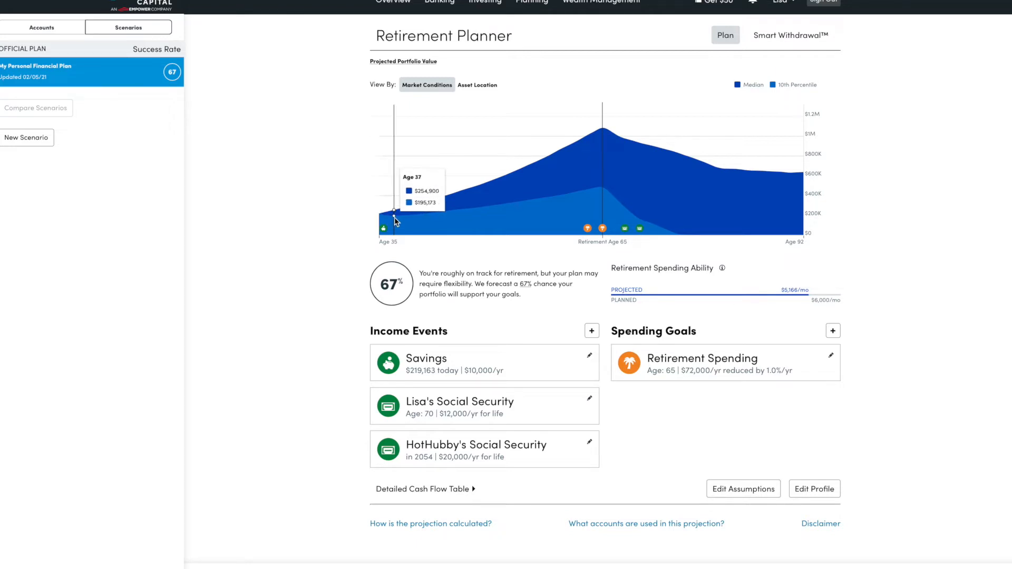
mouse_move(454, 214)
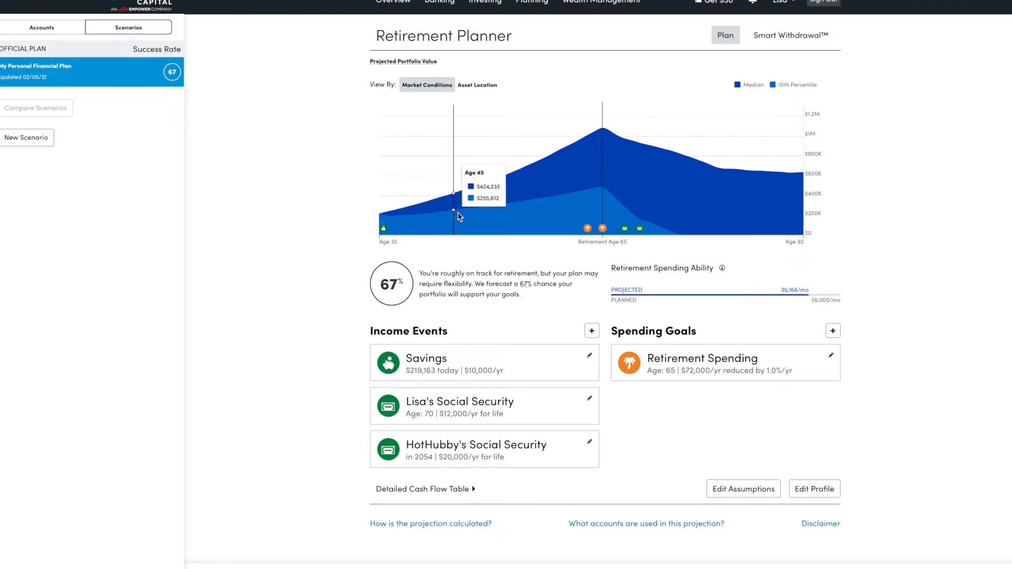
mouse_move(515, 196)
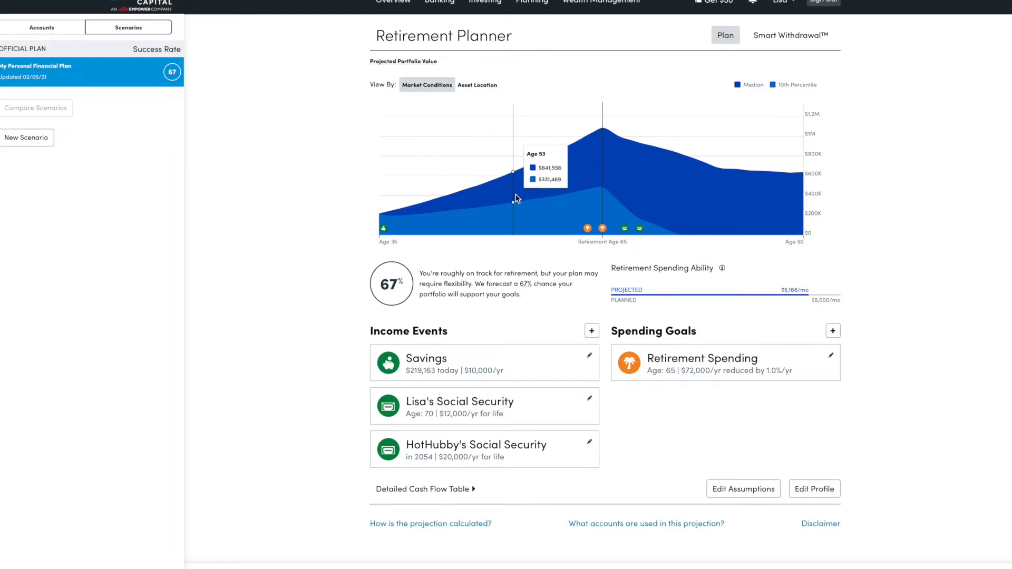
mouse_move(528, 196)
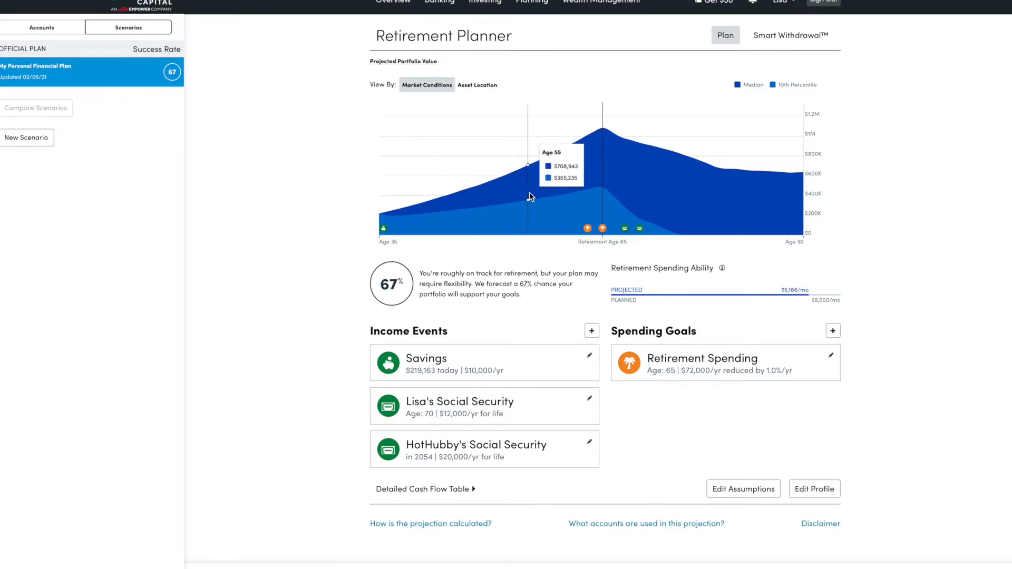
mouse_move(566, 183)
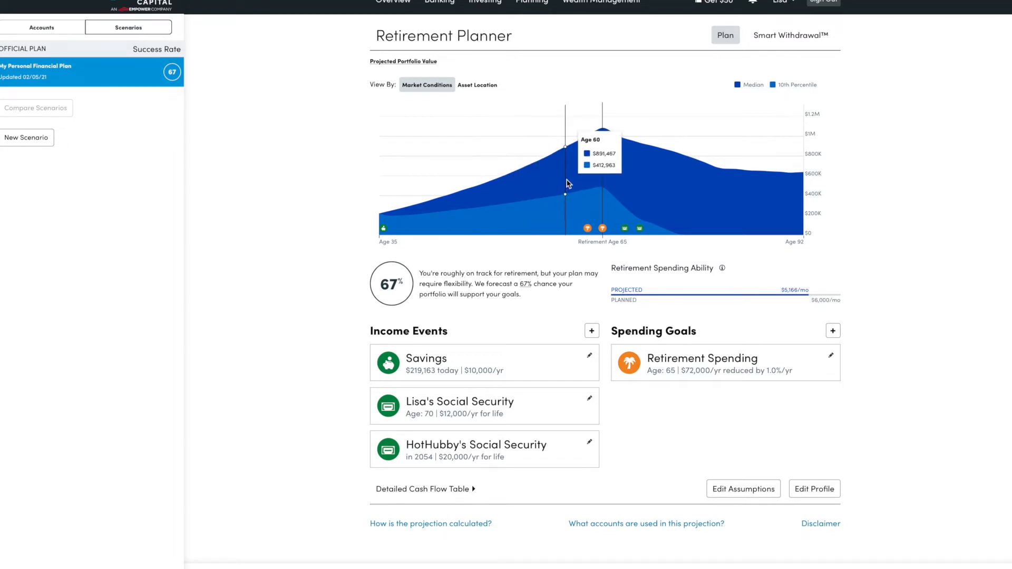
mouse_move(571, 150)
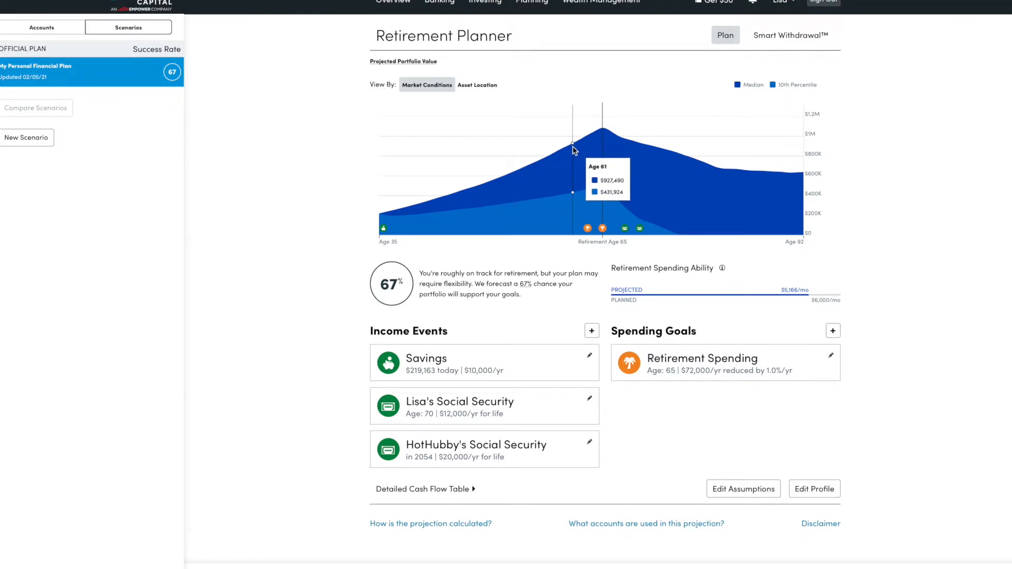
mouse_move(792, 168)
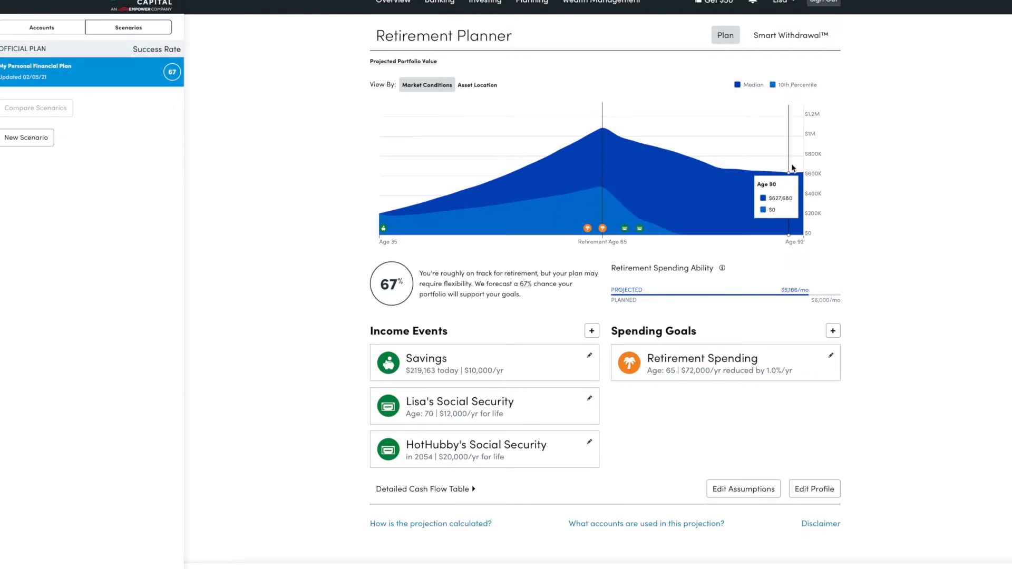
mouse_move(606, 140)
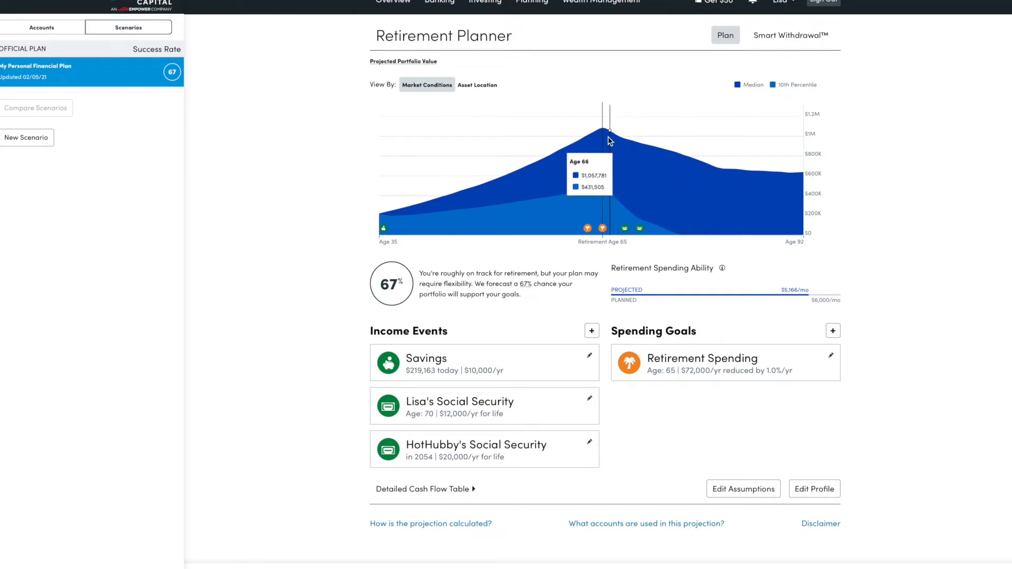
mouse_move(598, 133)
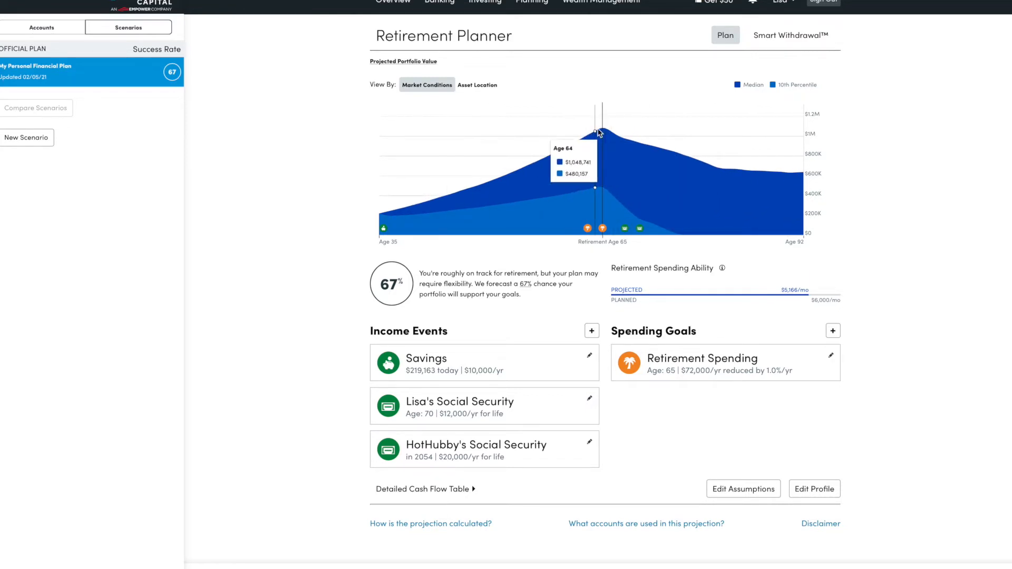
mouse_move(510, 217)
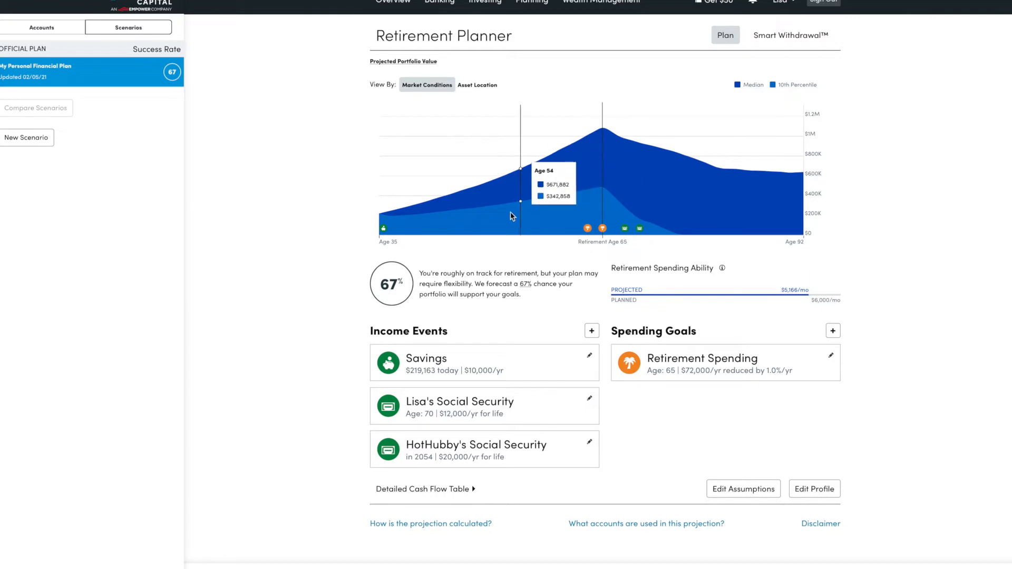
mouse_move(580, 205)
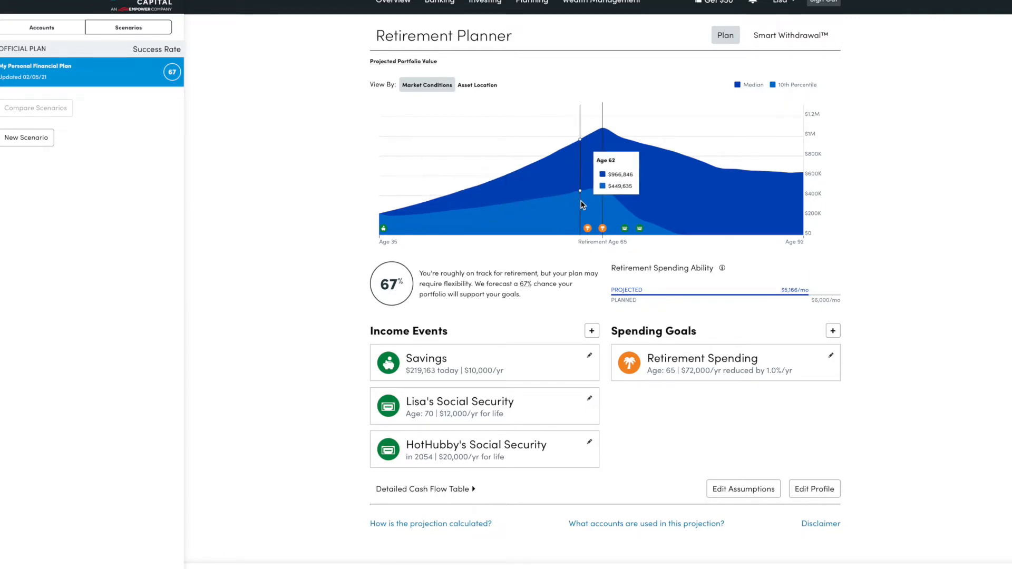
mouse_move(590, 190)
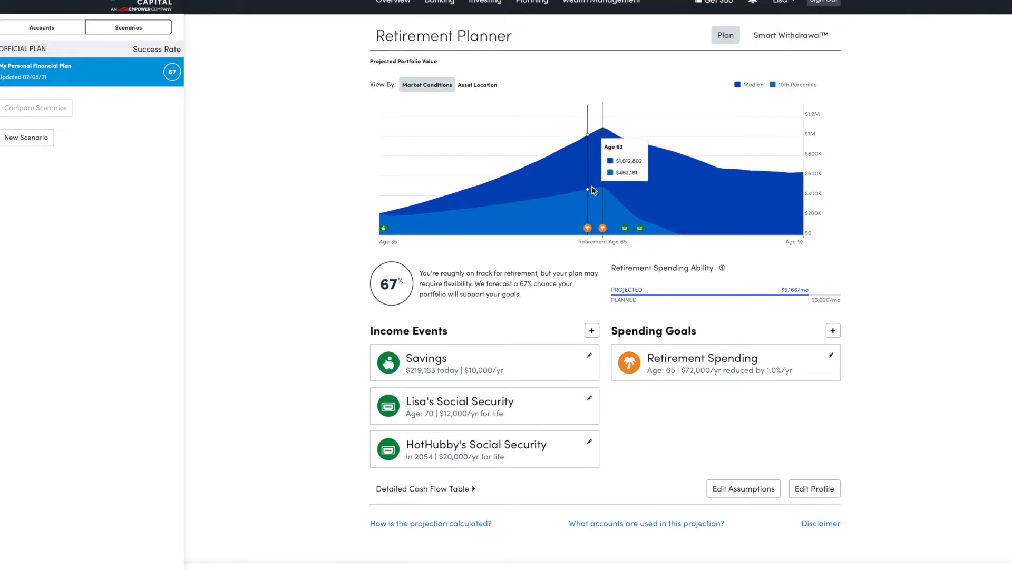
mouse_move(607, 187)
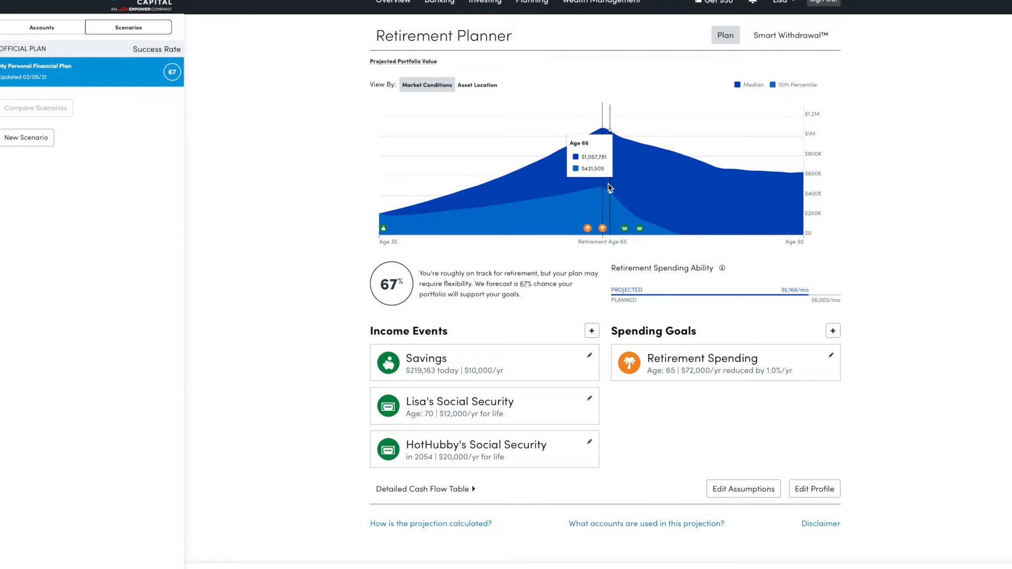
mouse_move(662, 216)
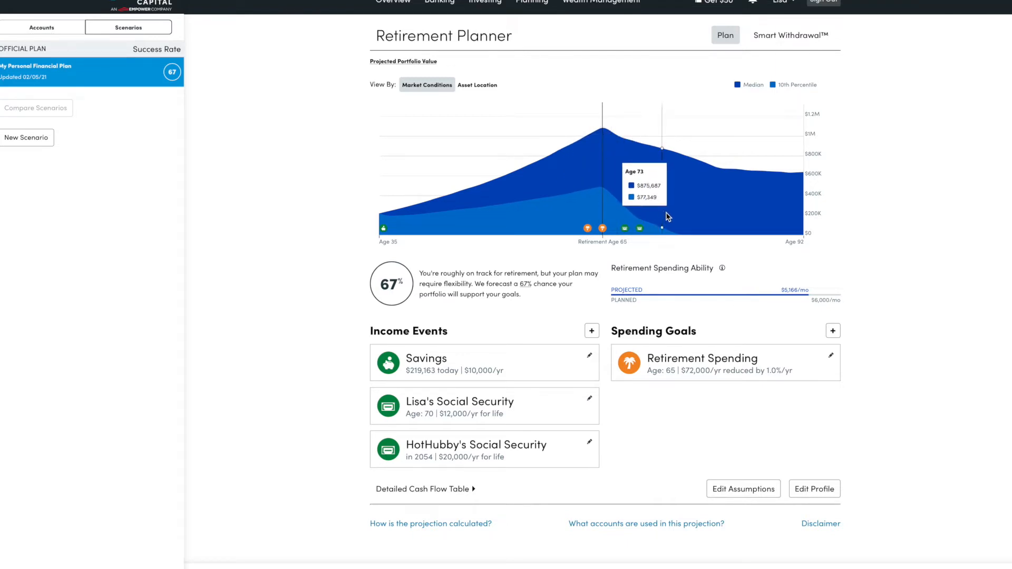
mouse_move(678, 243)
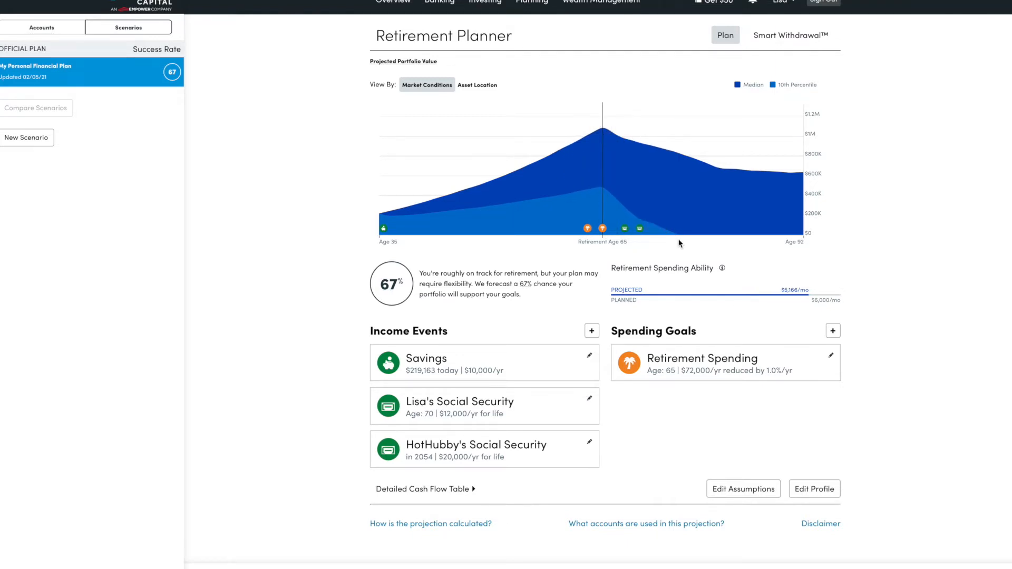
mouse_move(678, 233)
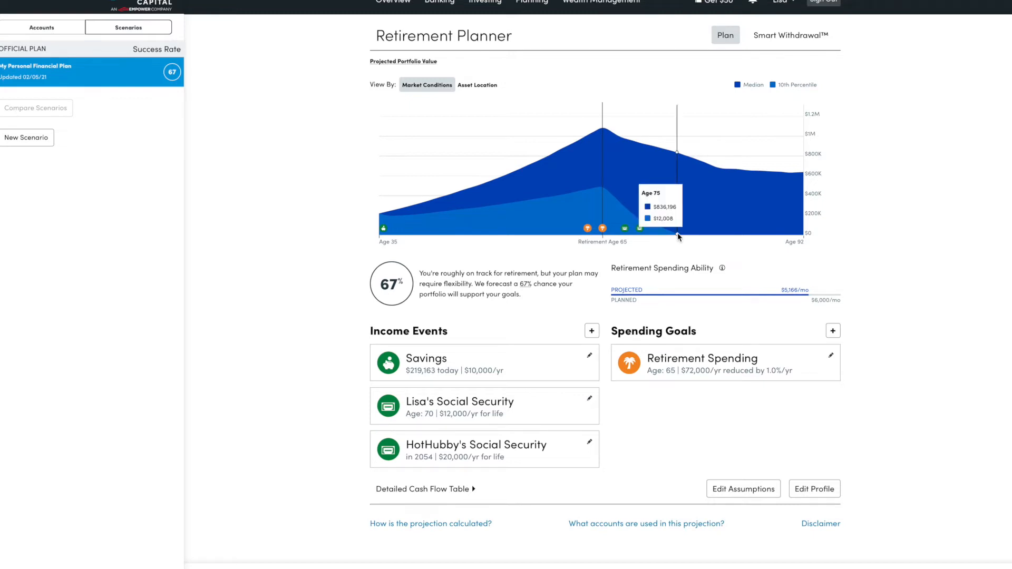
mouse_move(807, 182)
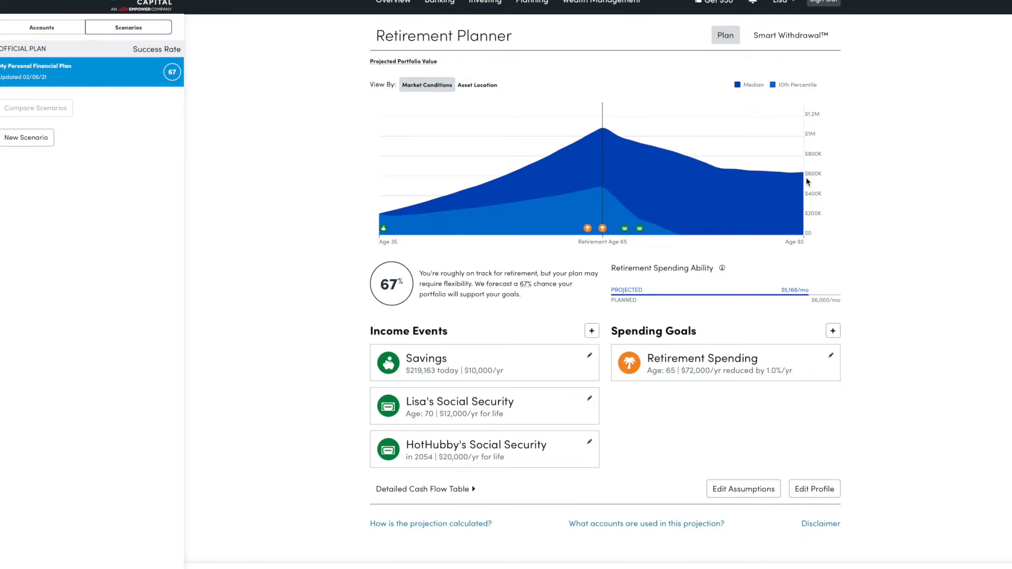
mouse_move(810, 179)
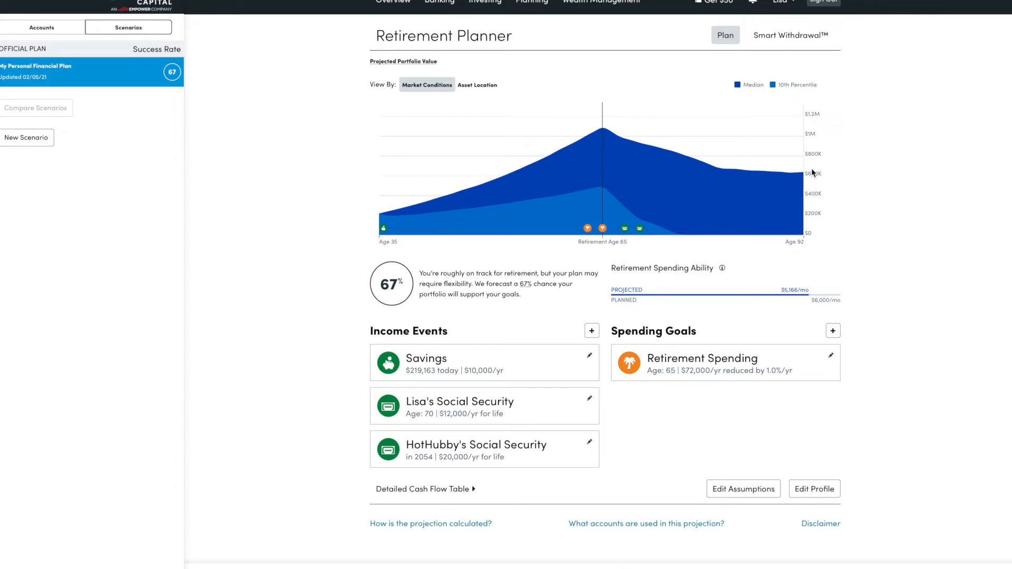
mouse_move(411, 319)
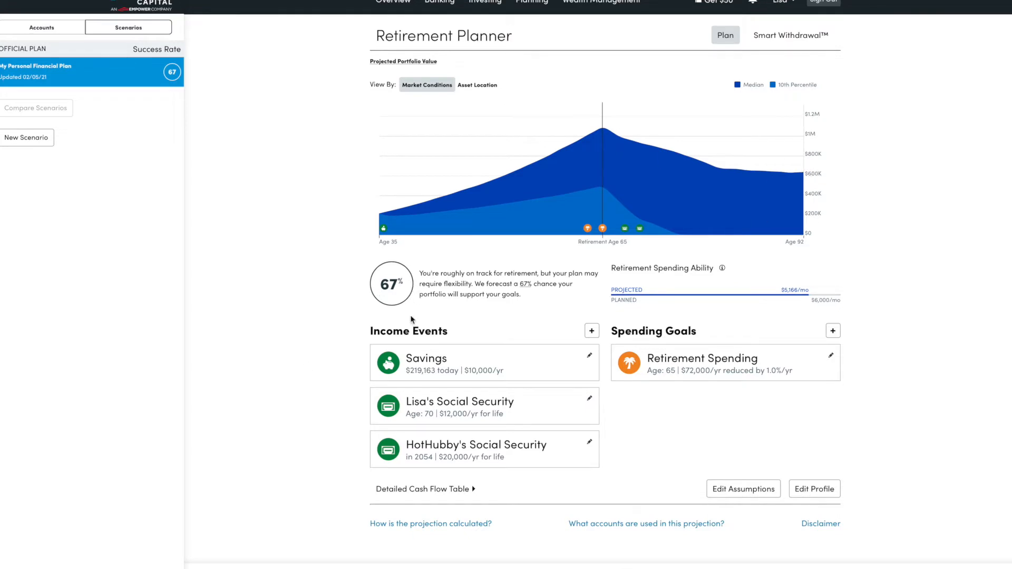
mouse_move(533, 267)
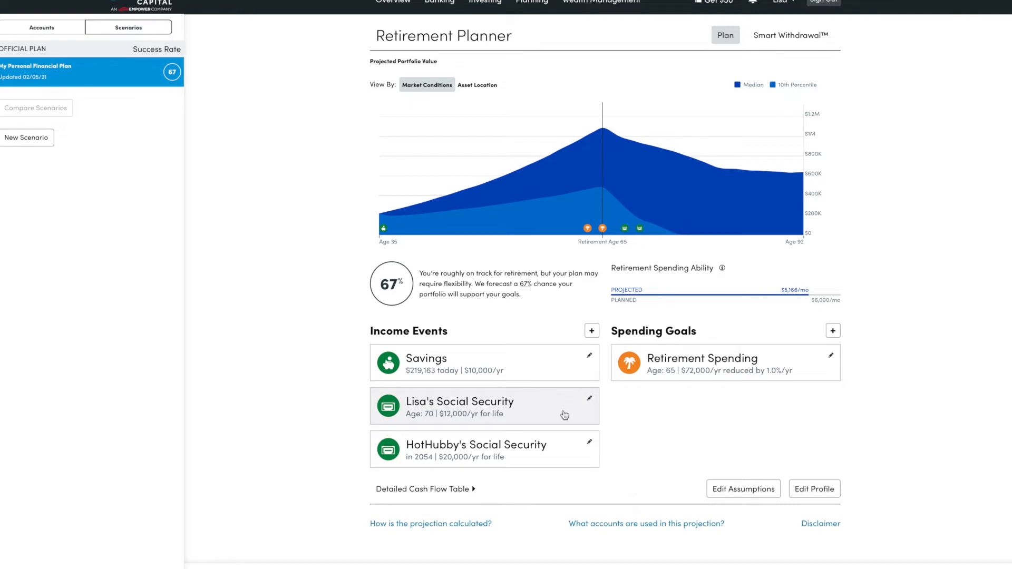
mouse_move(554, 408)
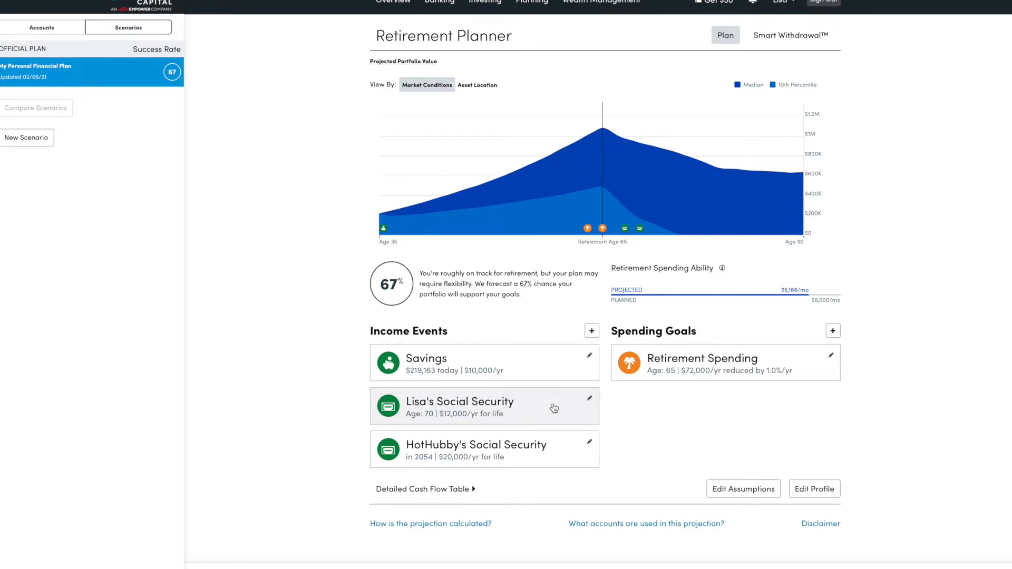
mouse_move(564, 454)
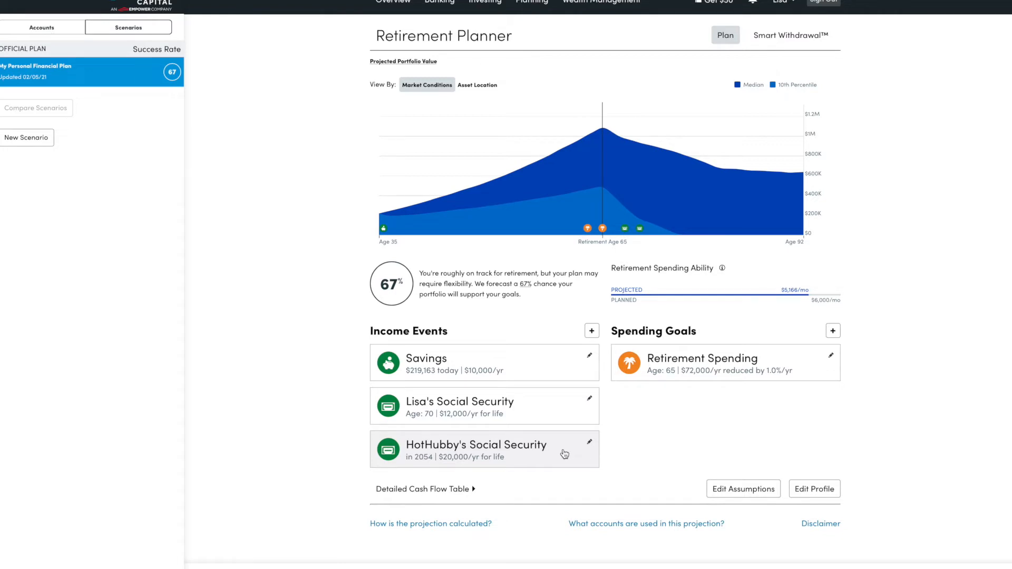
mouse_move(531, 431)
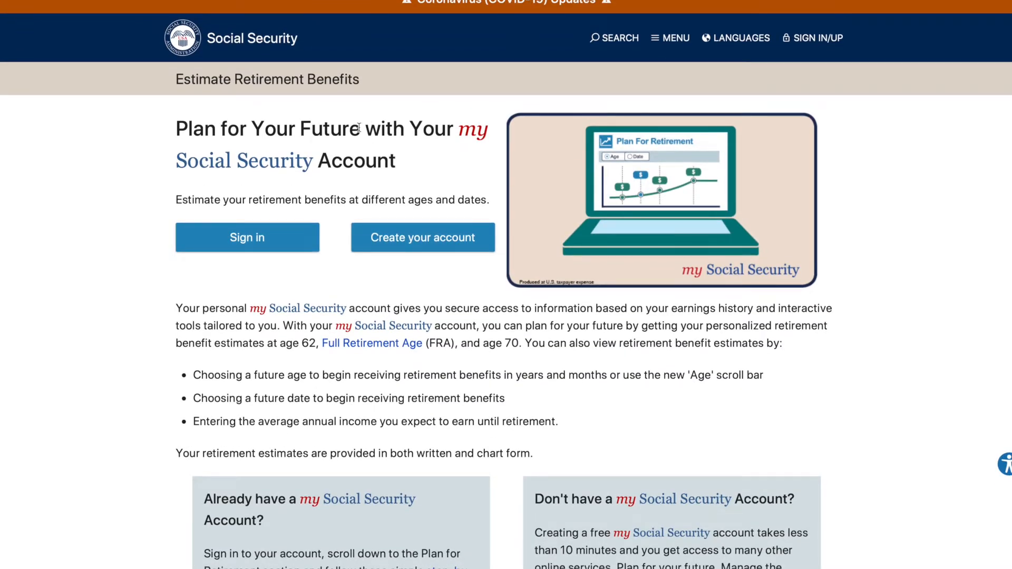
Sign in to my Social Security to see 27 of 40 credits and retirement age 67
left_click(247, 237)
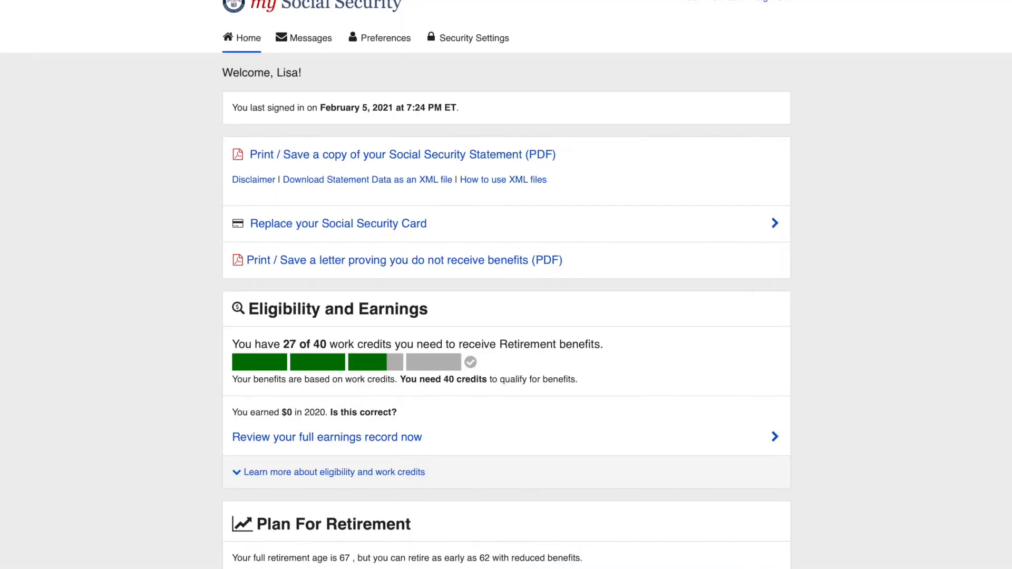
mouse_move(449, 363)
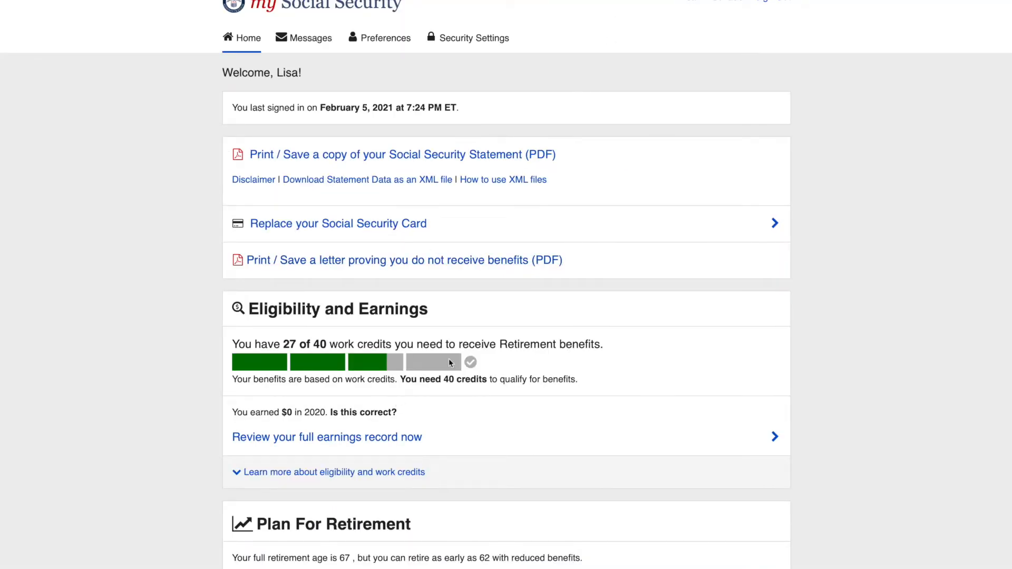
mouse_move(441, 367)
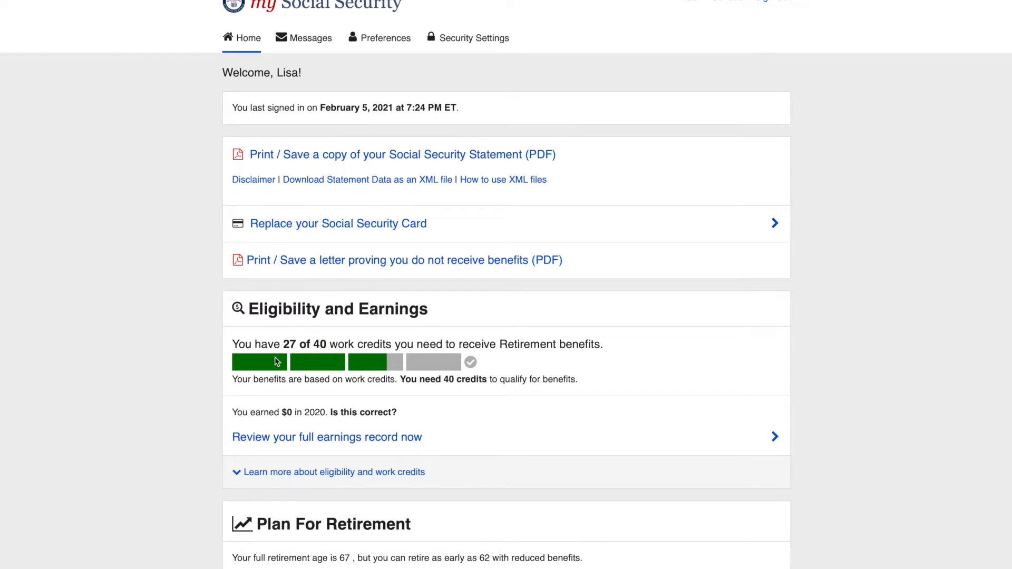
mouse_move(401, 363)
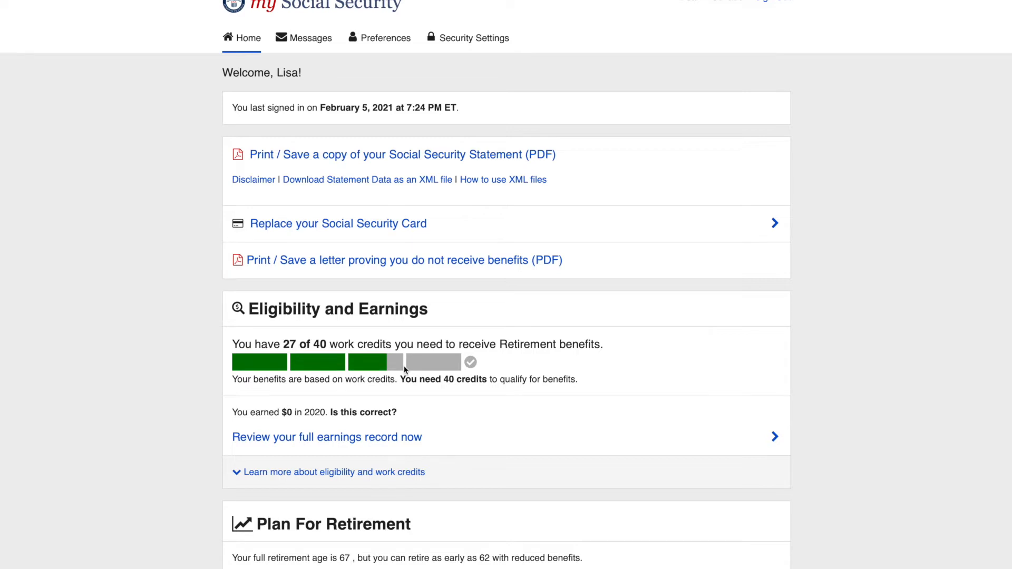
mouse_move(570, 368)
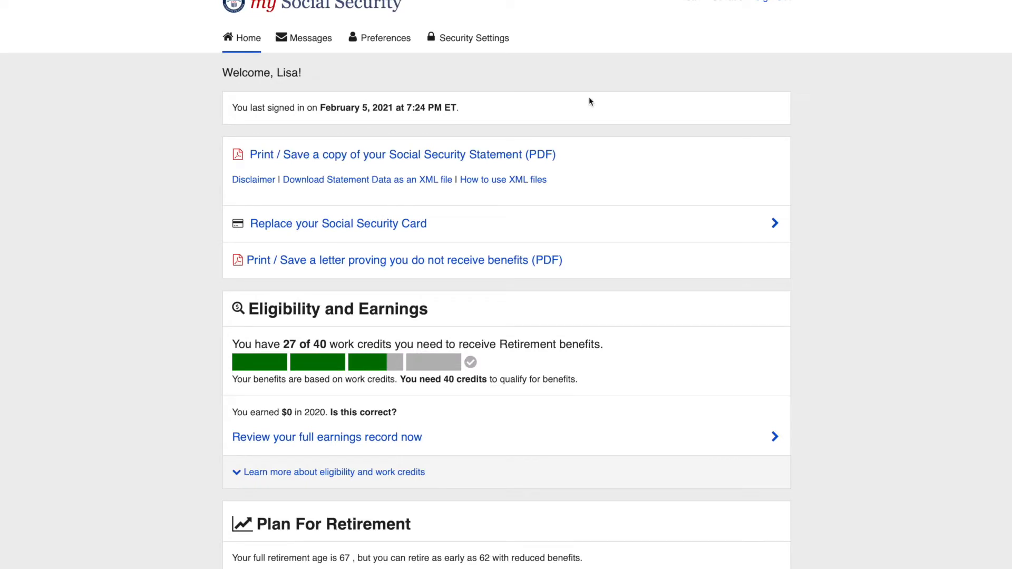
mouse_move(589, 101)
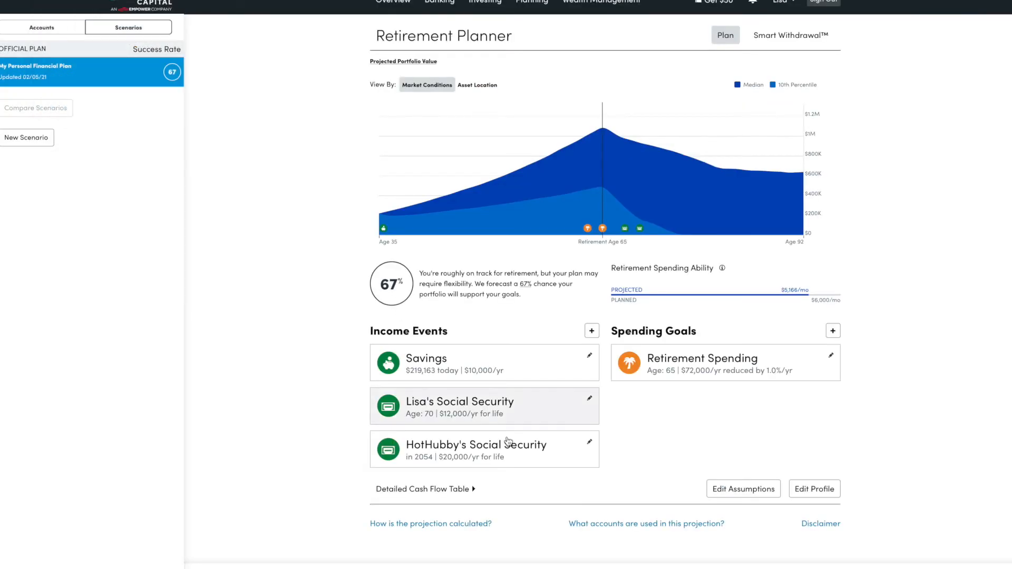
mouse_move(542, 414)
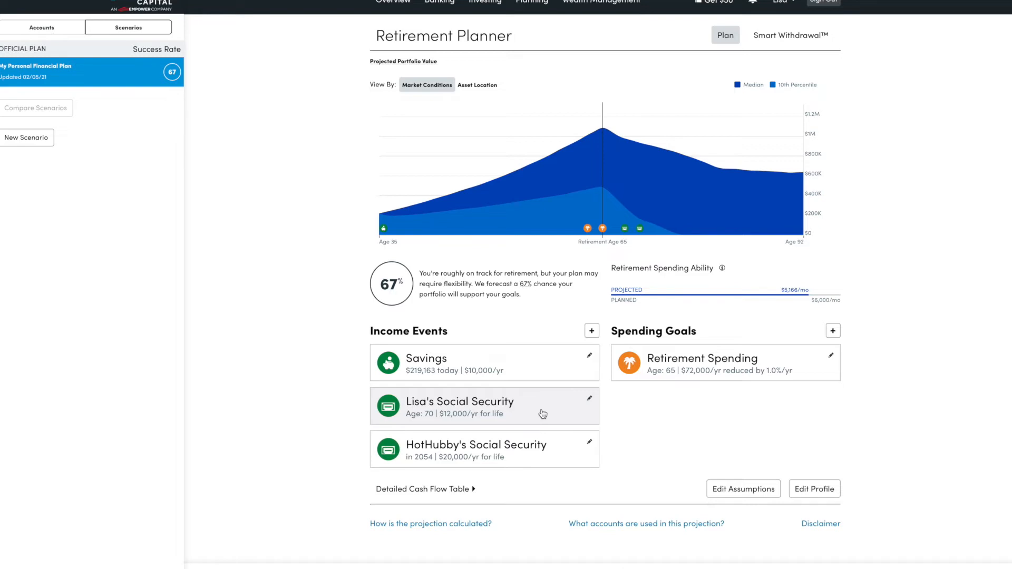
mouse_move(568, 411)
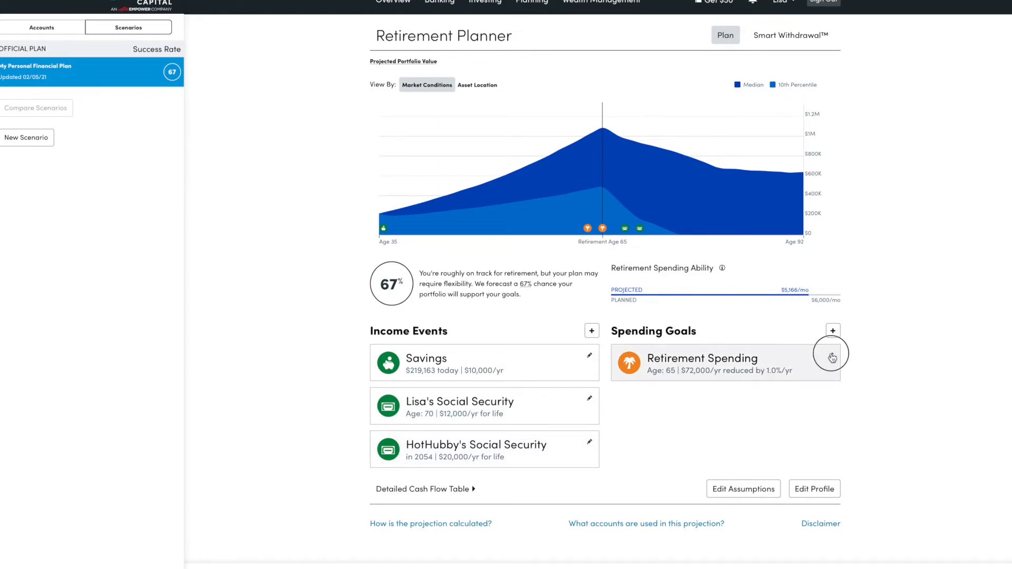
Change Retirement Spending's monthly amount to $7,000 ($84,000 a year) and save
left_click(832, 357)
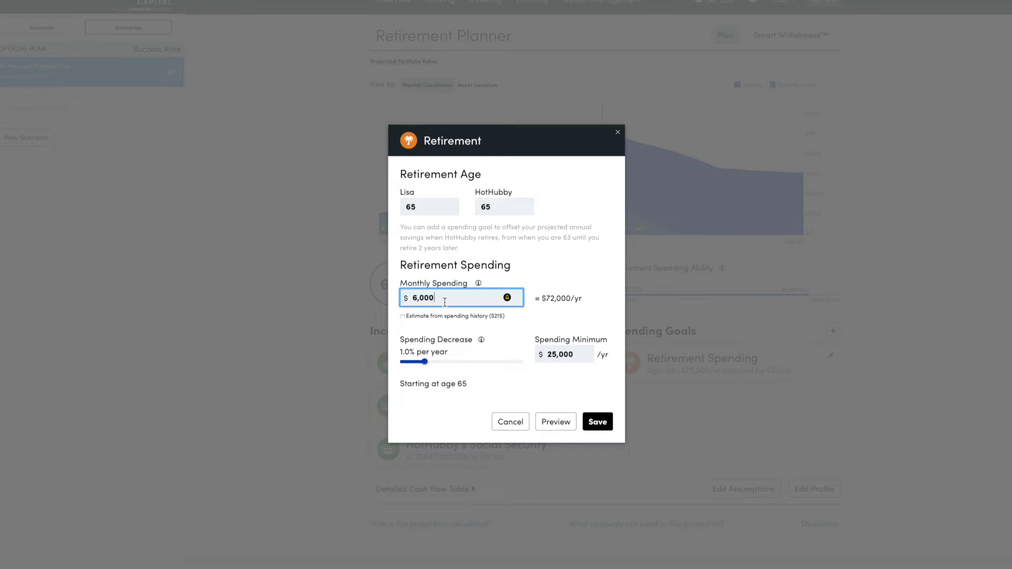
mouse_move(444, 312)
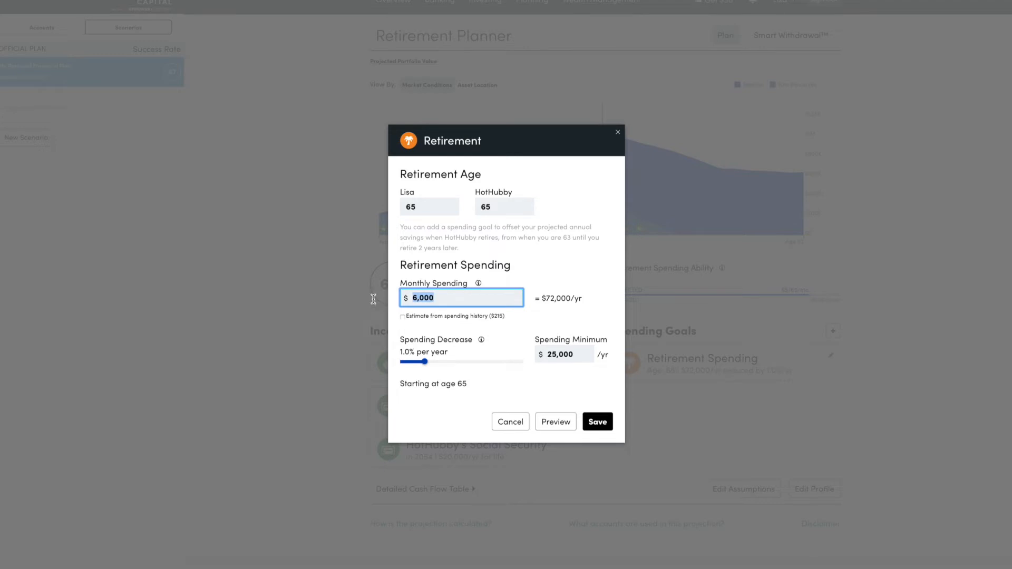
type("7000")
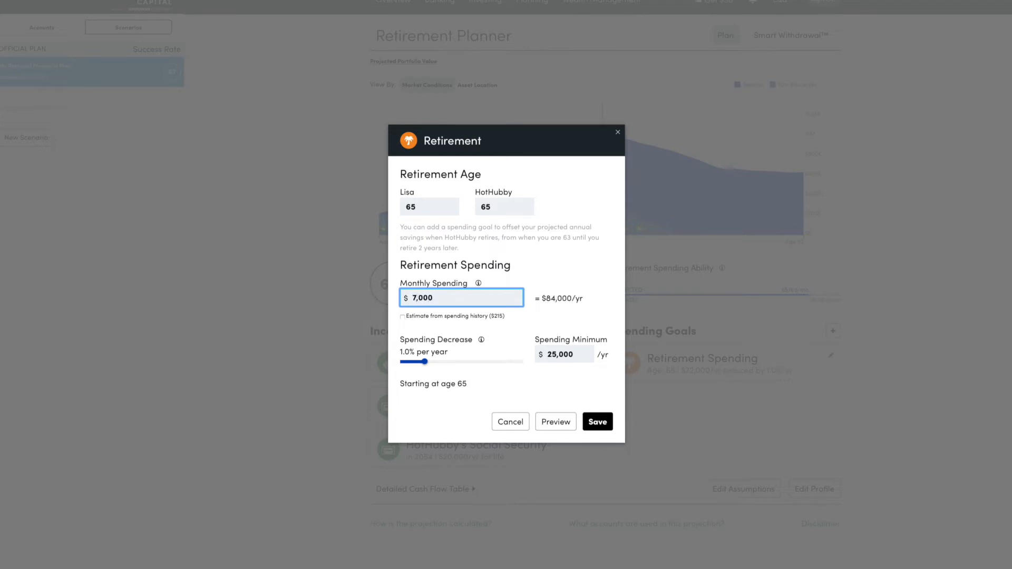
mouse_move(481, 382)
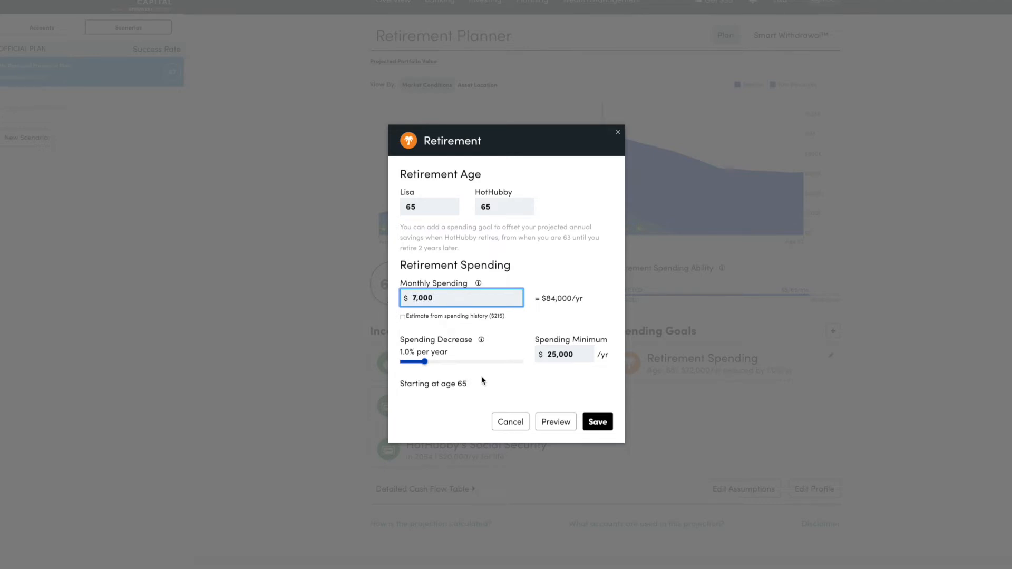
mouse_move(596, 421)
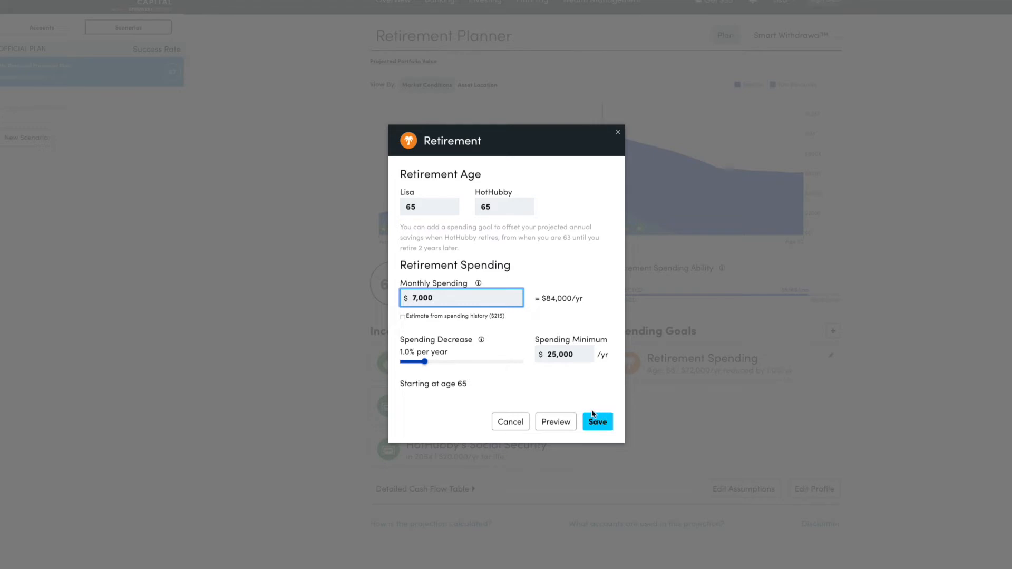
mouse_move(424, 349)
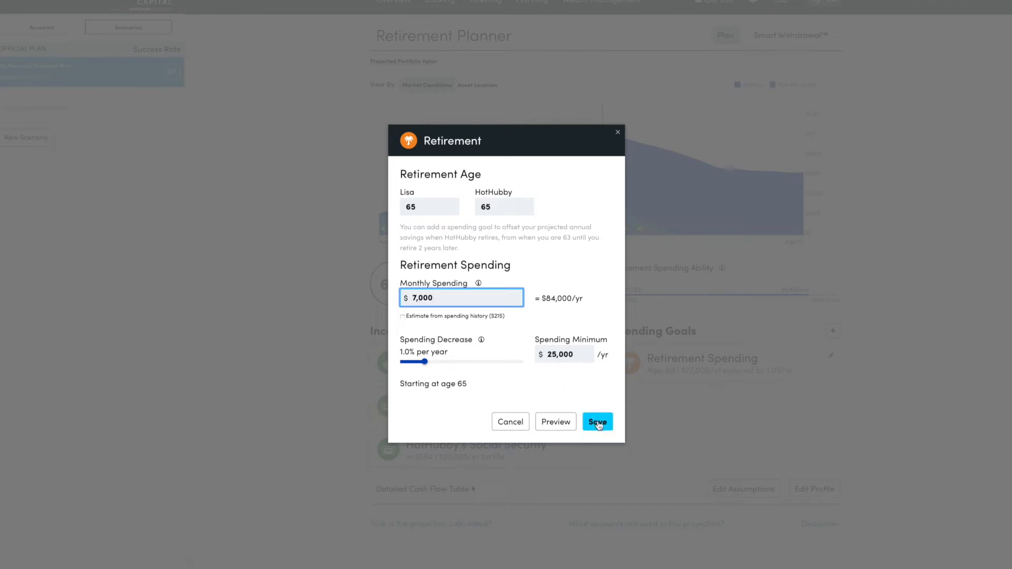
left_click(596, 421)
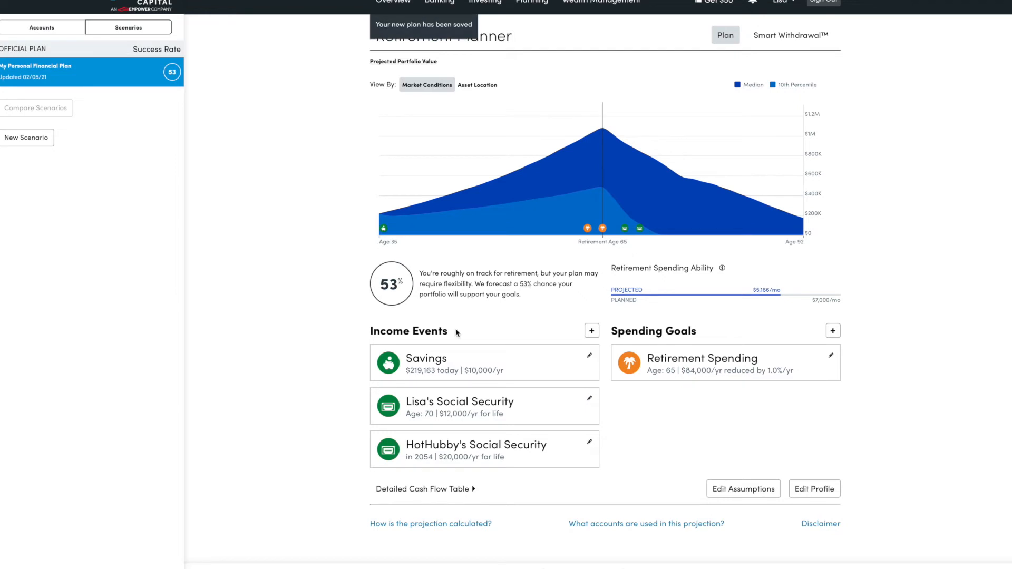
mouse_move(549, 367)
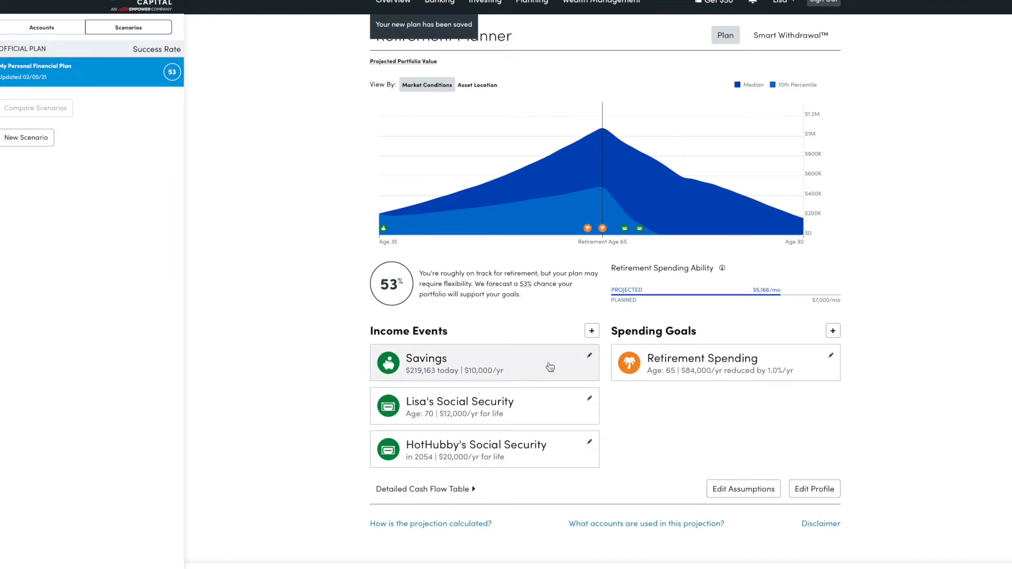
Replace the Savings event's Yearly Savings with $20,000 and save
left_click(589, 355)
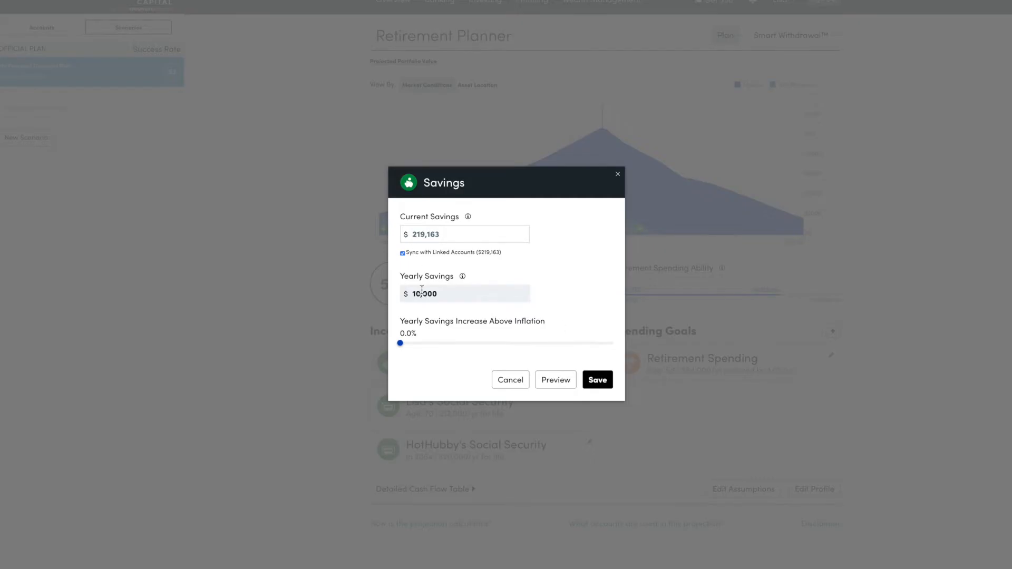
triple_click(464, 293)
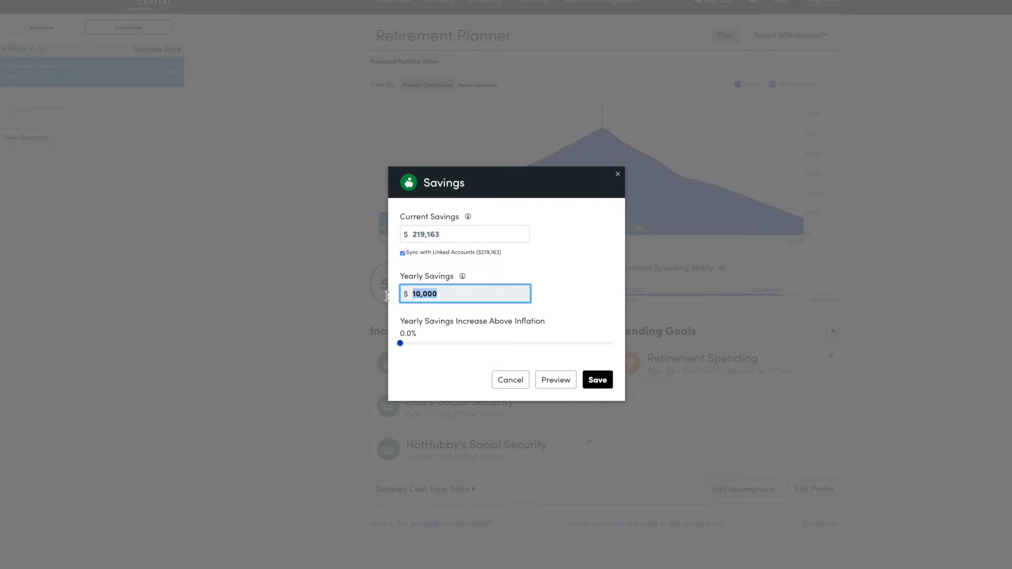
type("2,000")
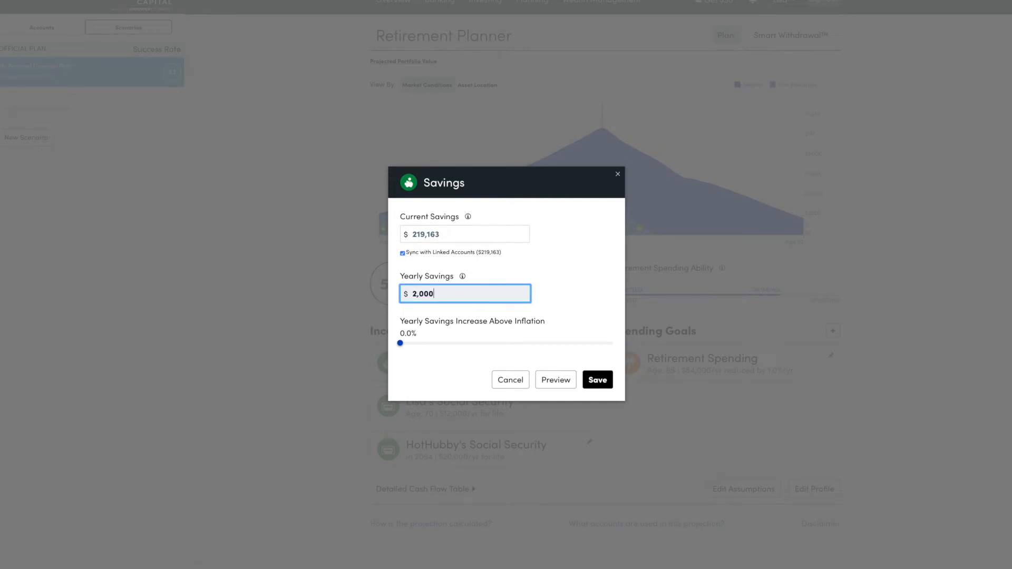
left_click(596, 380)
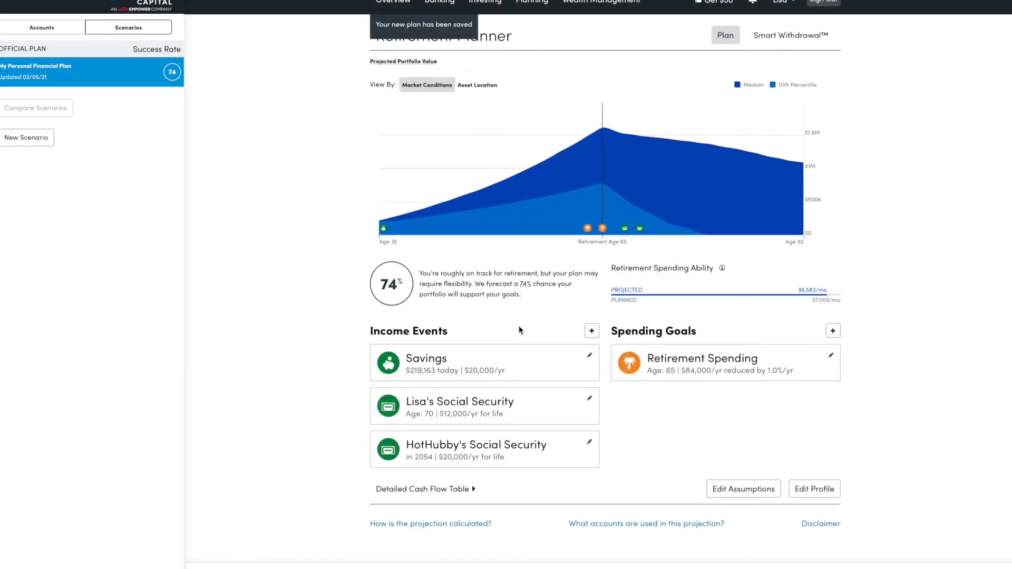
mouse_move(564, 326)
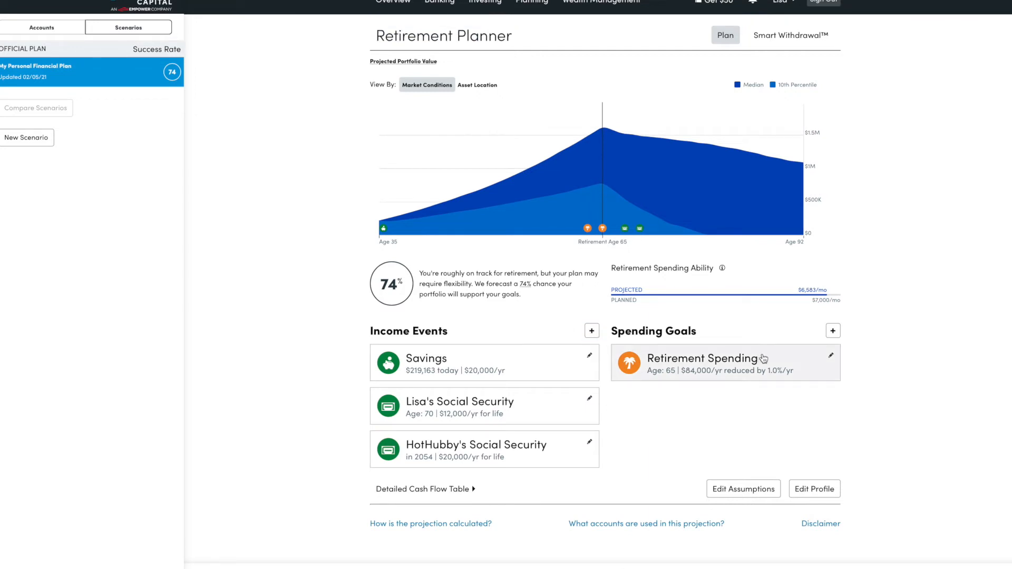
mouse_move(727, 367)
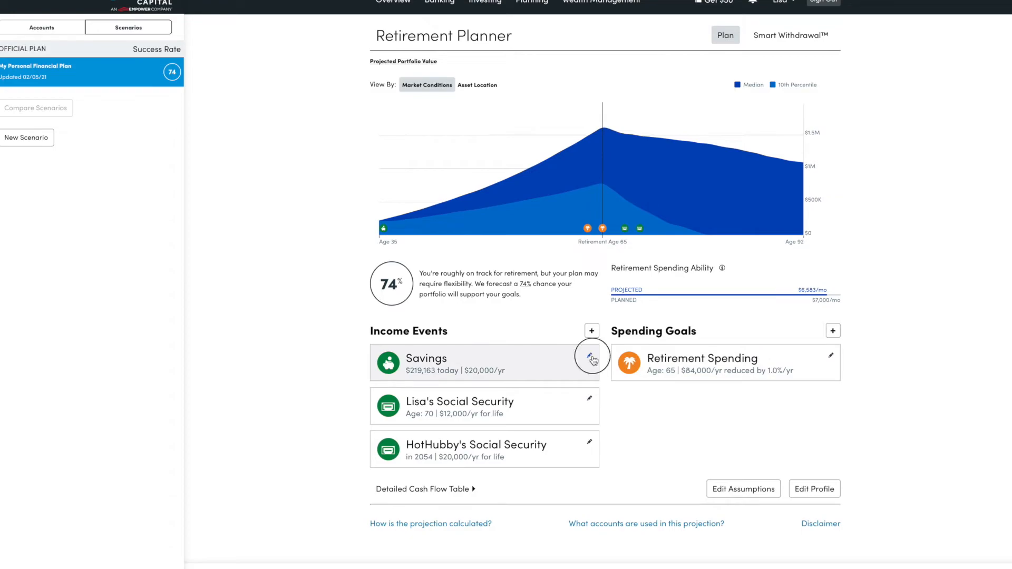
Update the Savings event's Yearly Savings to $25,000 and save
left_click(591, 359)
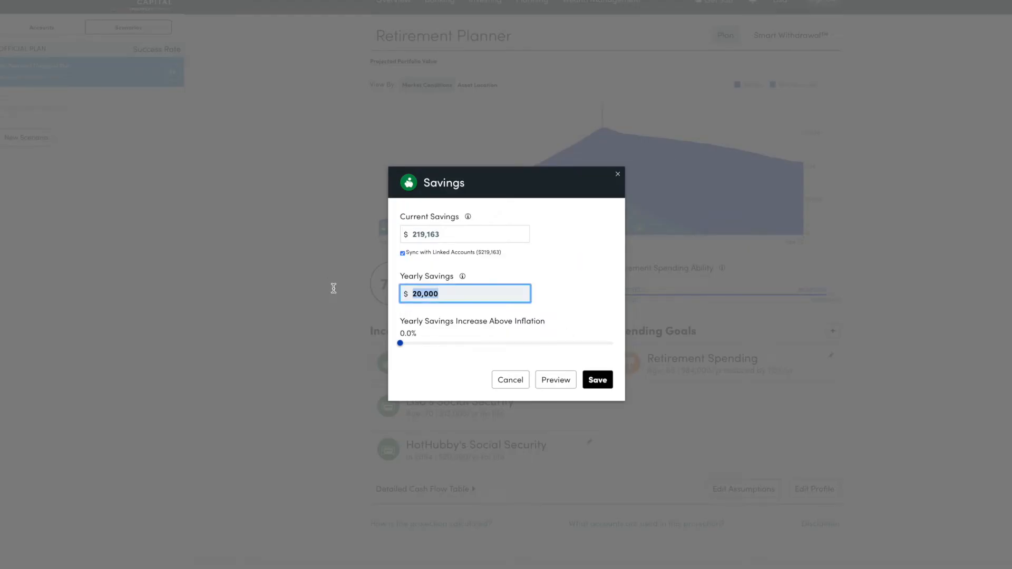
type("25,000")
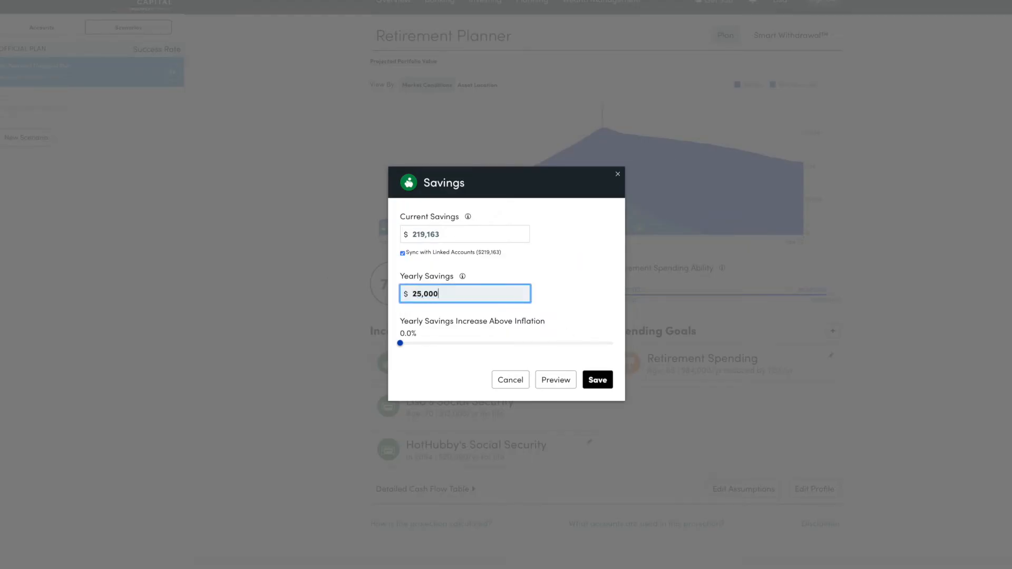
left_click(596, 379)
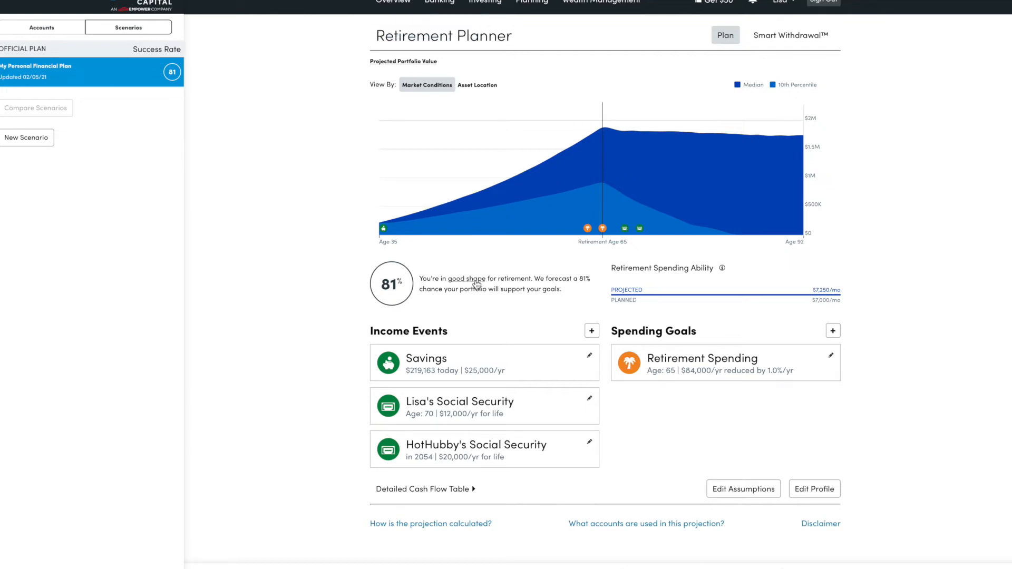
mouse_move(730, 233)
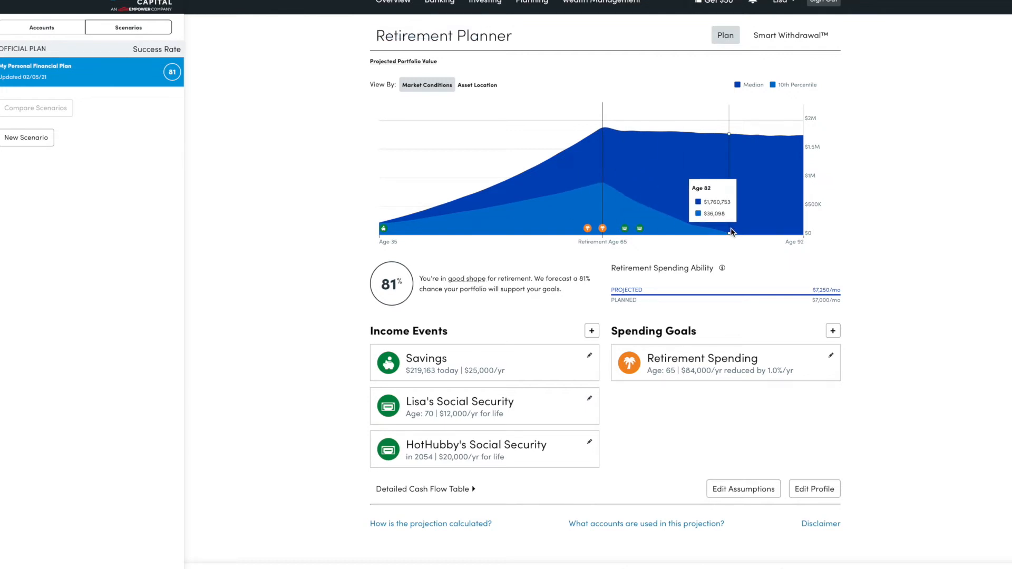
mouse_move(736, 233)
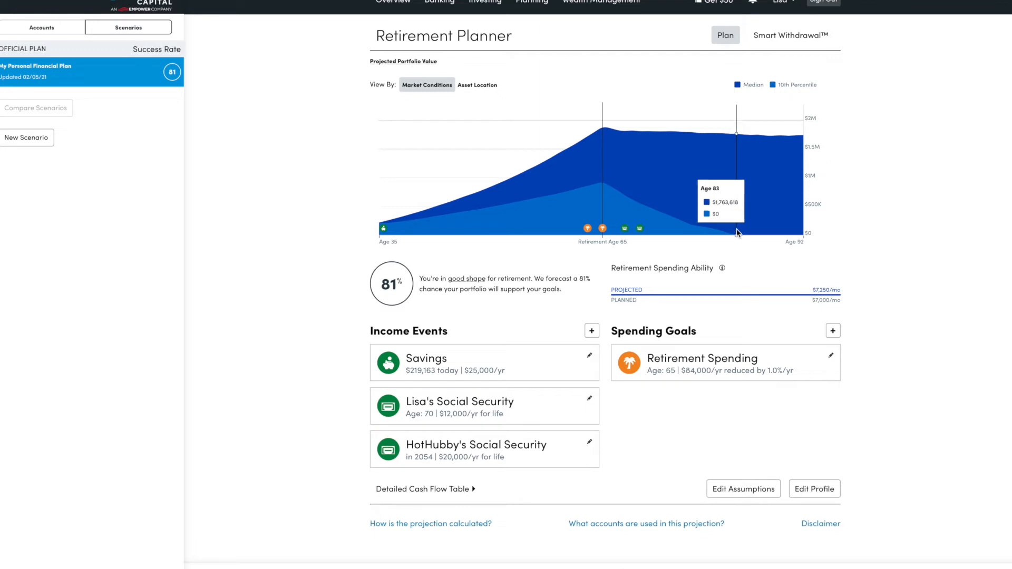
mouse_move(607, 179)
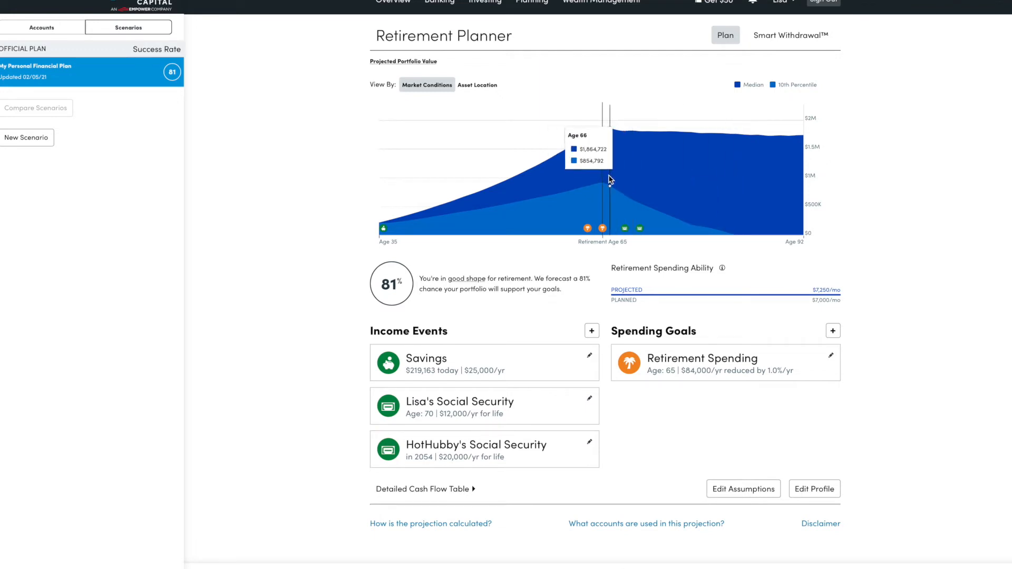
mouse_move(624, 177)
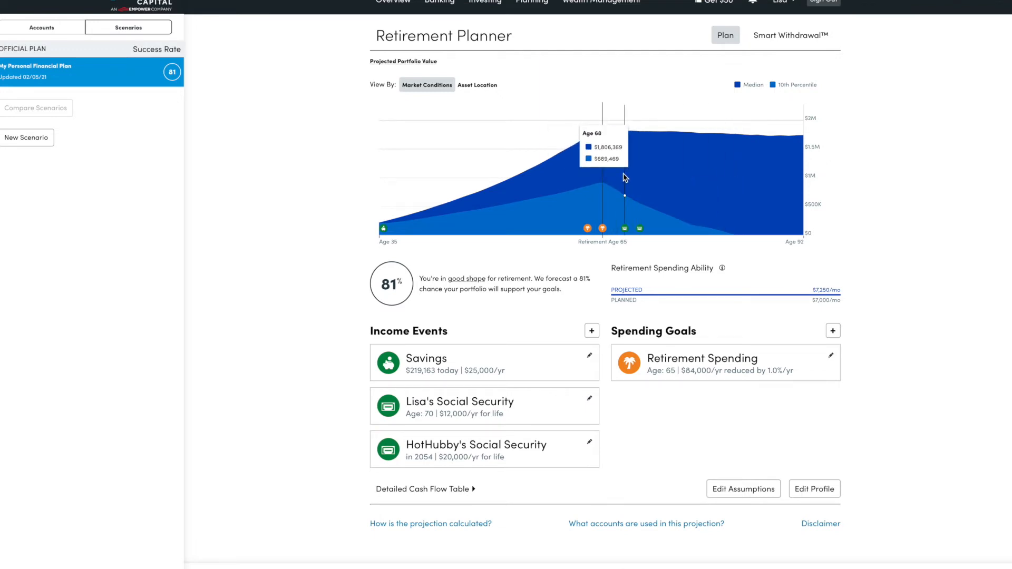
mouse_move(434, 287)
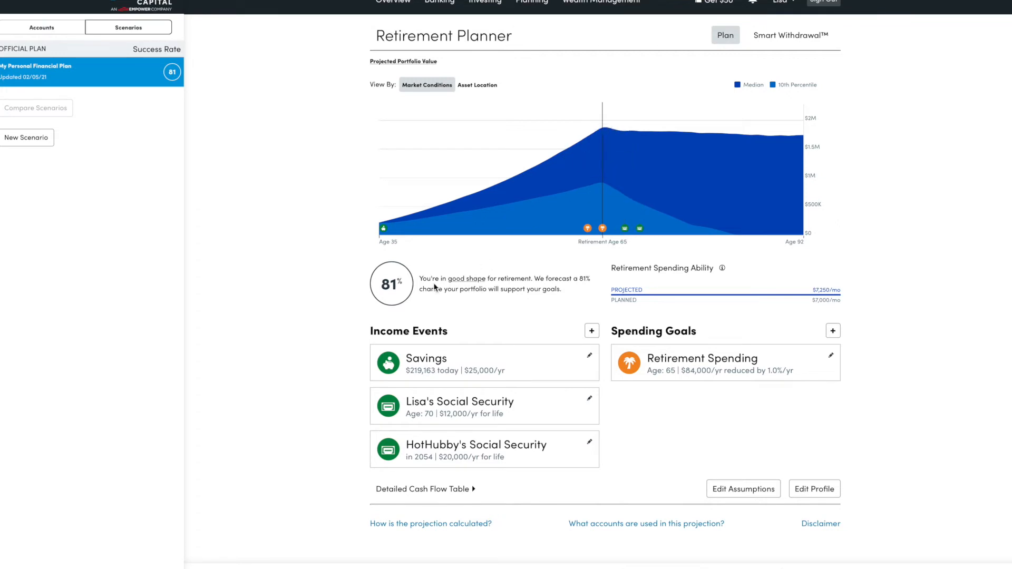
mouse_move(572, 189)
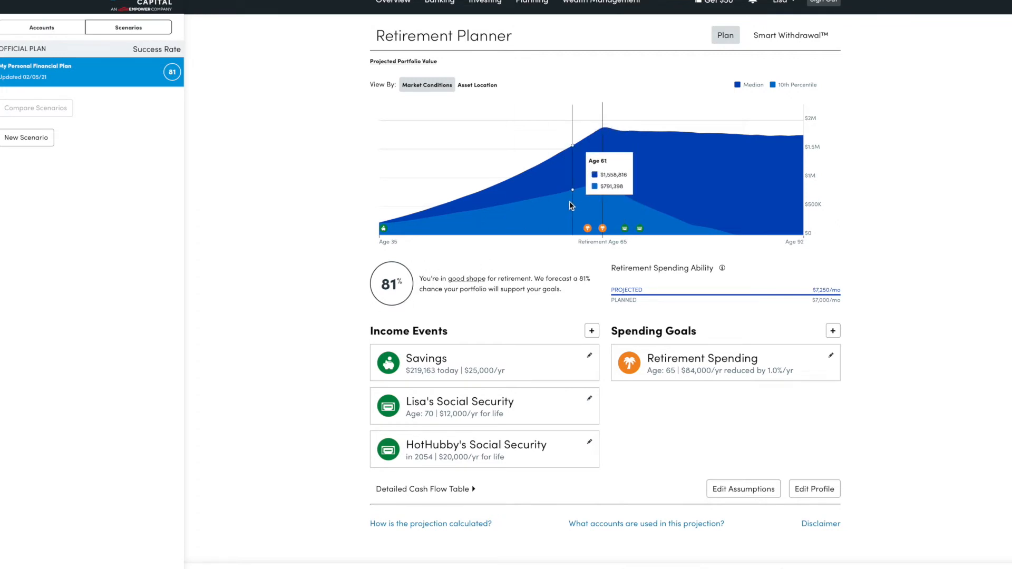
mouse_move(452, 317)
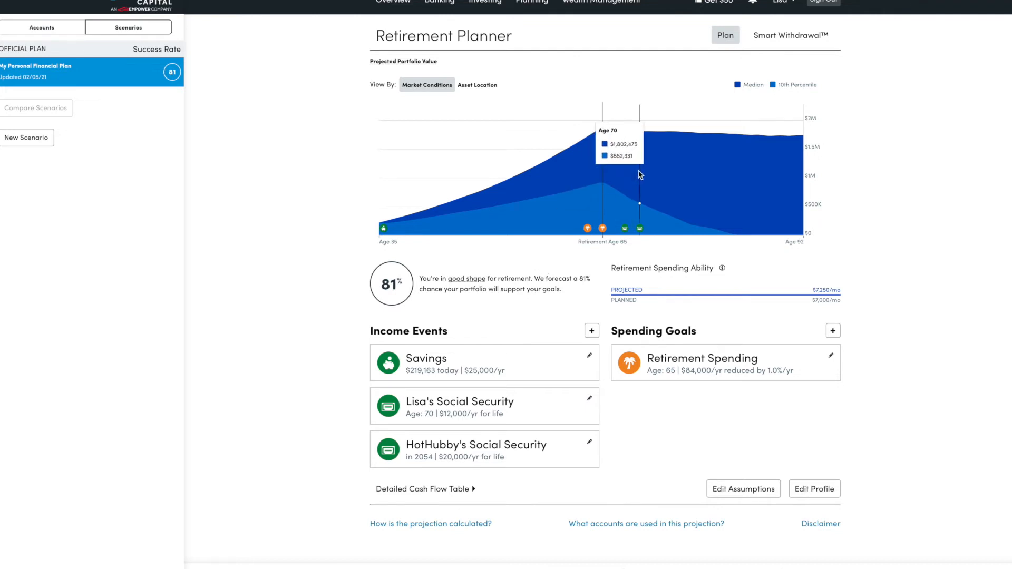
mouse_move(408, 290)
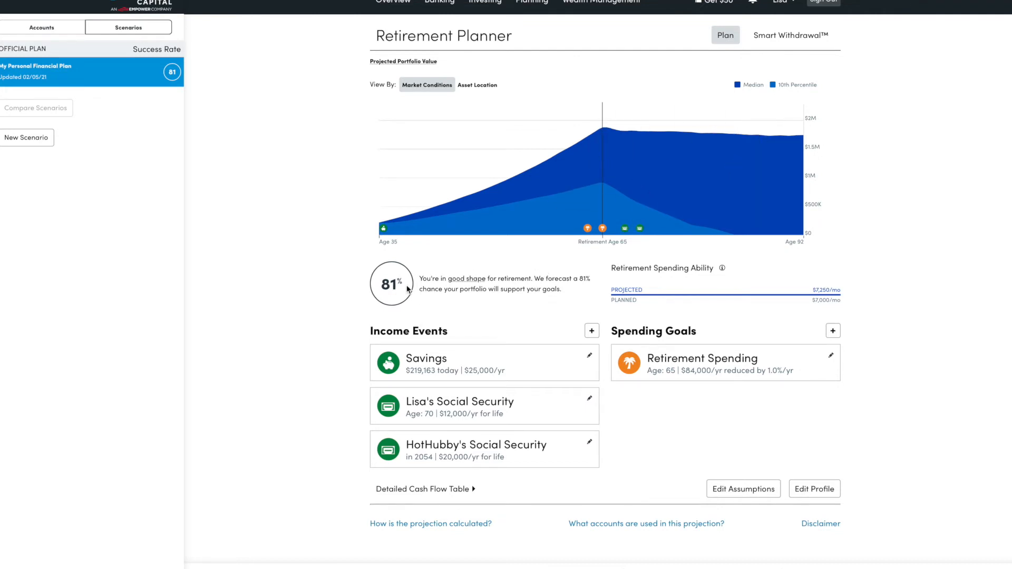
mouse_move(442, 265)
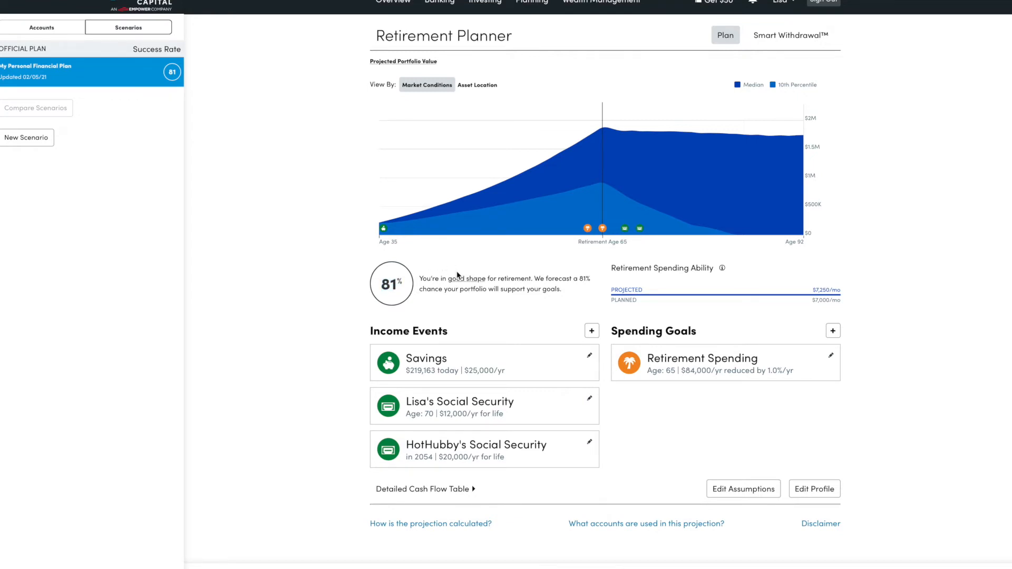
mouse_move(579, 379)
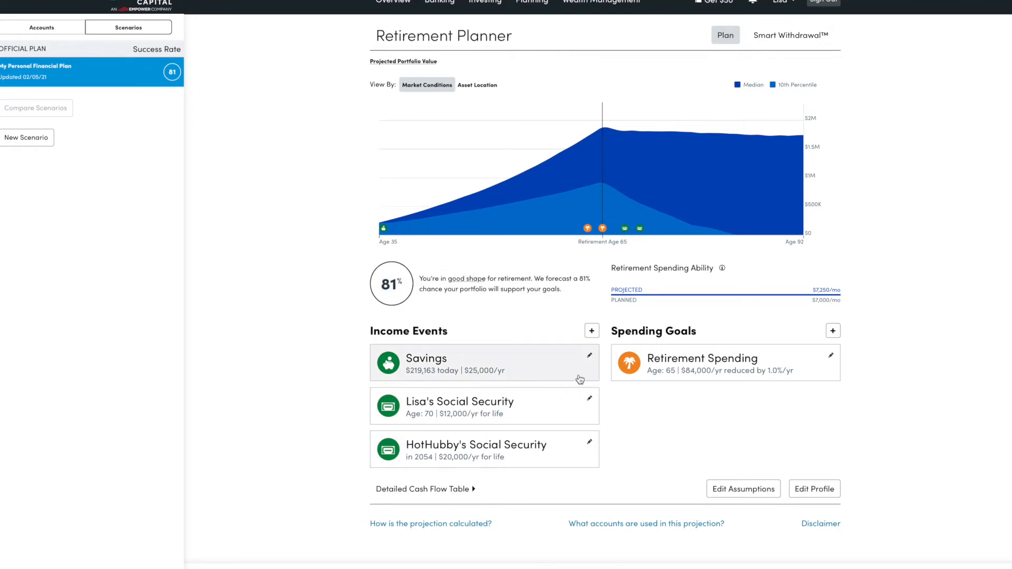
mouse_move(781, 489)
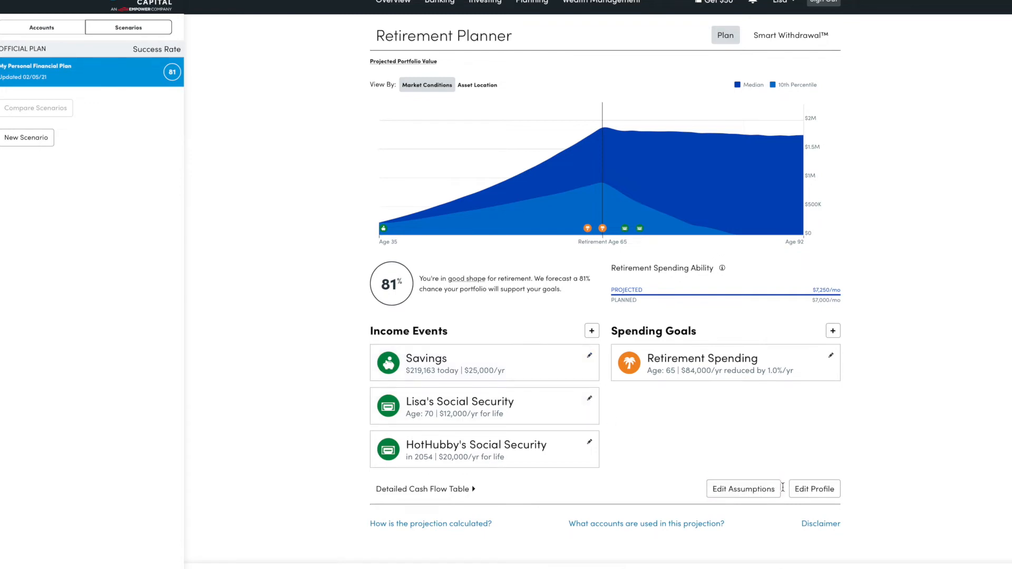
left_click(742, 488)
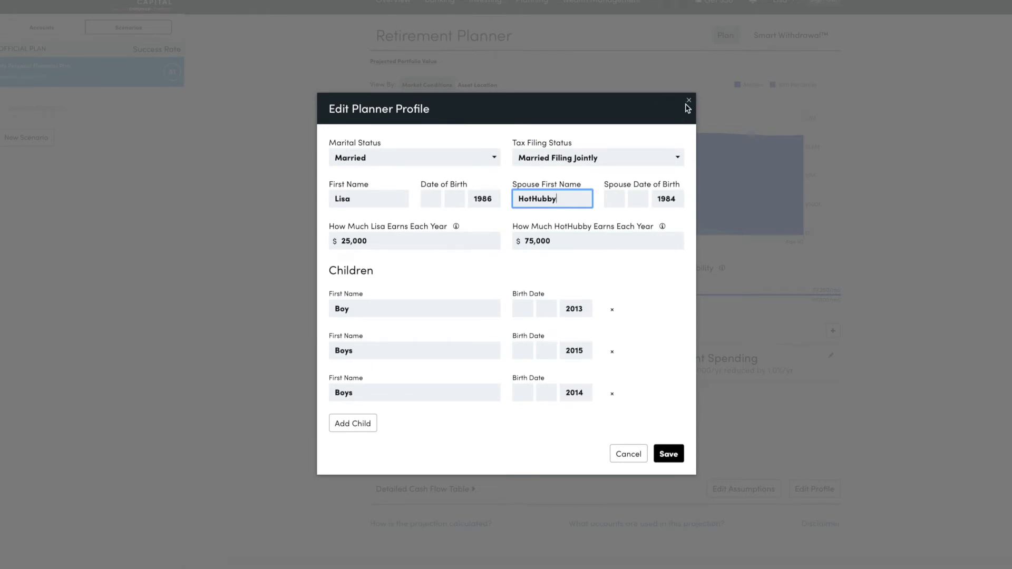
left_click(668, 453)
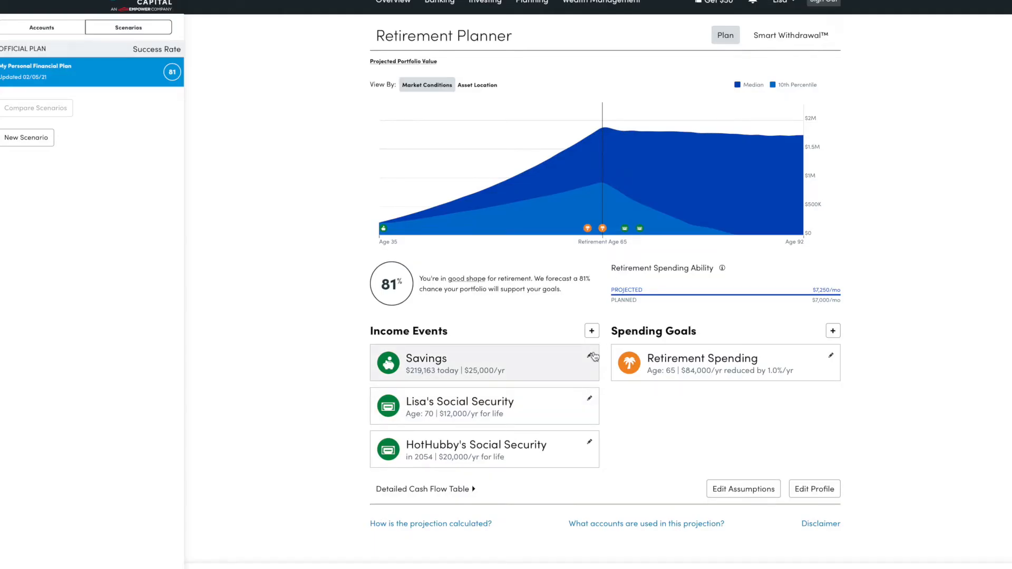
mouse_move(793, 349)
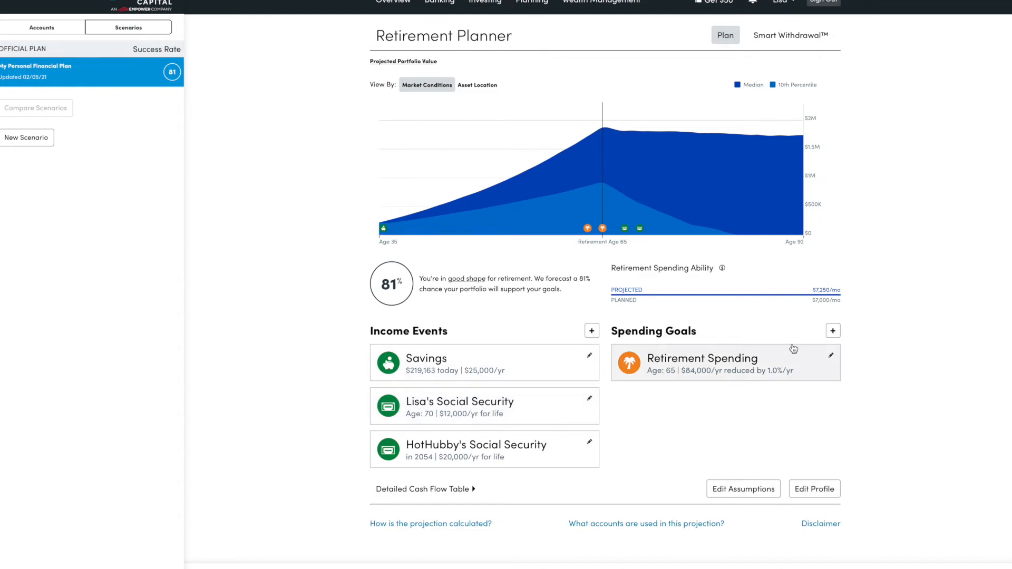
left_click(830, 354)
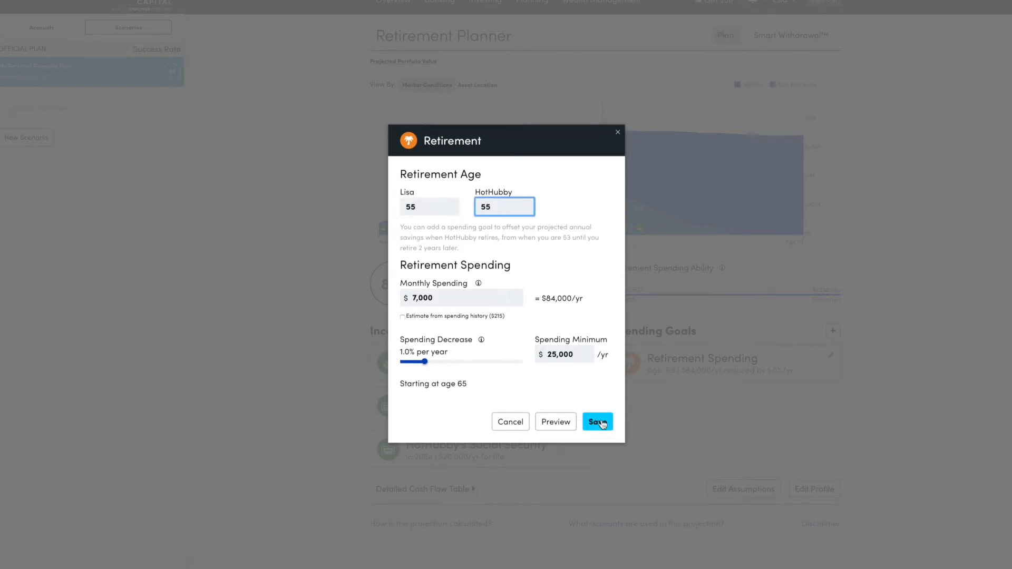
left_click(596, 422)
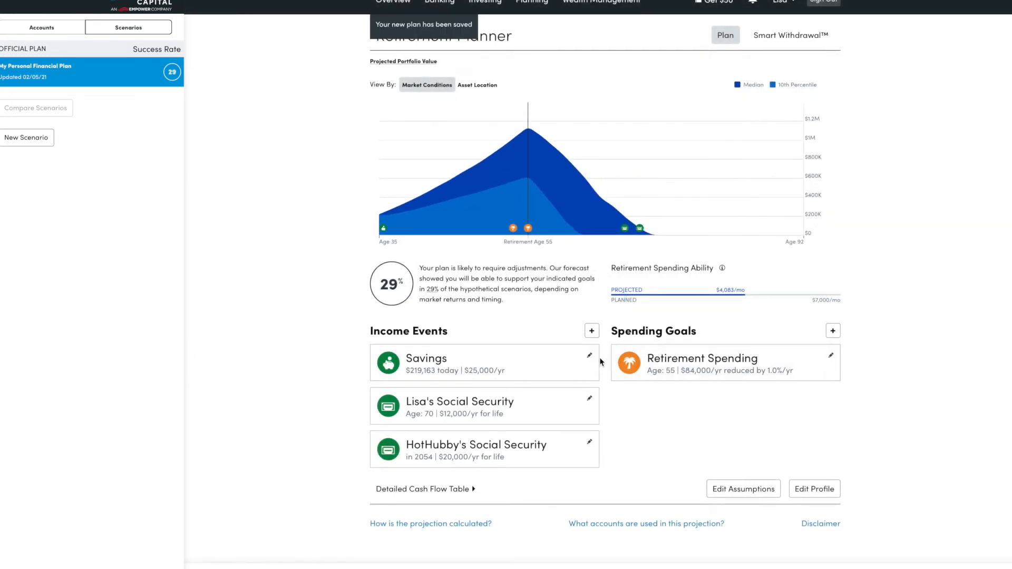
mouse_move(855, 367)
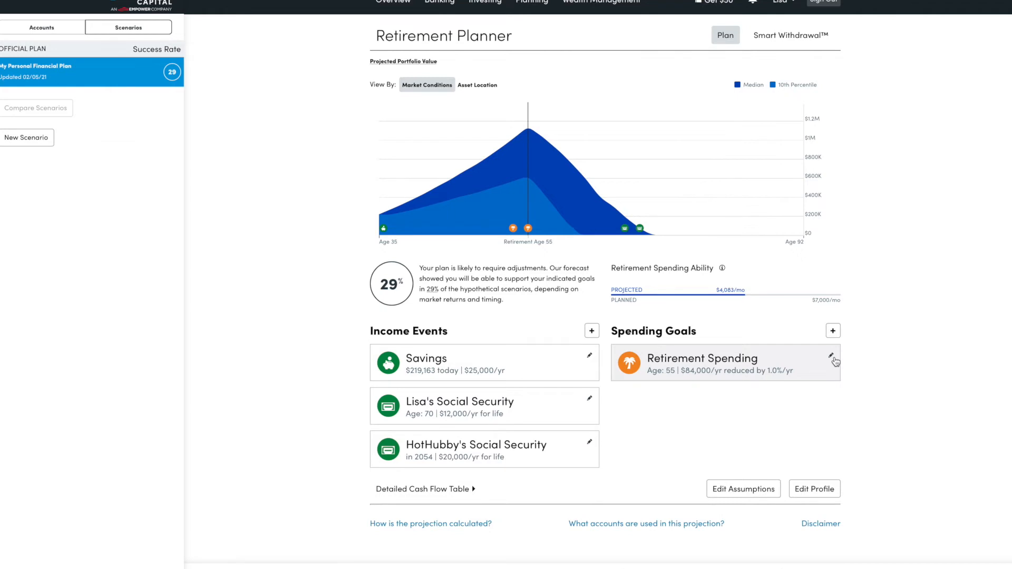
mouse_move(831, 359)
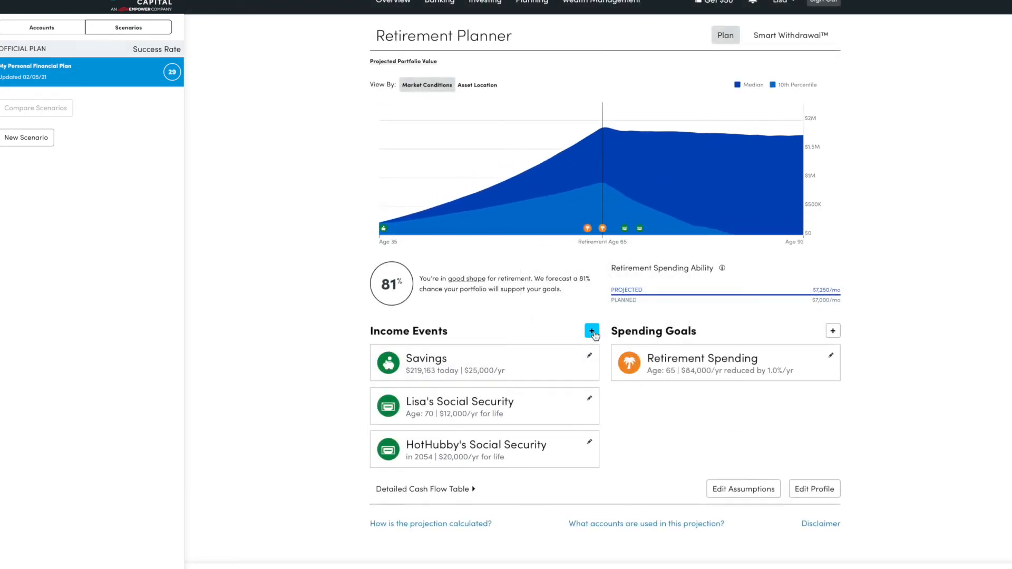
left_click(590, 331)
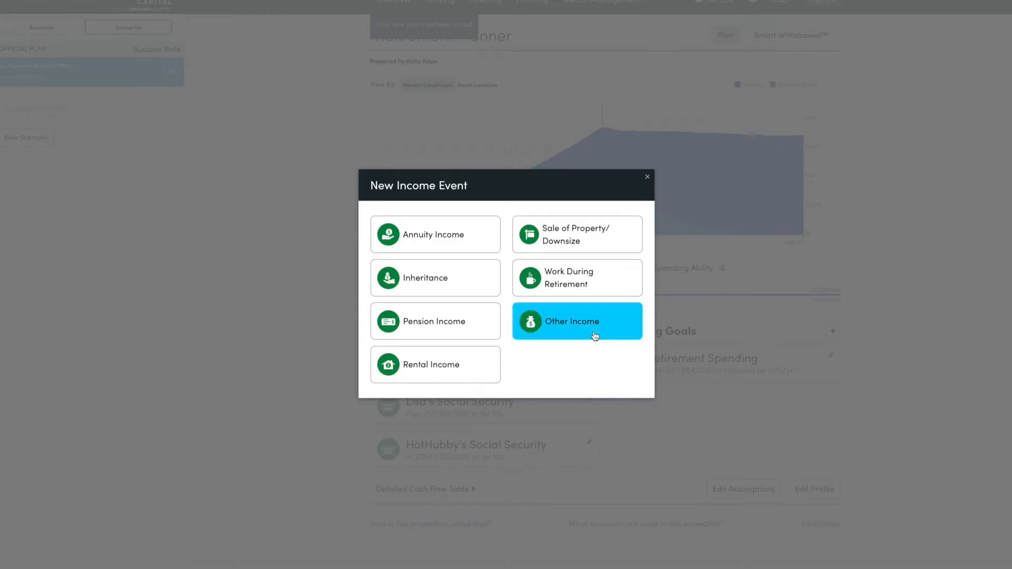
mouse_move(479, 389)
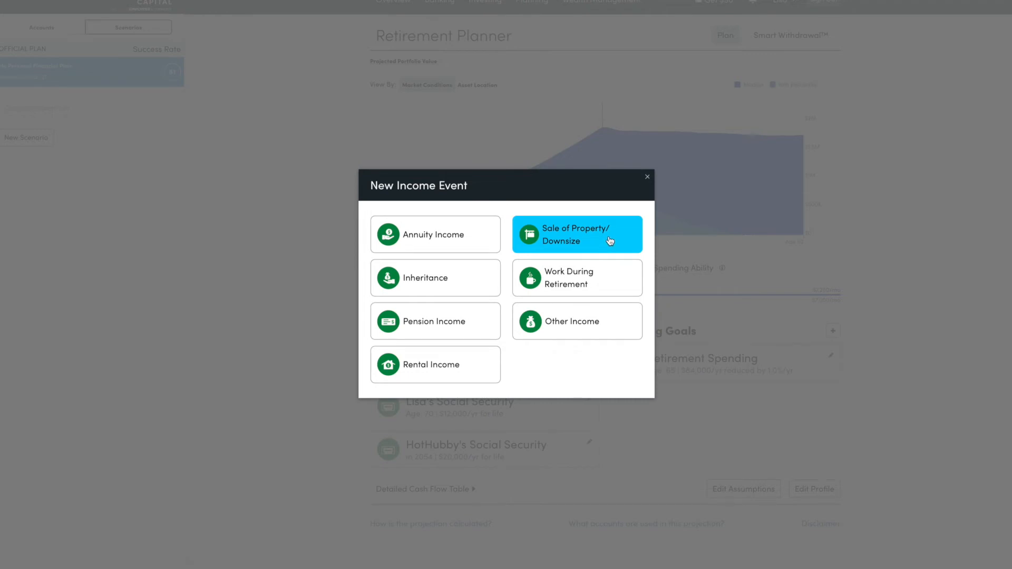
mouse_move(630, 238)
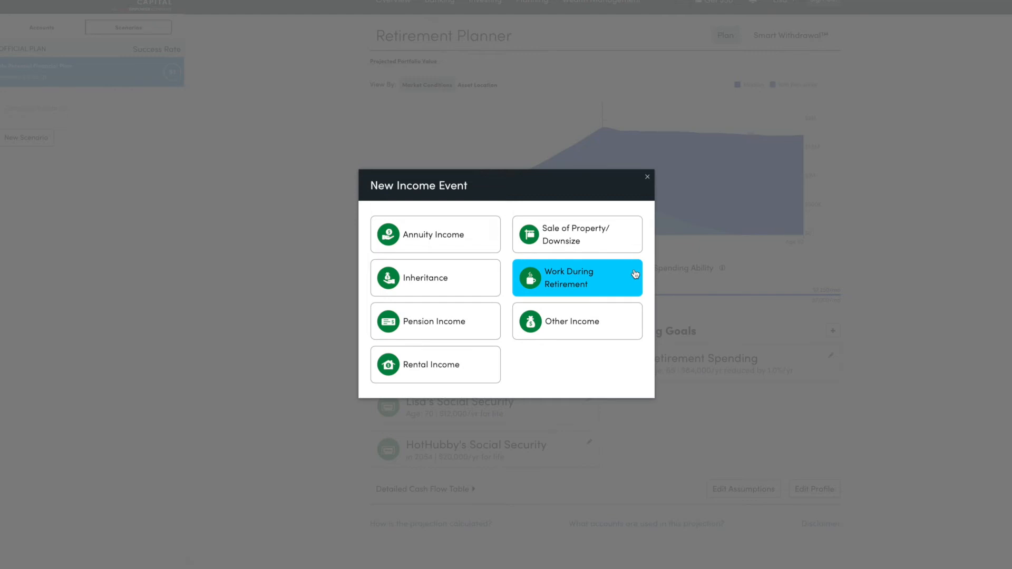
mouse_move(648, 179)
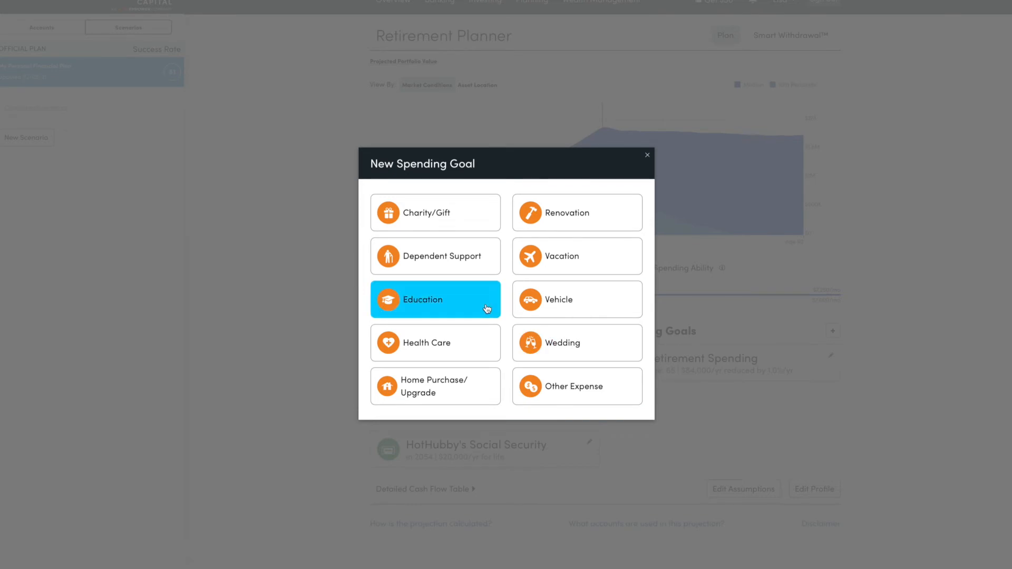
mouse_move(649, 157)
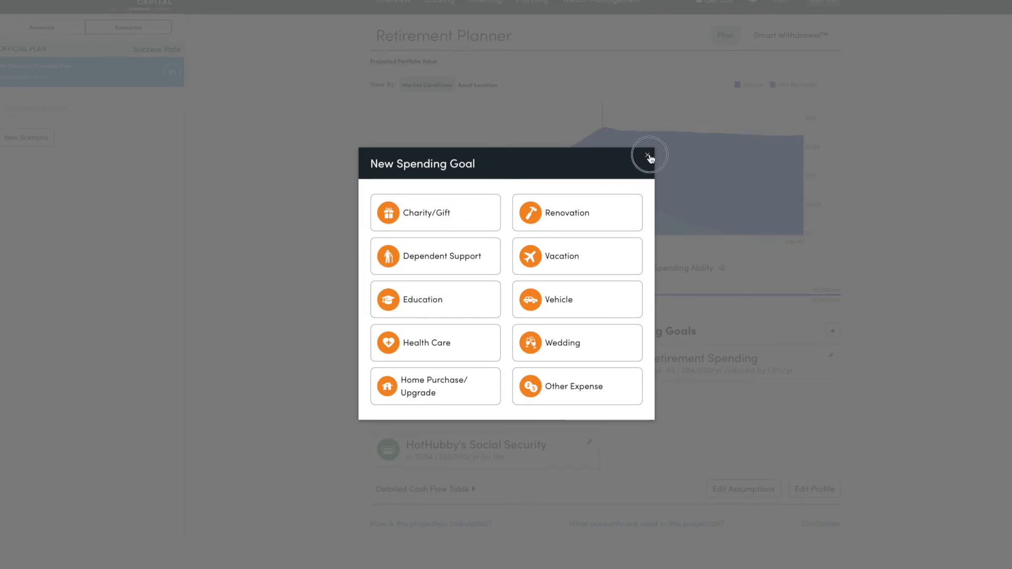
left_click(647, 158)
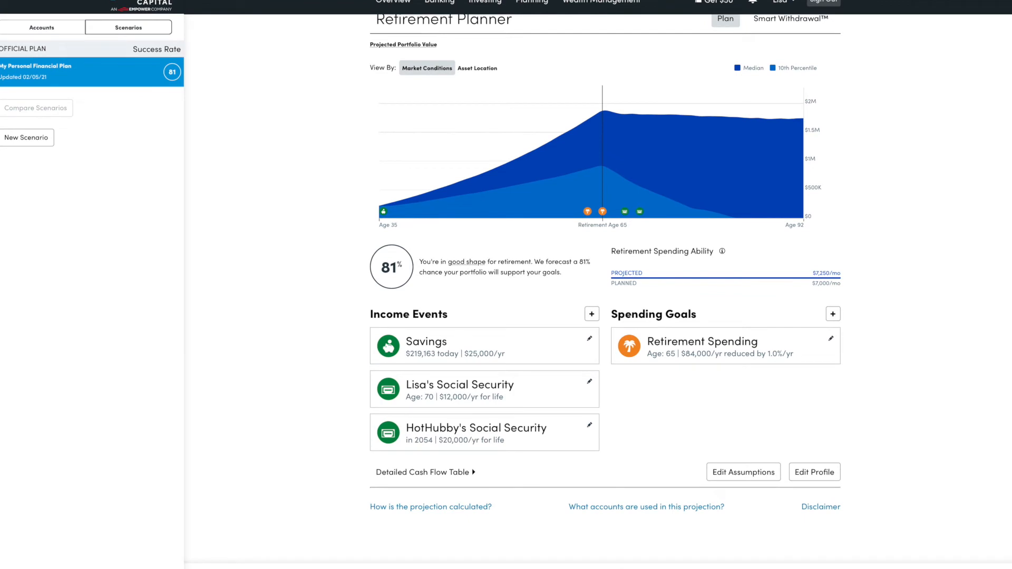
mouse_move(321, 287)
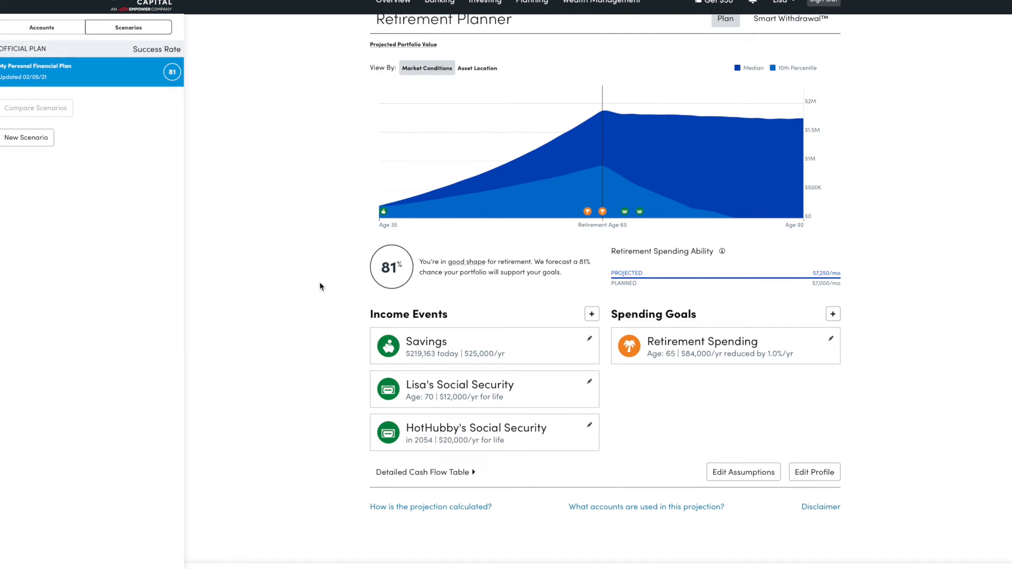
mouse_move(521, 318)
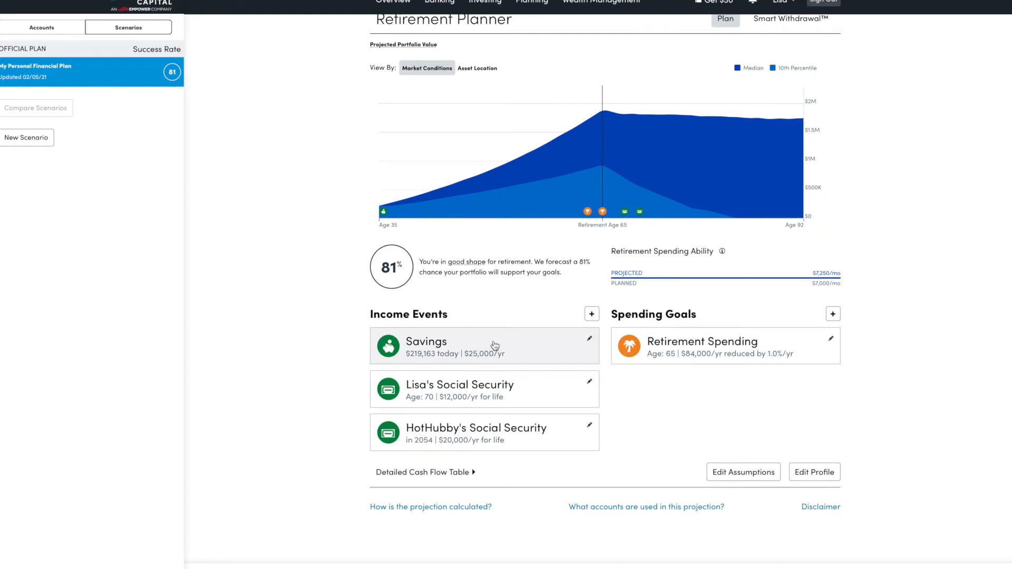
mouse_move(559, 392)
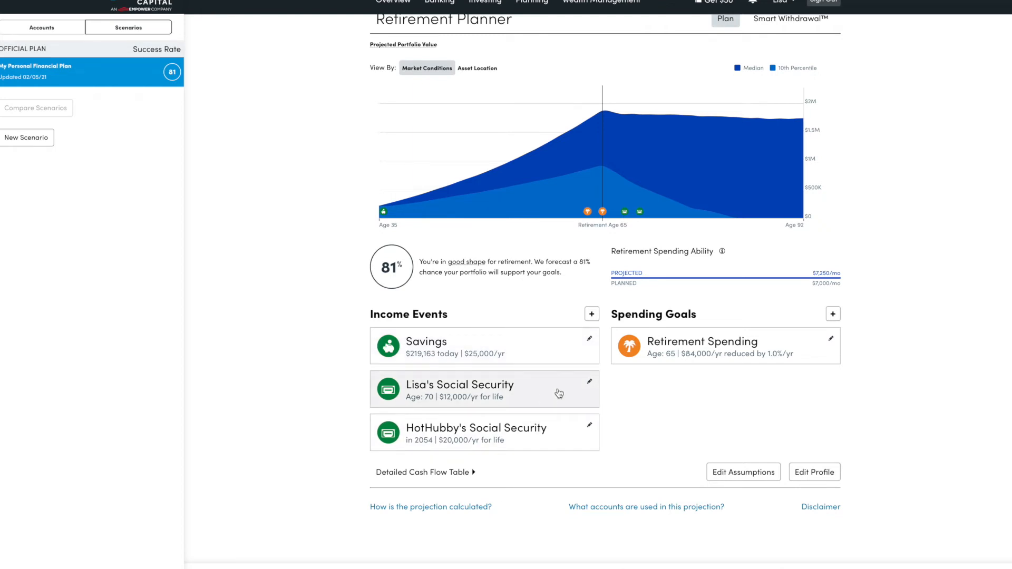
mouse_move(584, 323)
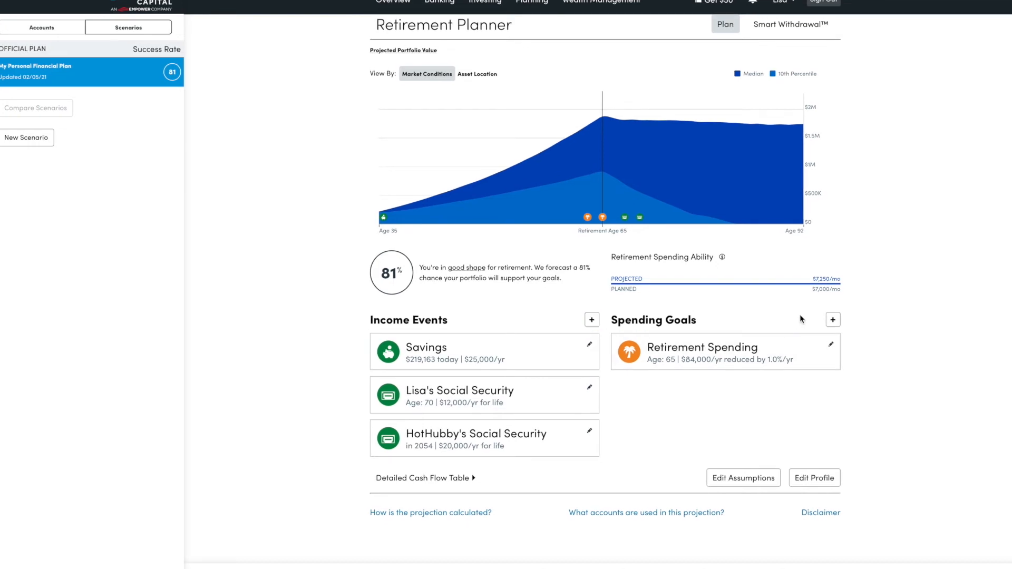
mouse_move(798, 298)
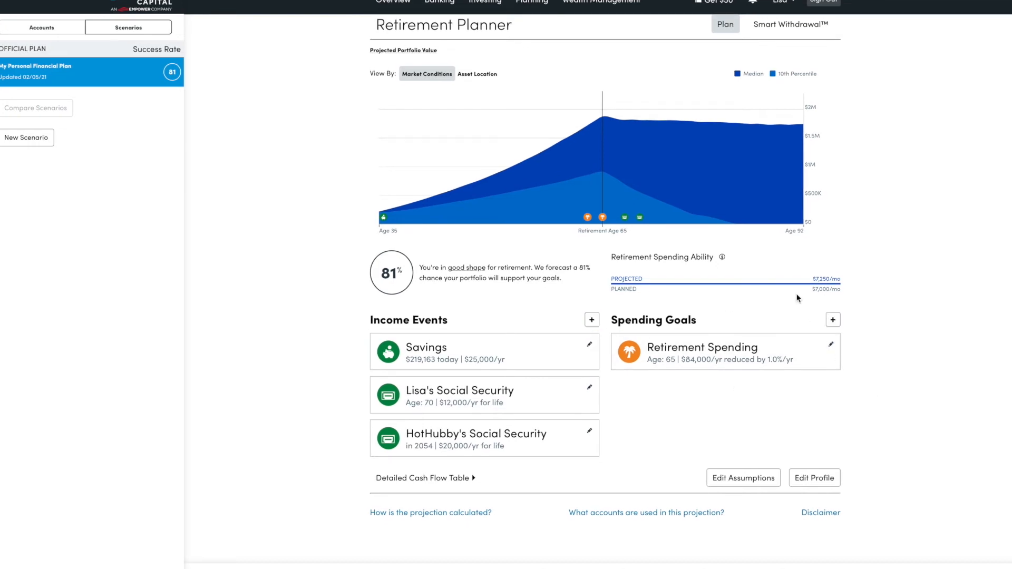
mouse_move(849, 355)
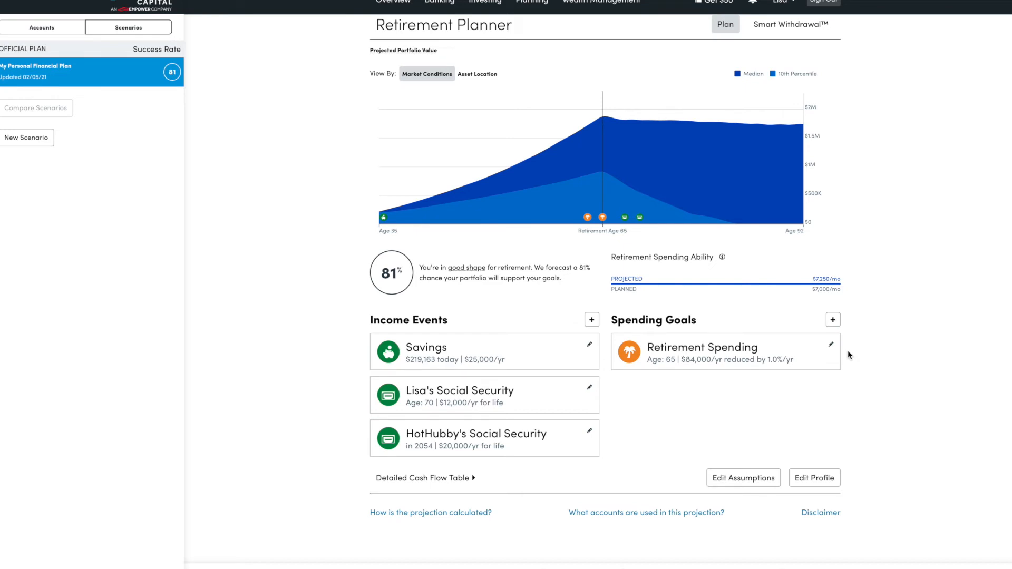
mouse_move(775, 382)
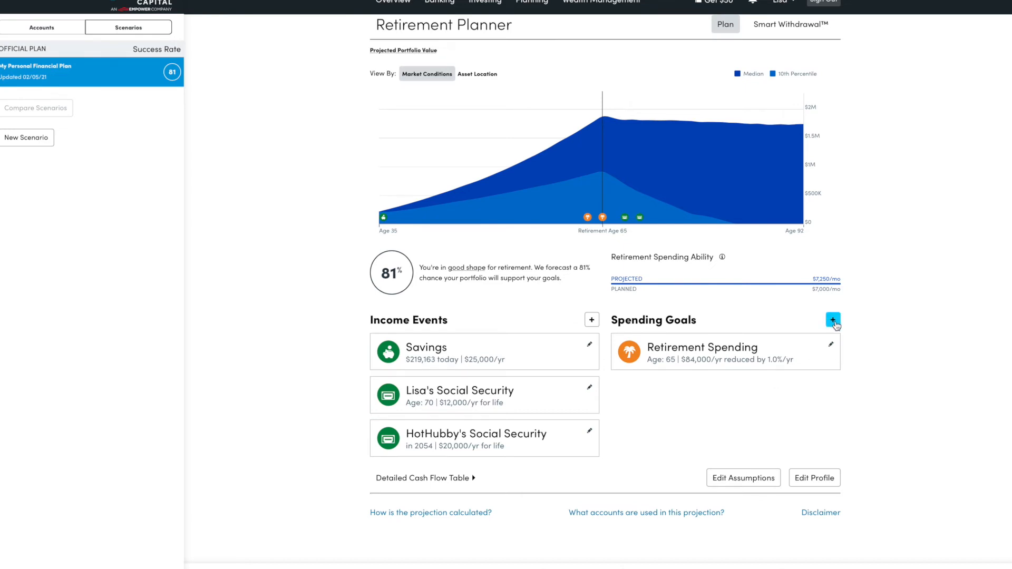
Expand the Detailed Cash Flow Table and scroll through the yearly rows past age 65
left_click(420, 478)
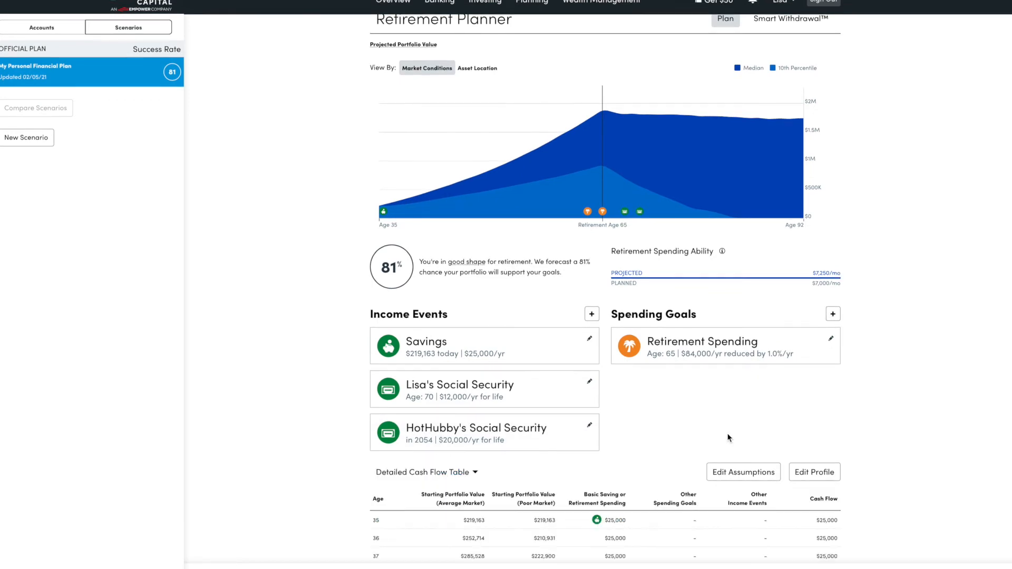
scroll("down", 3)
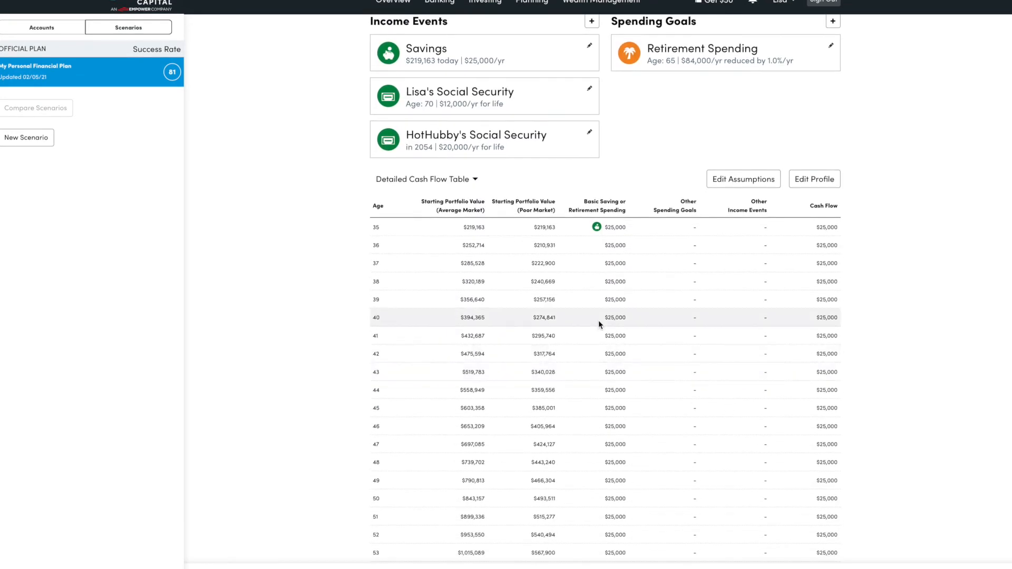
scroll("down", 3)
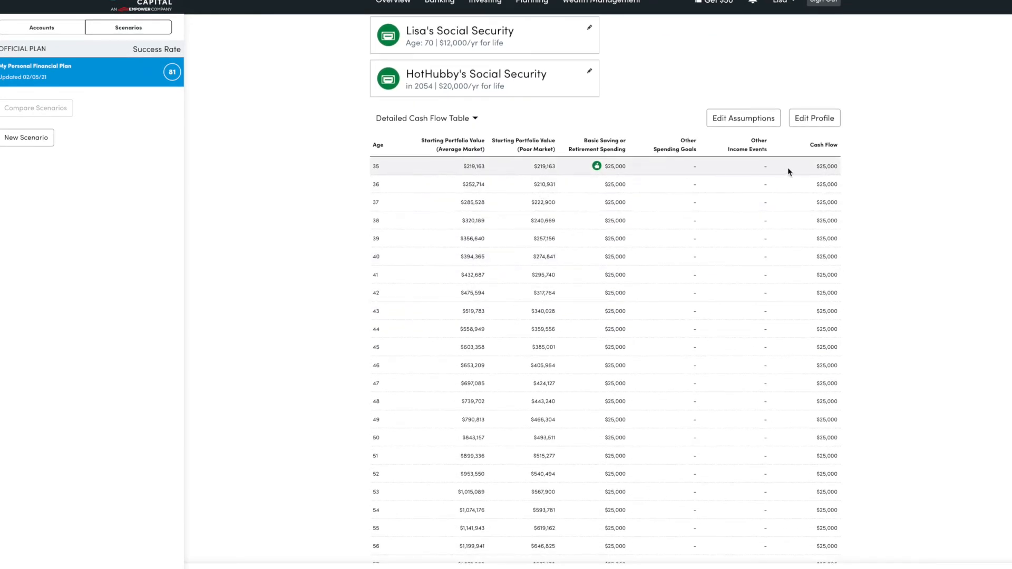
mouse_move(498, 170)
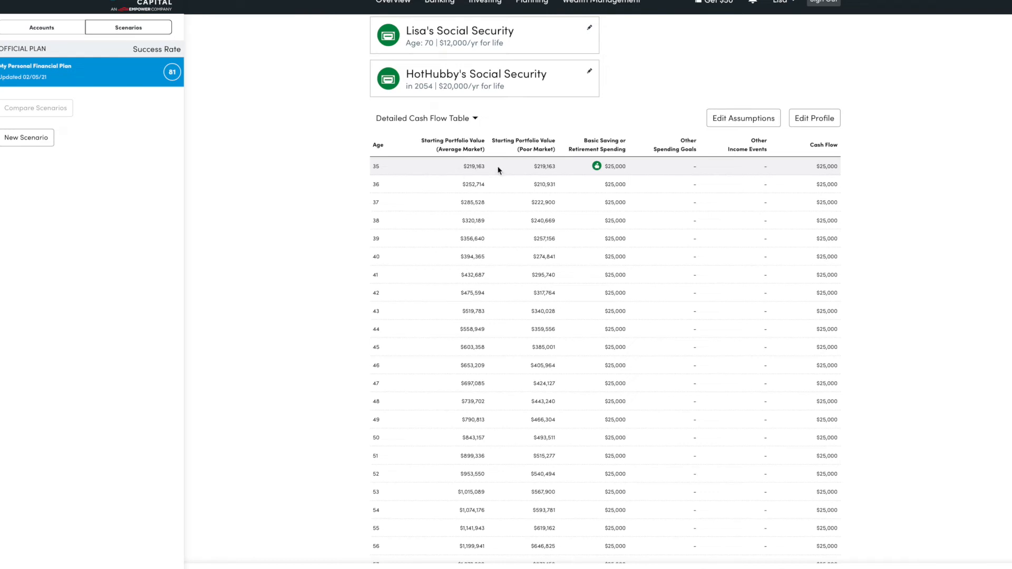
mouse_move(827, 175)
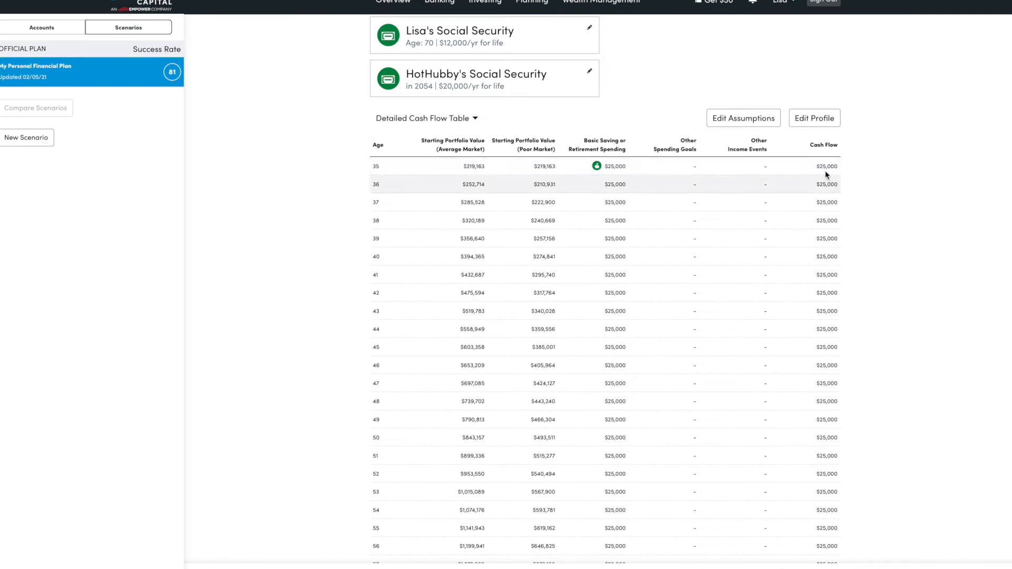
mouse_move(489, 198)
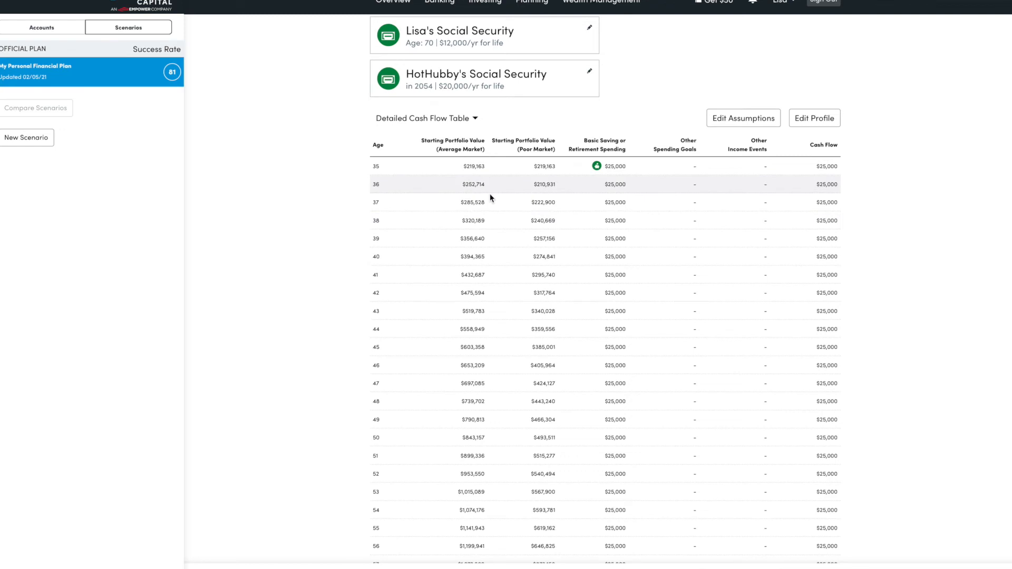
mouse_move(533, 212)
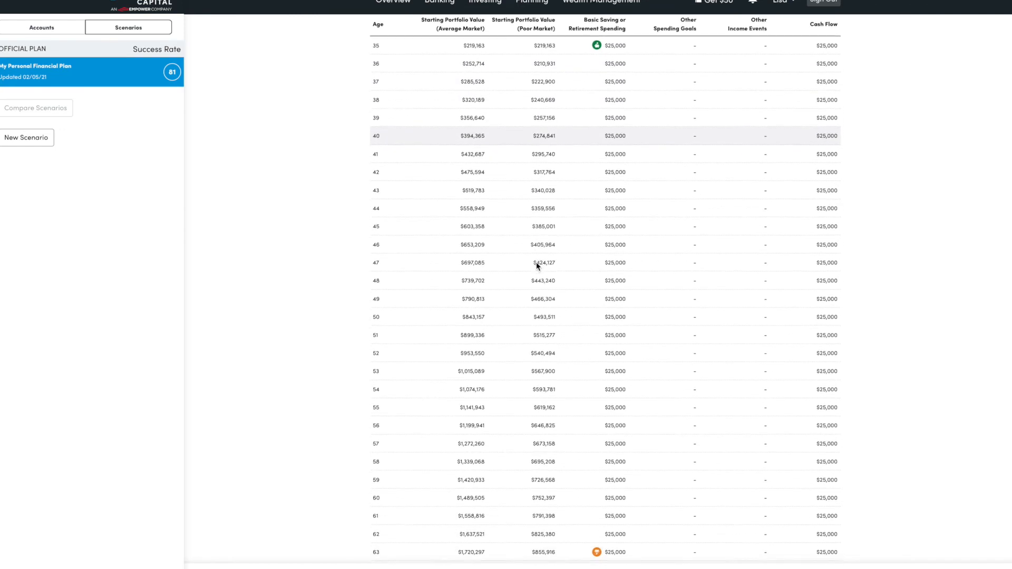
scroll("down", 3)
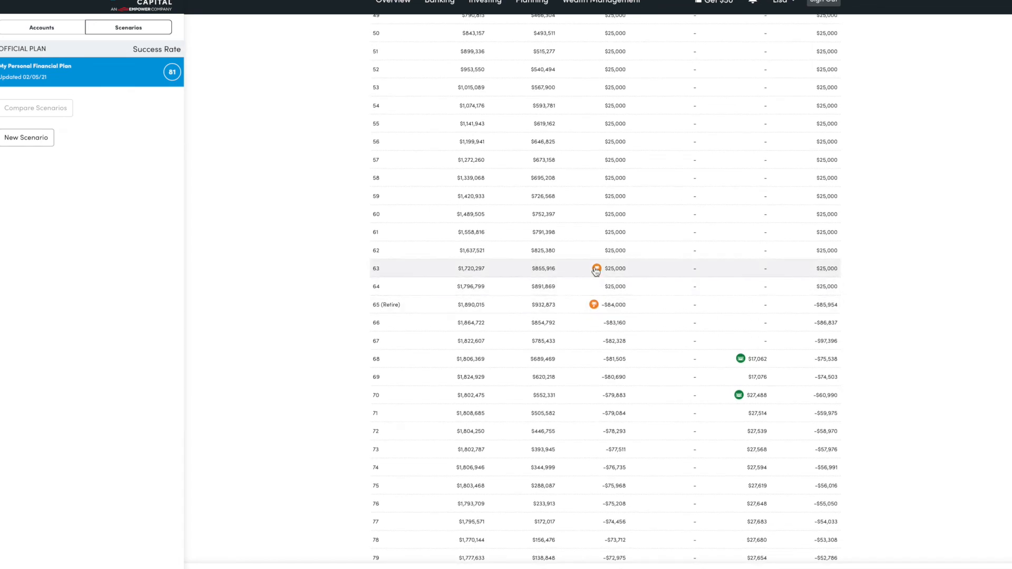
scroll("down", 3)
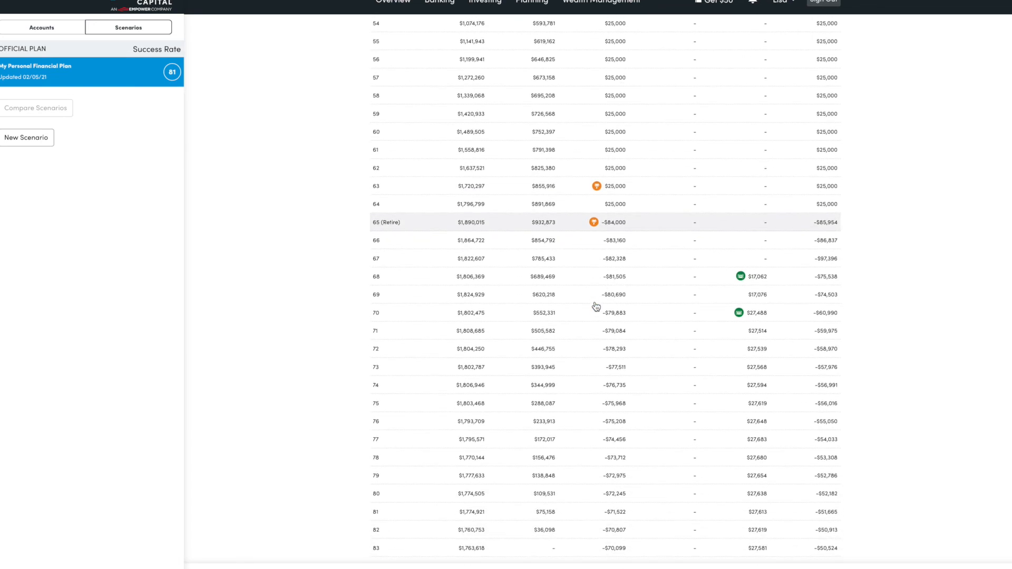
scroll("up", 3)
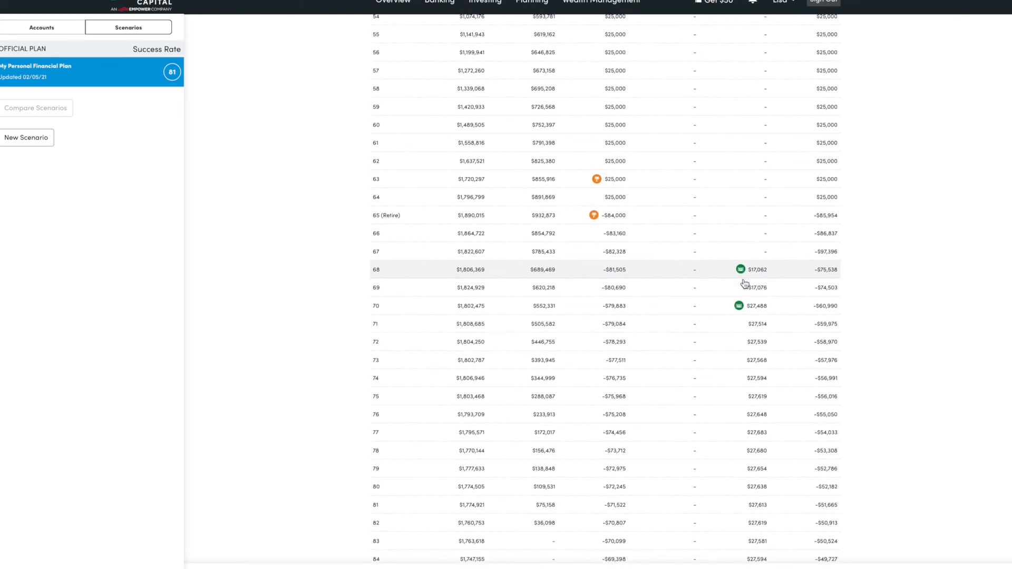
scroll("down", 3)
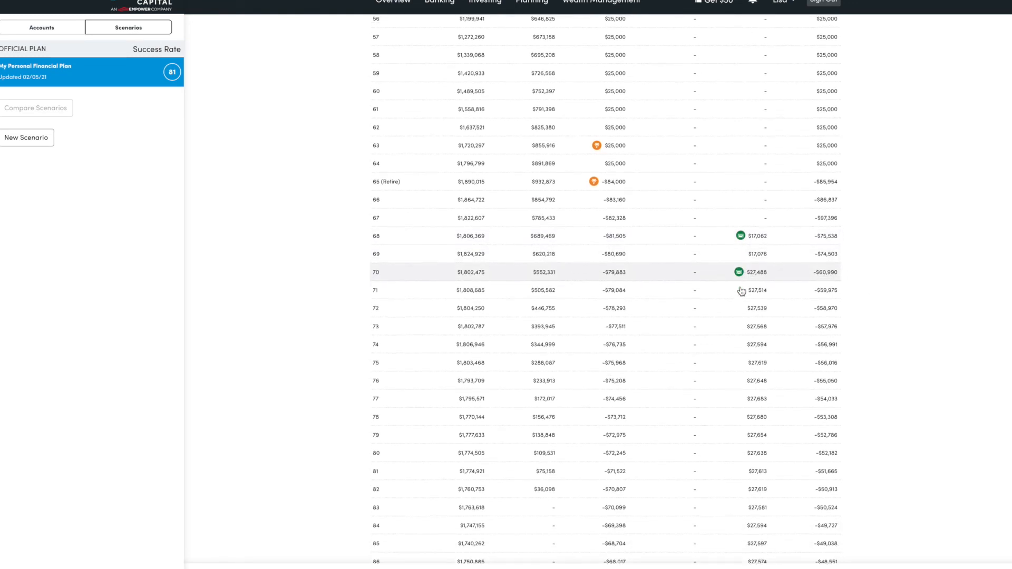
scroll("down", 3)
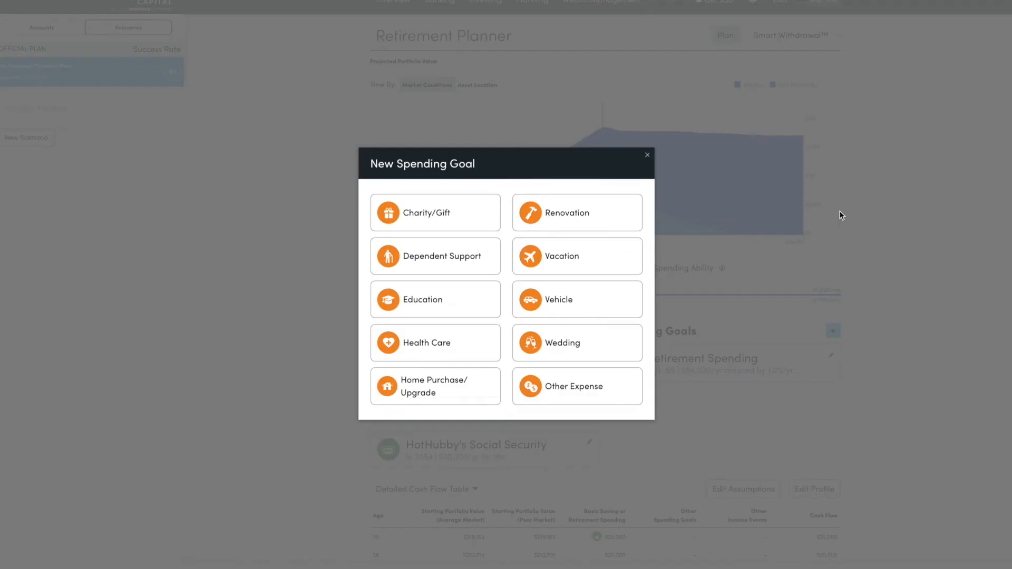
mouse_move(576, 342)
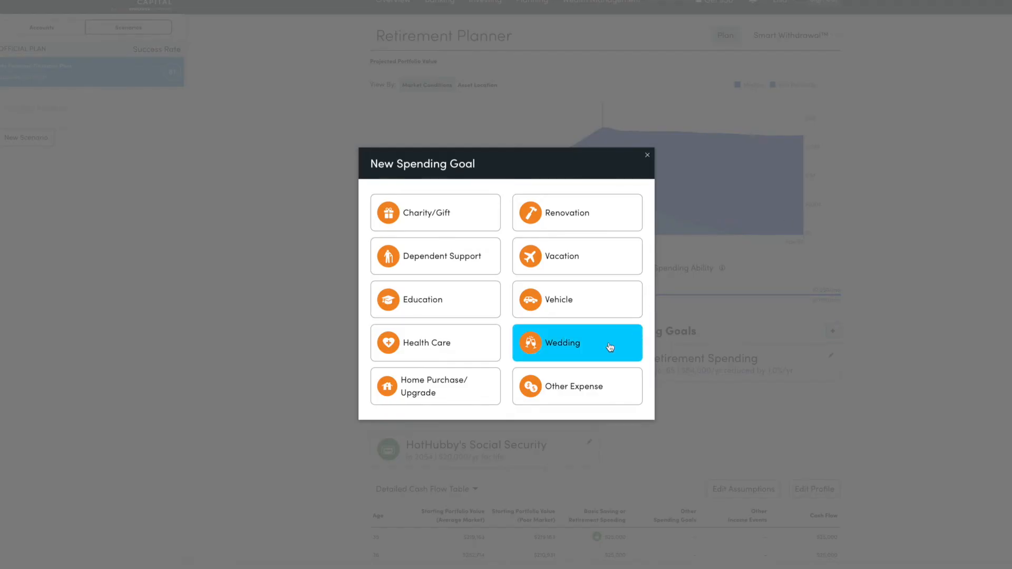
left_click(425, 343)
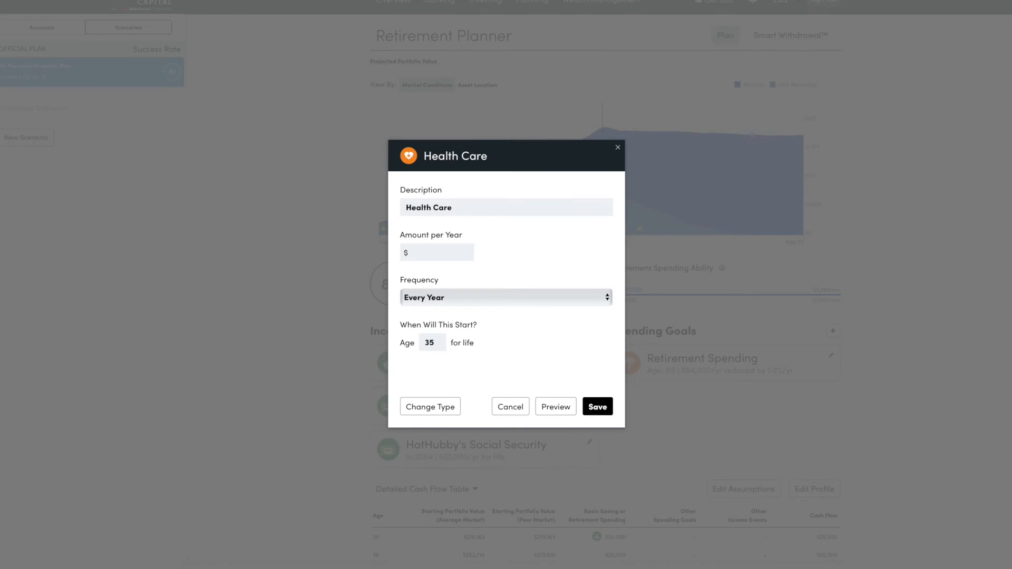
mouse_move(624, 146)
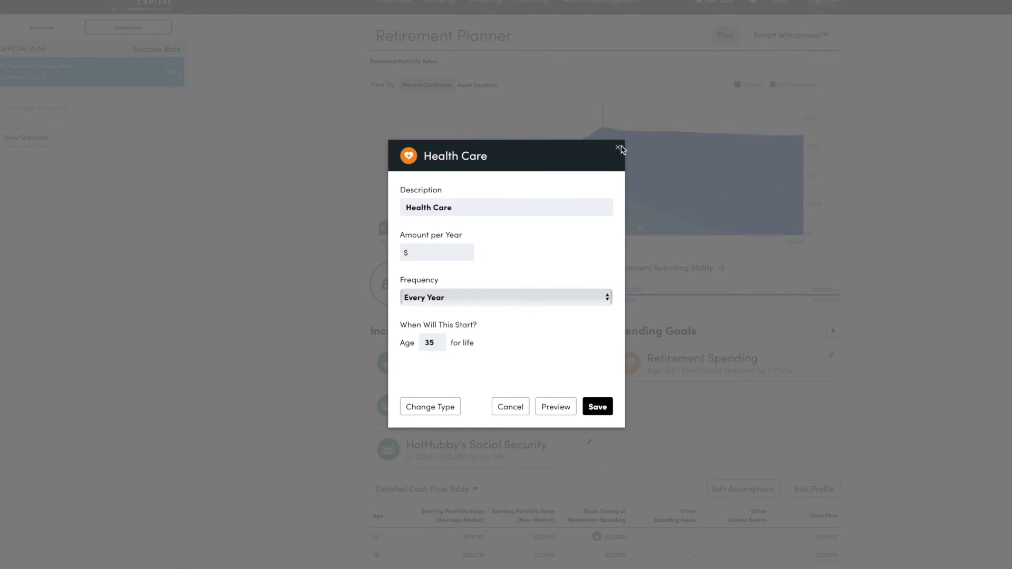
mouse_move(617, 149)
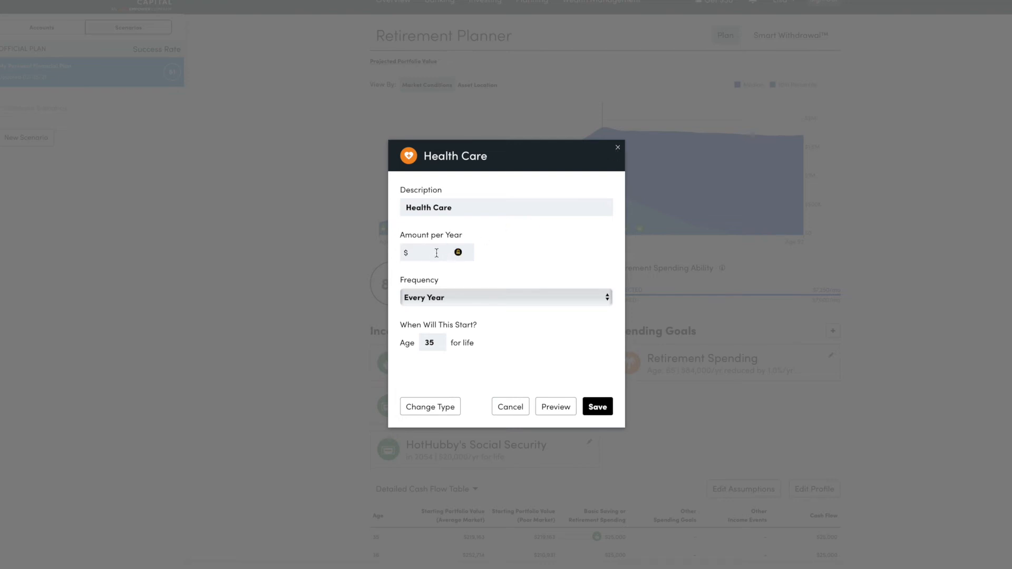
left_click(436, 252)
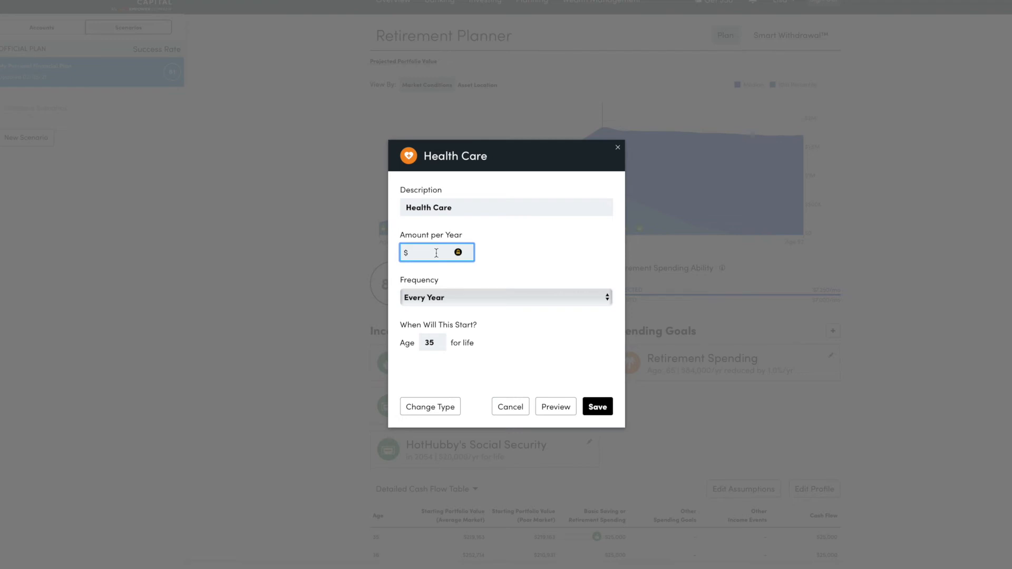
type("200")
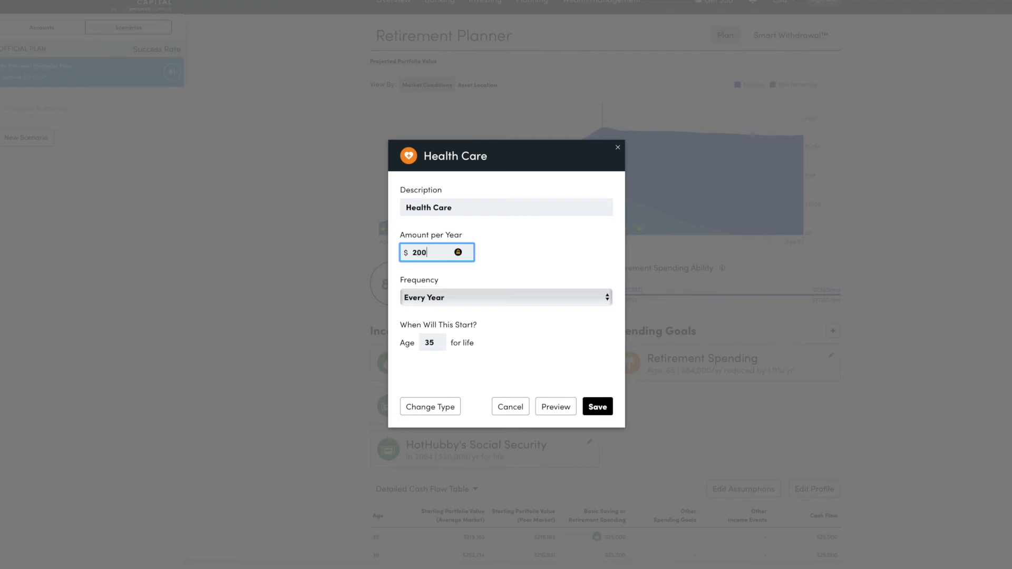
type("20,000")
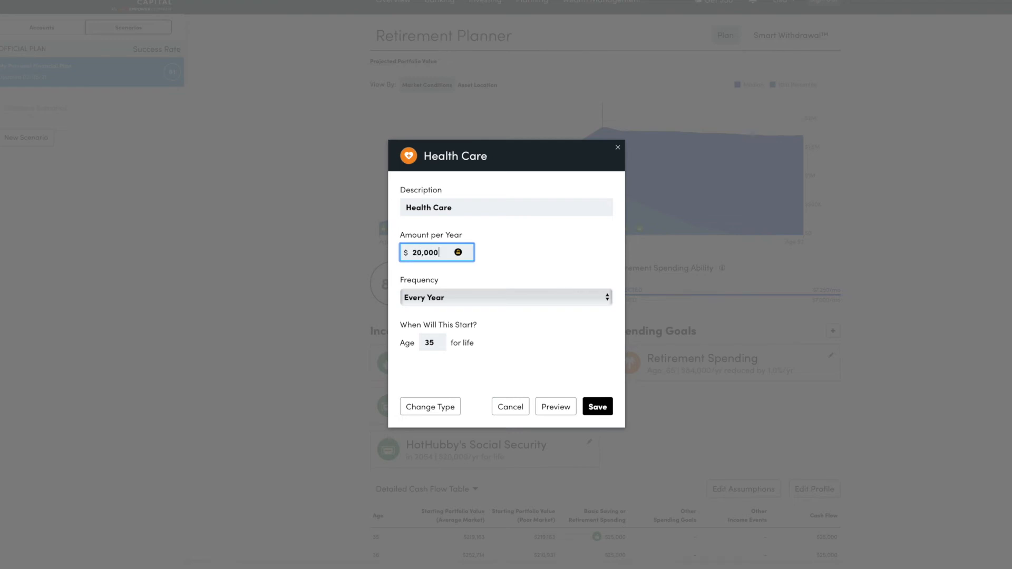
mouse_move(552, 291)
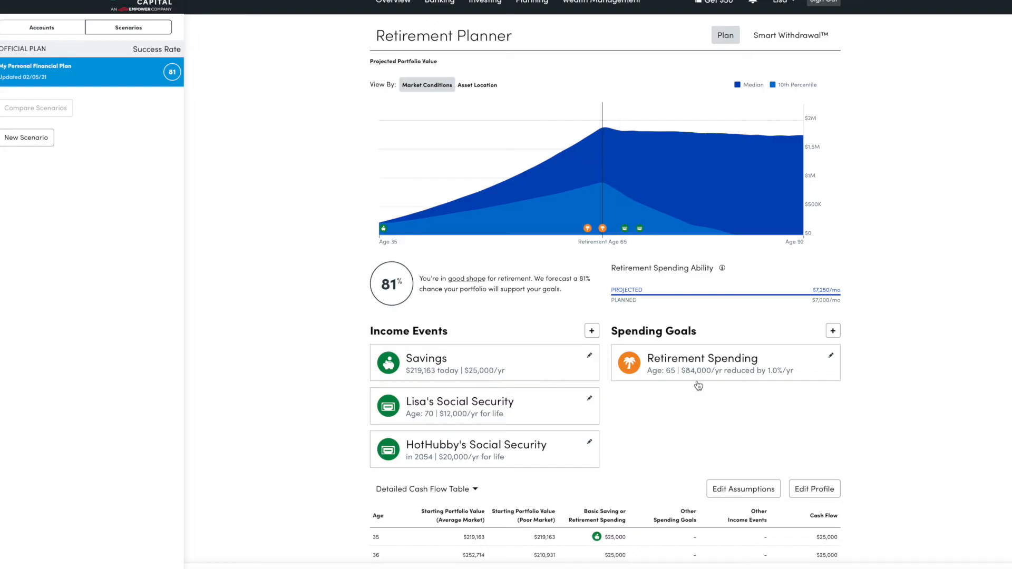
scroll("down", 3)
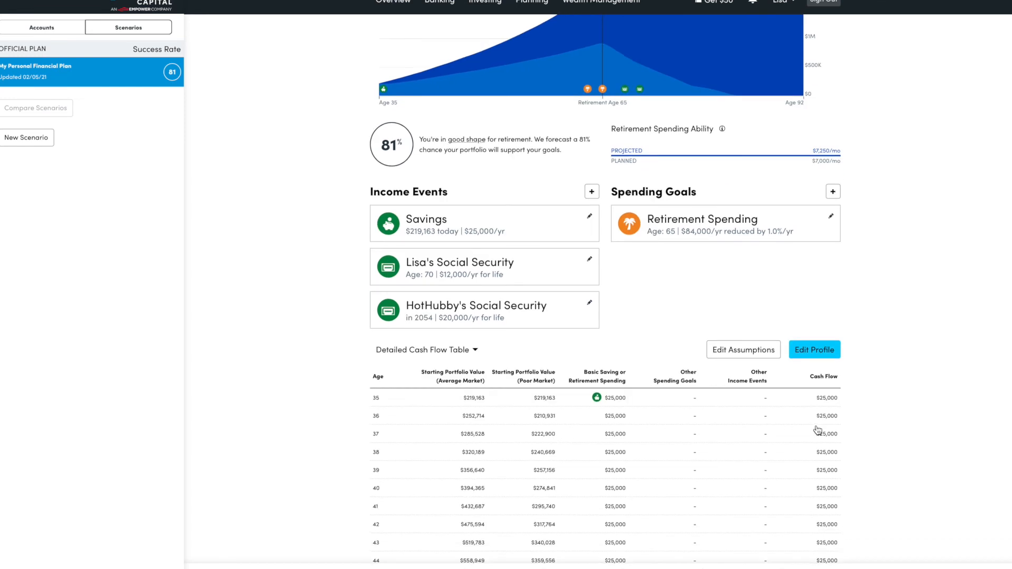
scroll("up", 3)
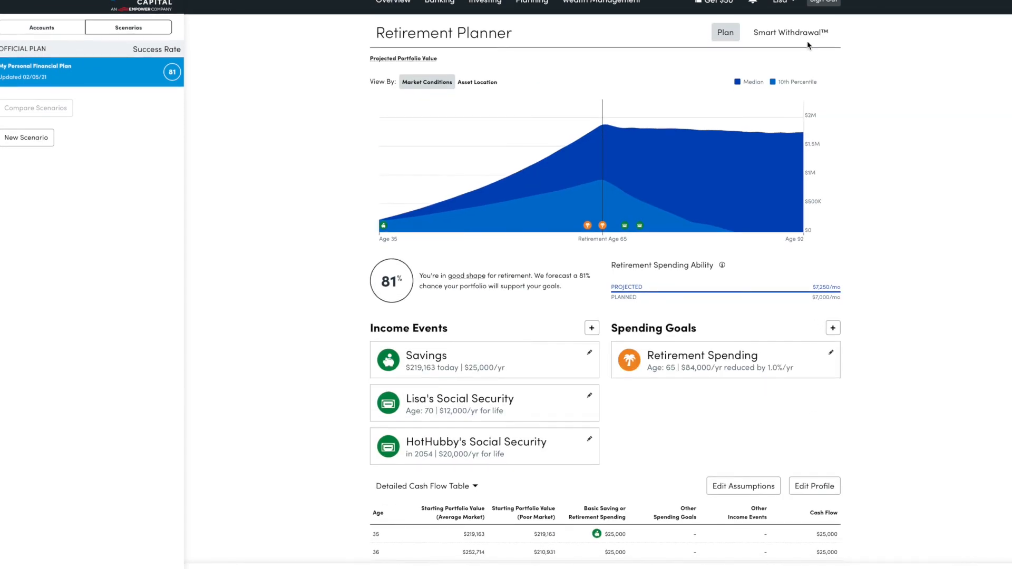
left_click(789, 32)
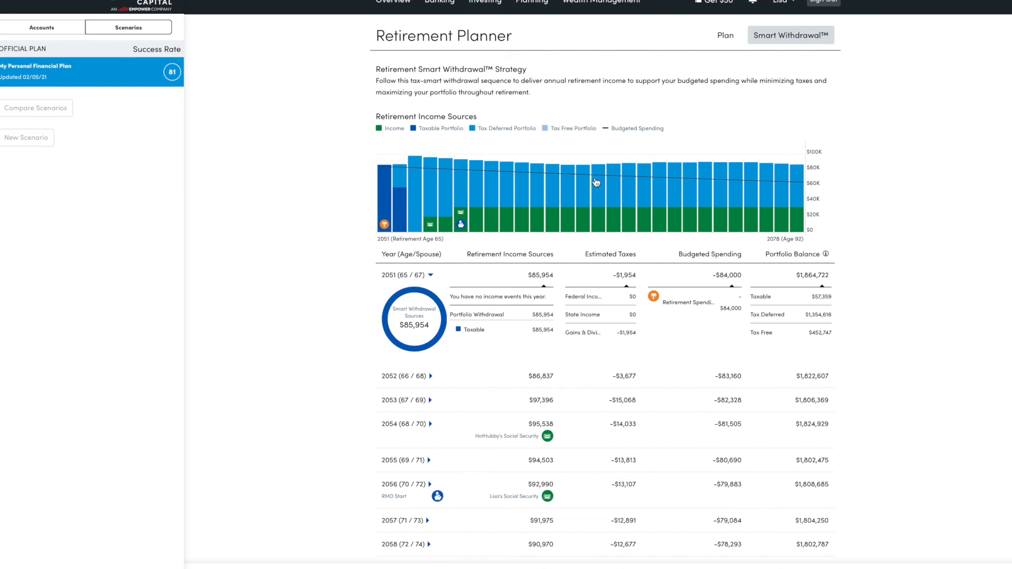
scroll("down", 3)
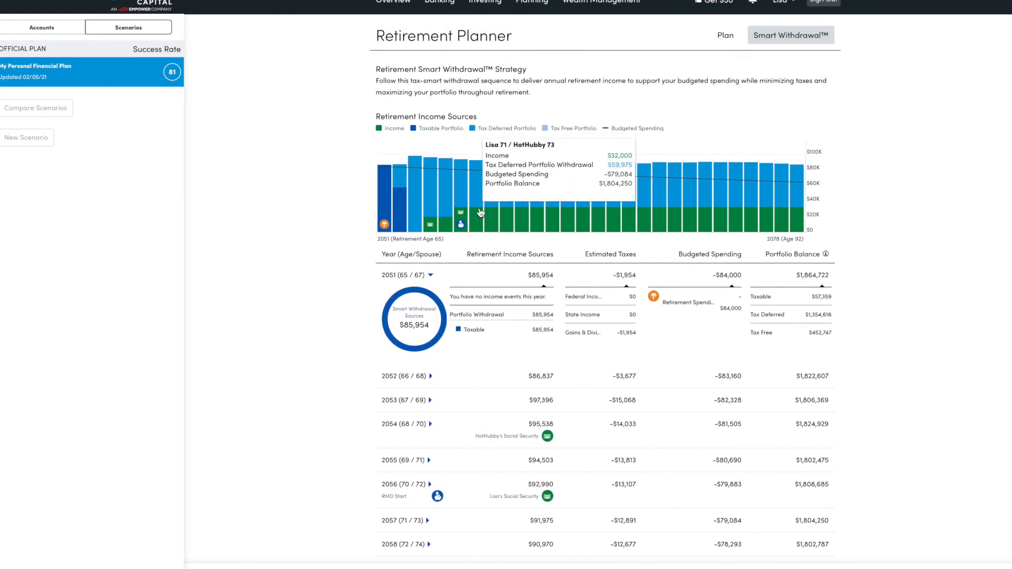
mouse_move(559, 188)
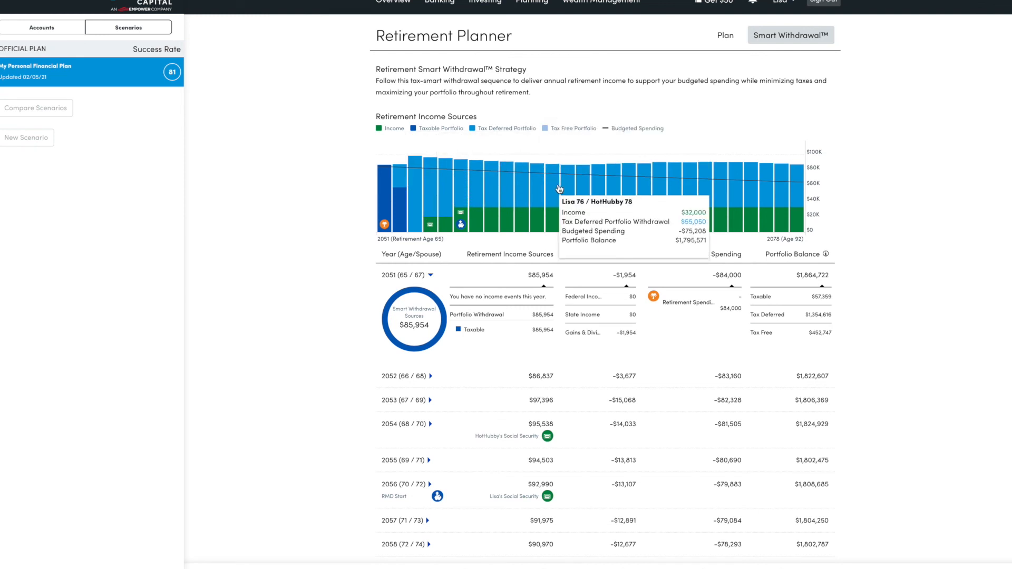
left_click(724, 35)
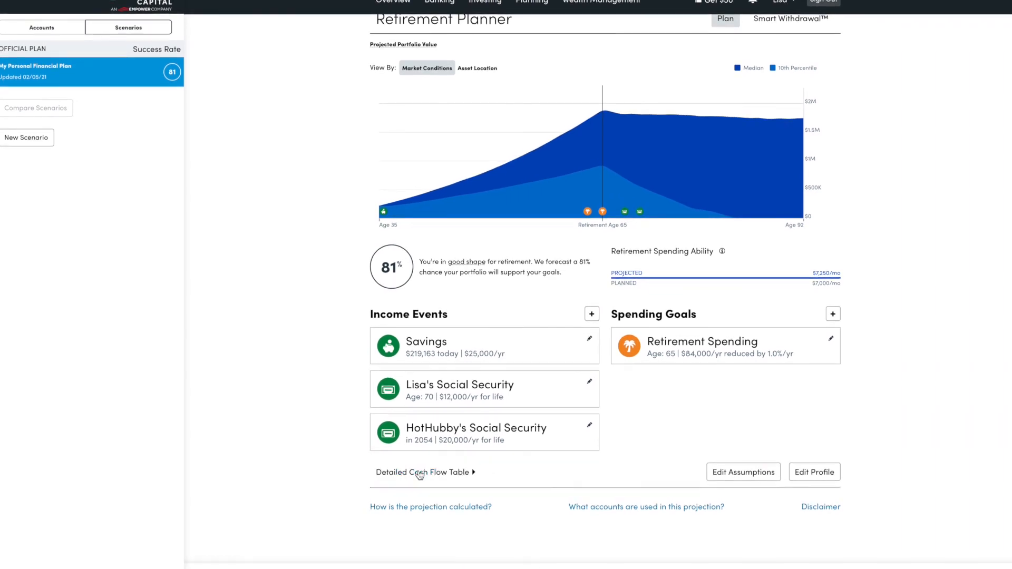
Expand the cash flow table, switch the sidebar from Accounts to Scenarios, and start a New Scenario
left_click(422, 471)
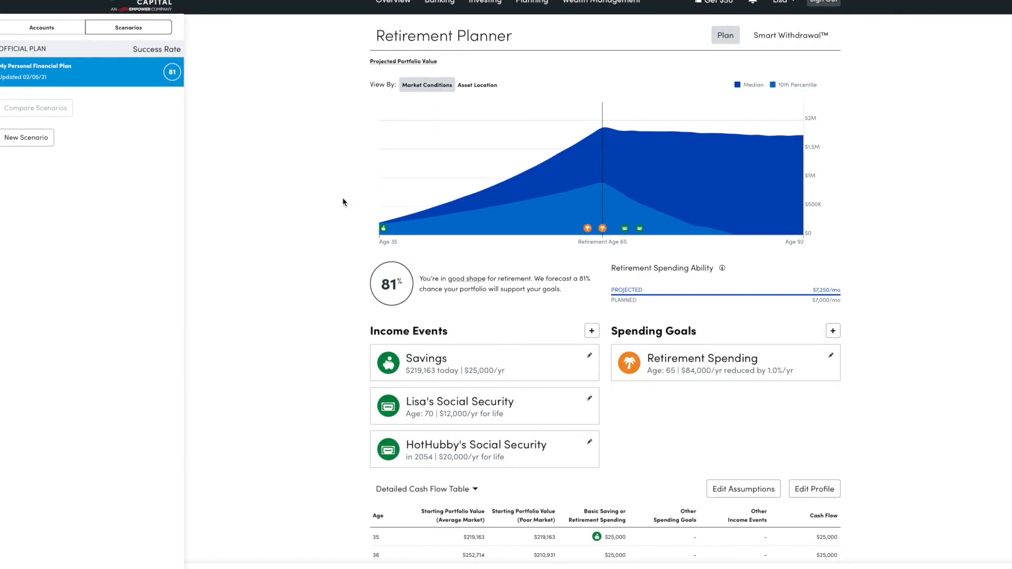
mouse_move(322, 173)
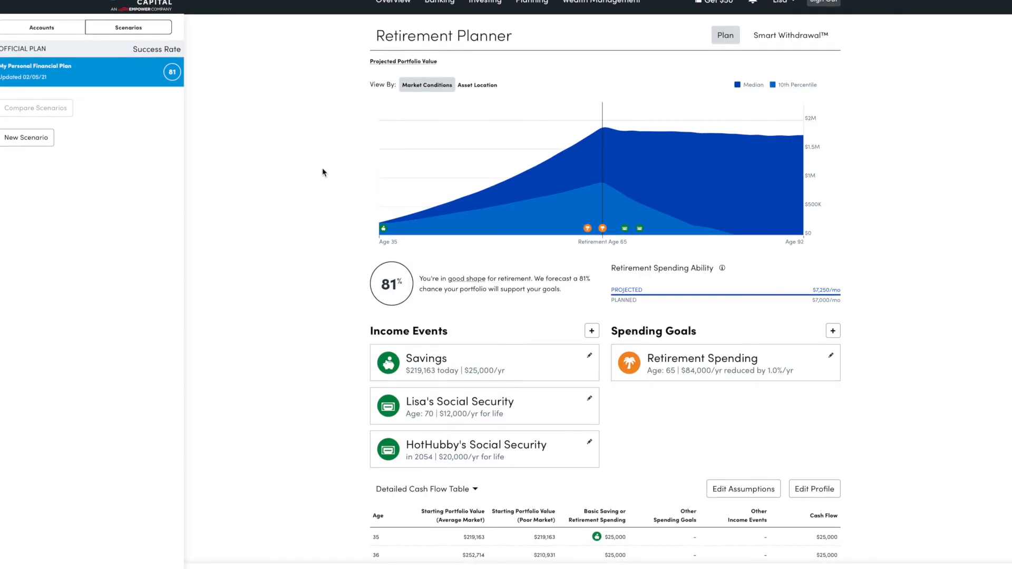
mouse_move(242, 180)
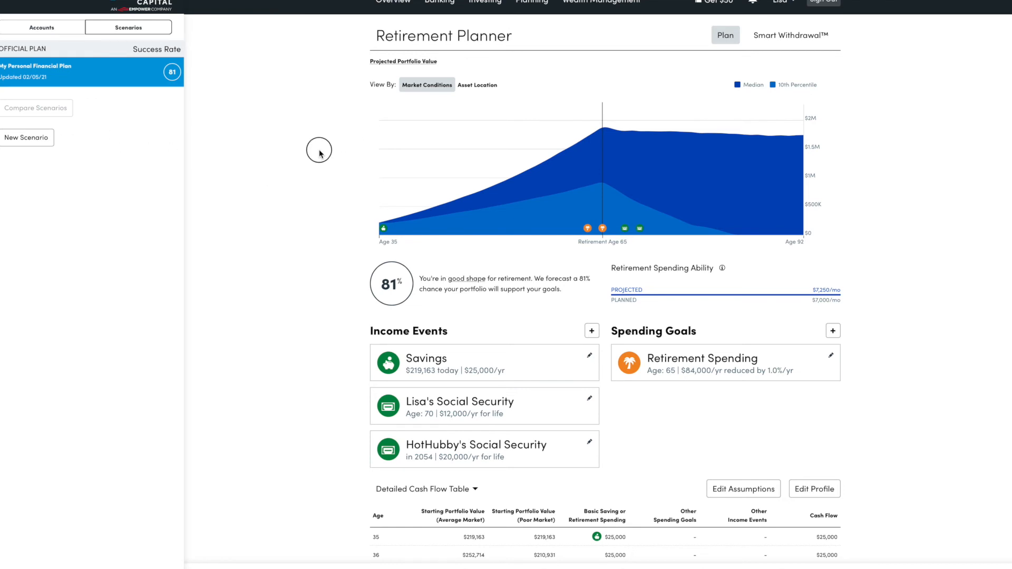
left_click(42, 27)
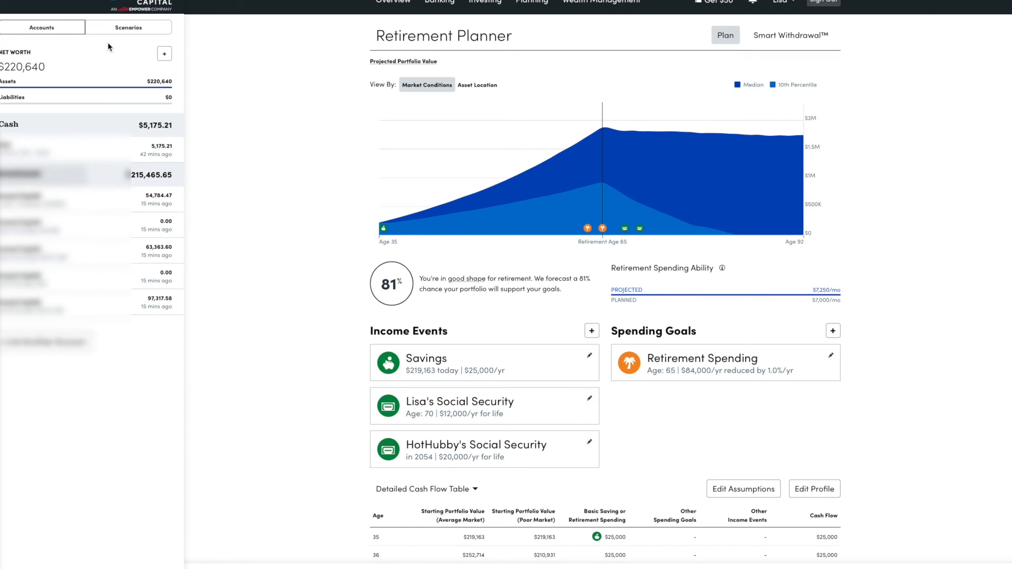
left_click(129, 27)
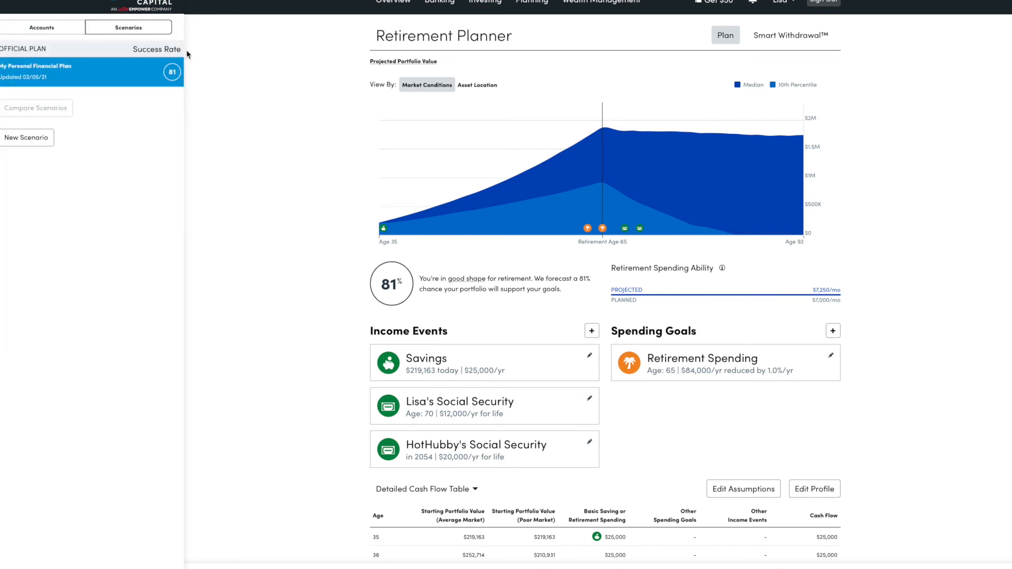
left_click(27, 138)
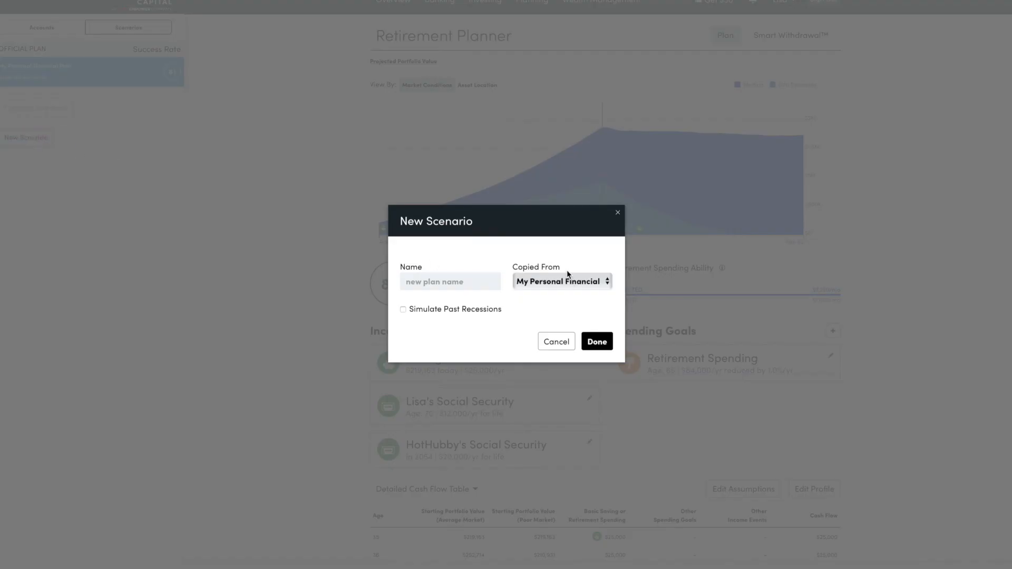
Name the new scenario 'Sell and Move', confirm it, and add an income event
left_click(449, 282)
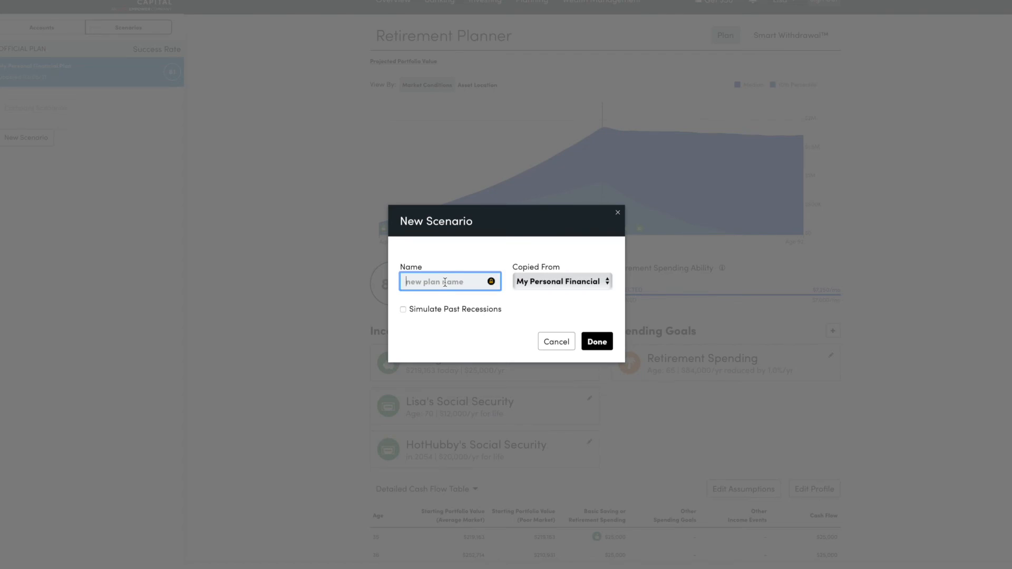
type("Sell and")
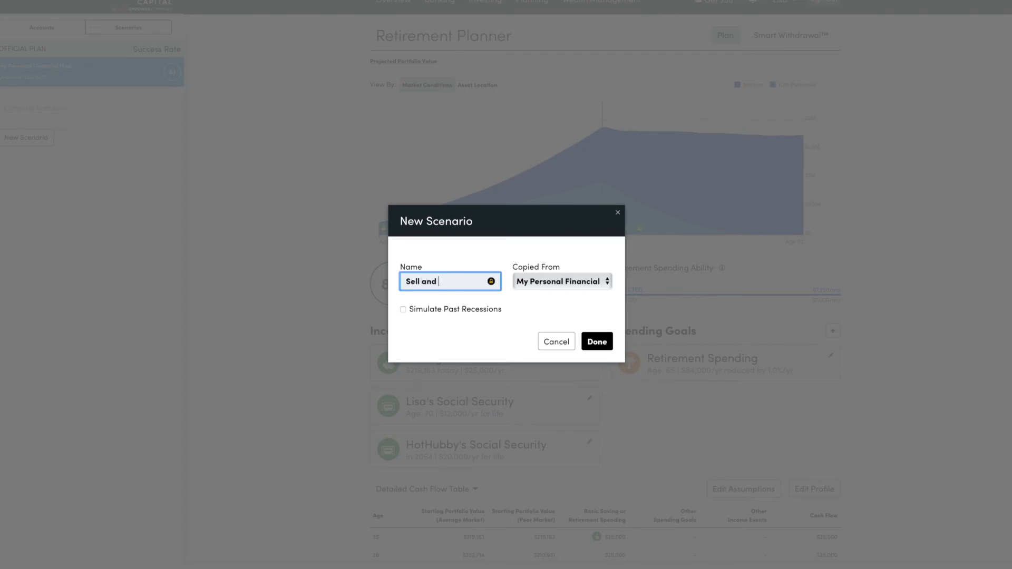
type("Move")
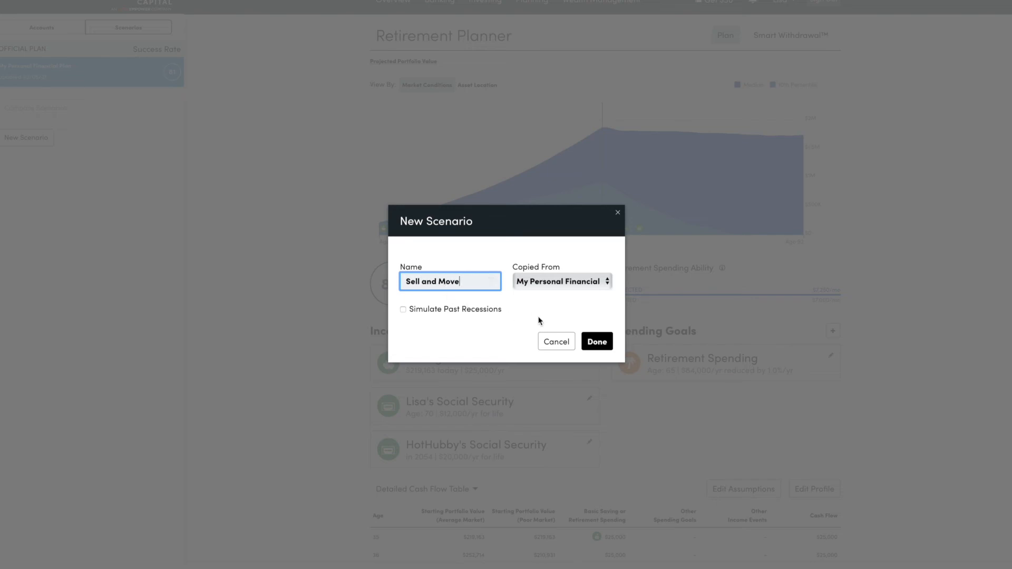
mouse_move(582, 289)
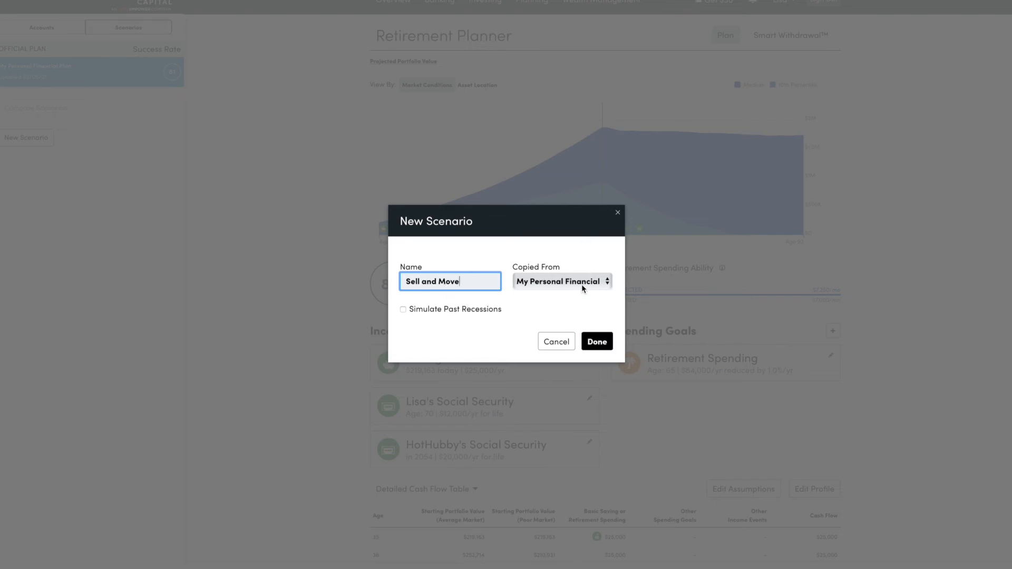
left_click(596, 340)
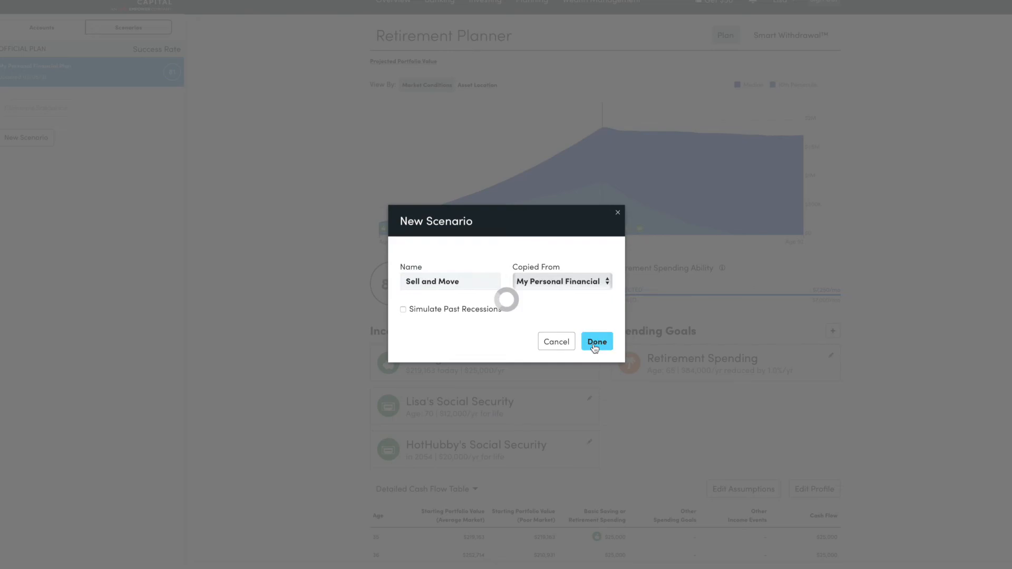
left_click(595, 340)
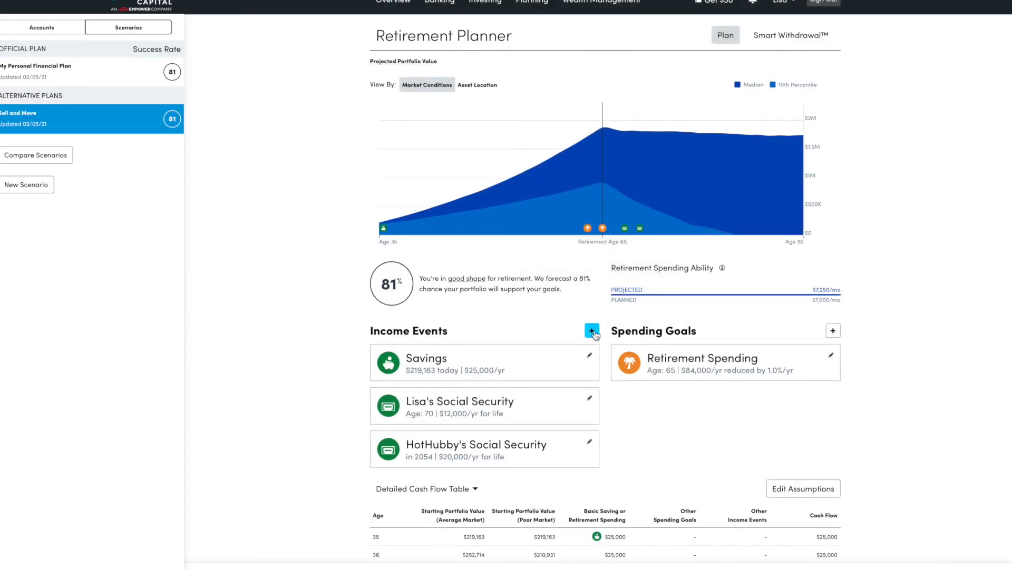
left_click(590, 331)
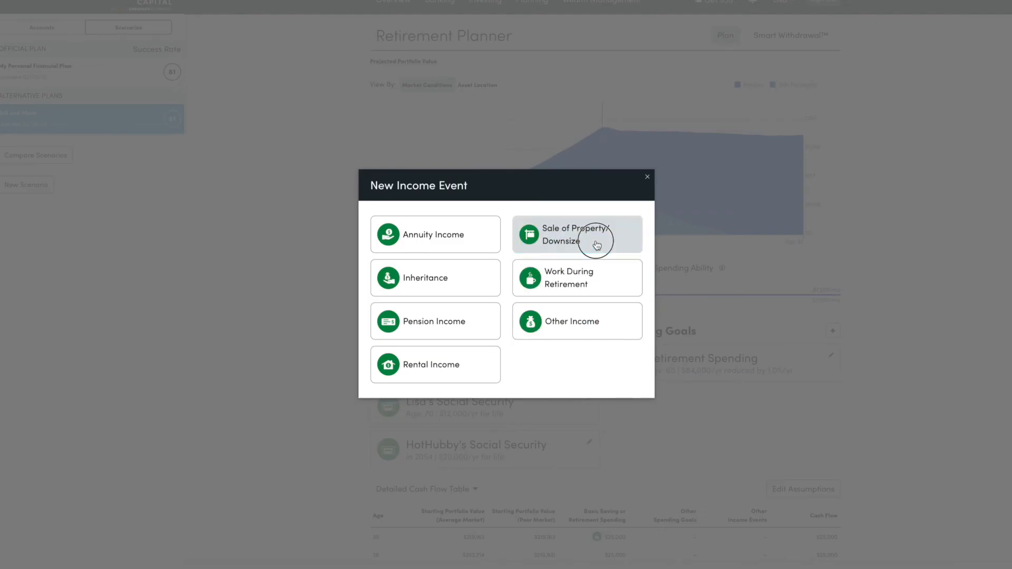
Add a Sale of Property/Downsize event of $1,000,000 after taxes at age 65
left_click(576, 234)
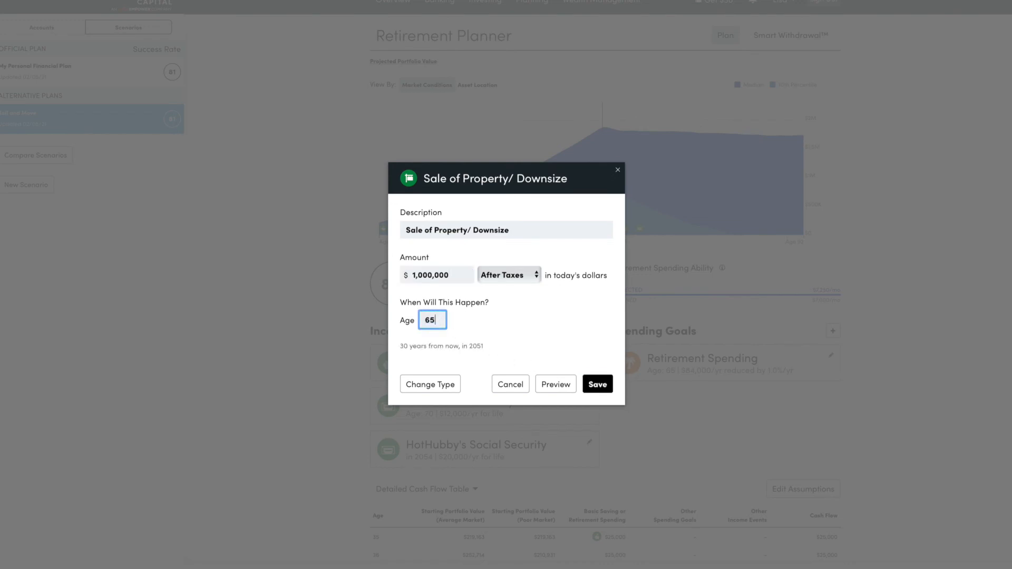
left_click(596, 384)
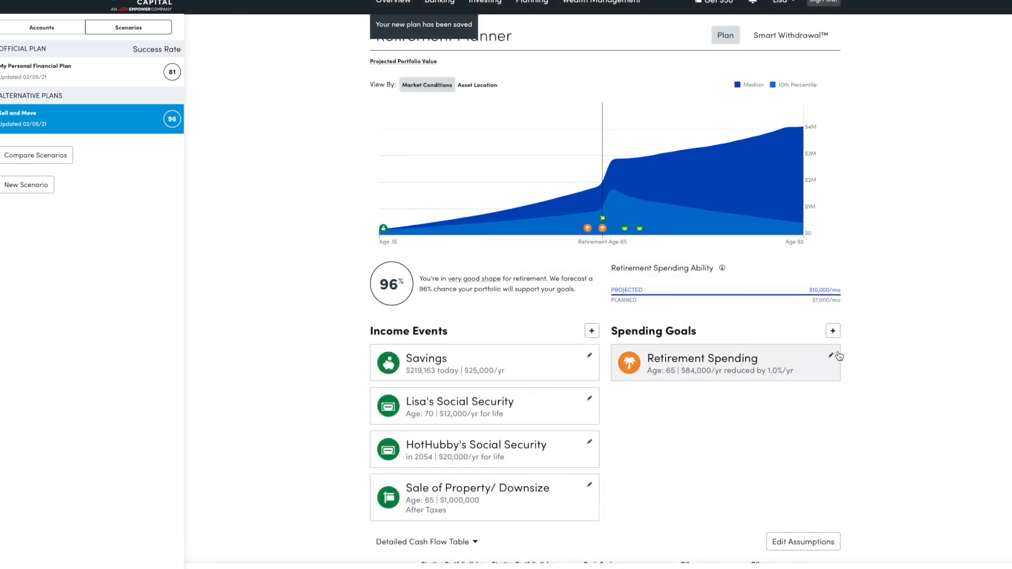
left_click(831, 356)
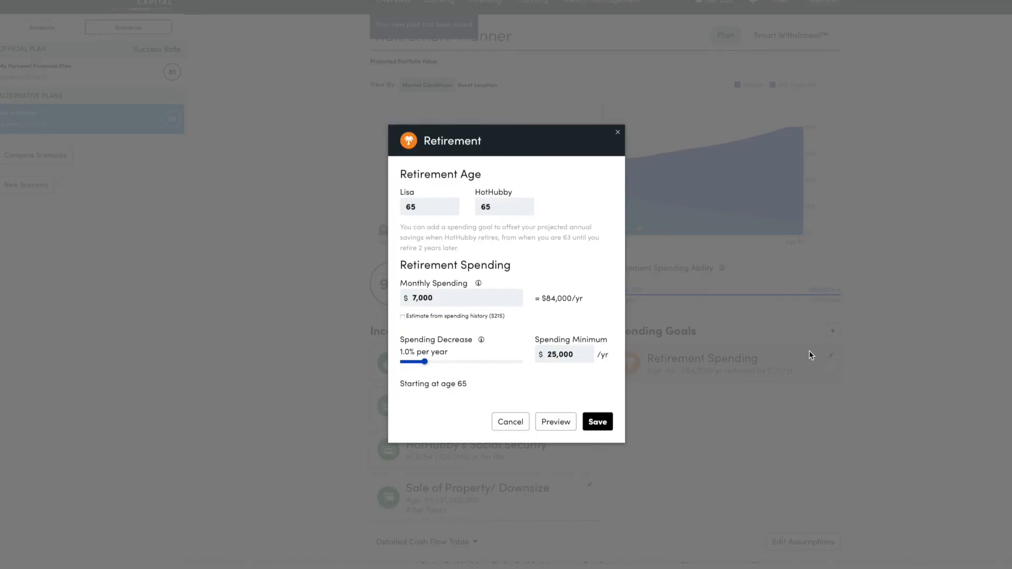
Set monthly retirement spending to $8,000 ($96,000/yr) and save it
left_click(462, 297)
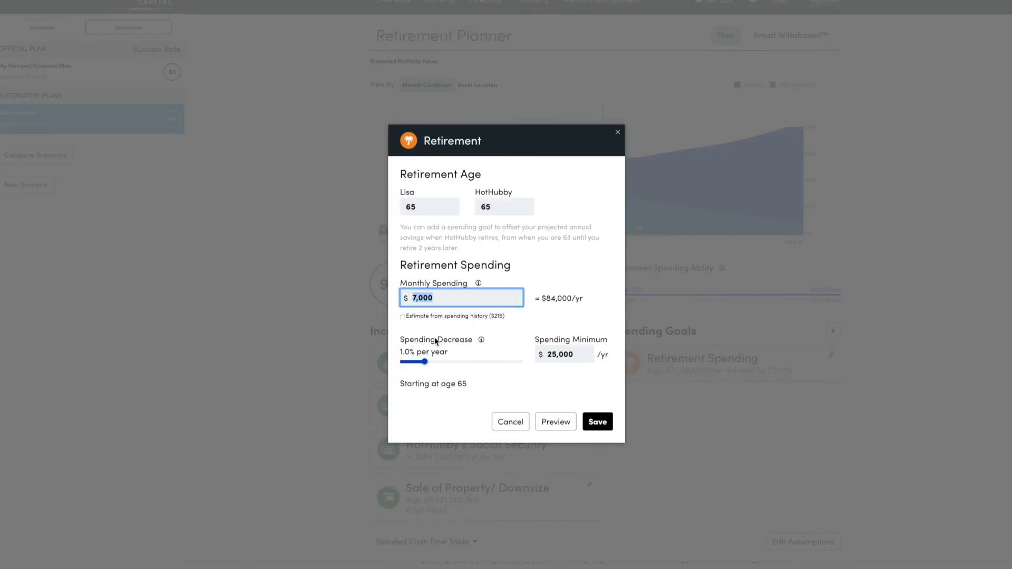
type("80")
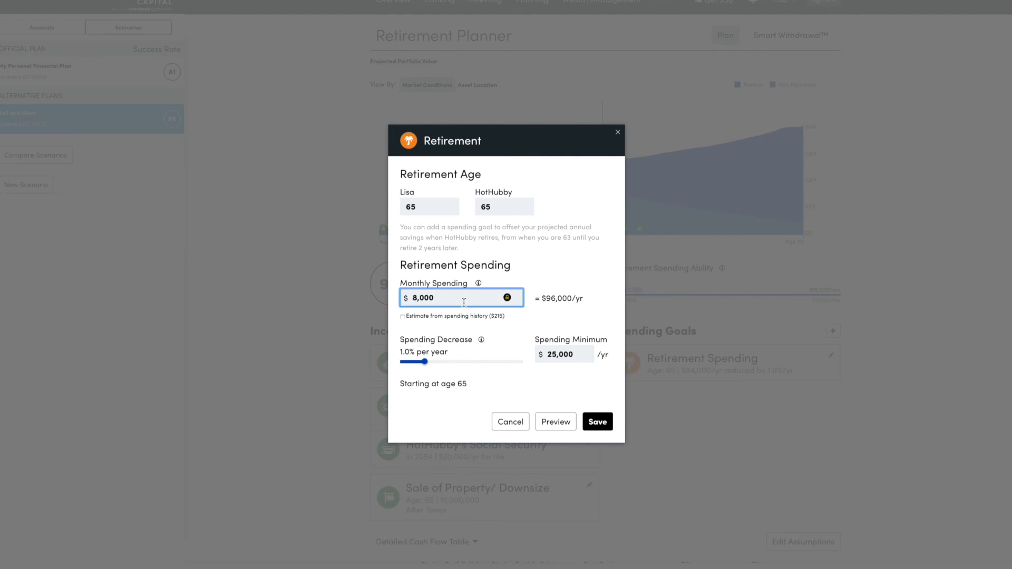
mouse_move(514, 353)
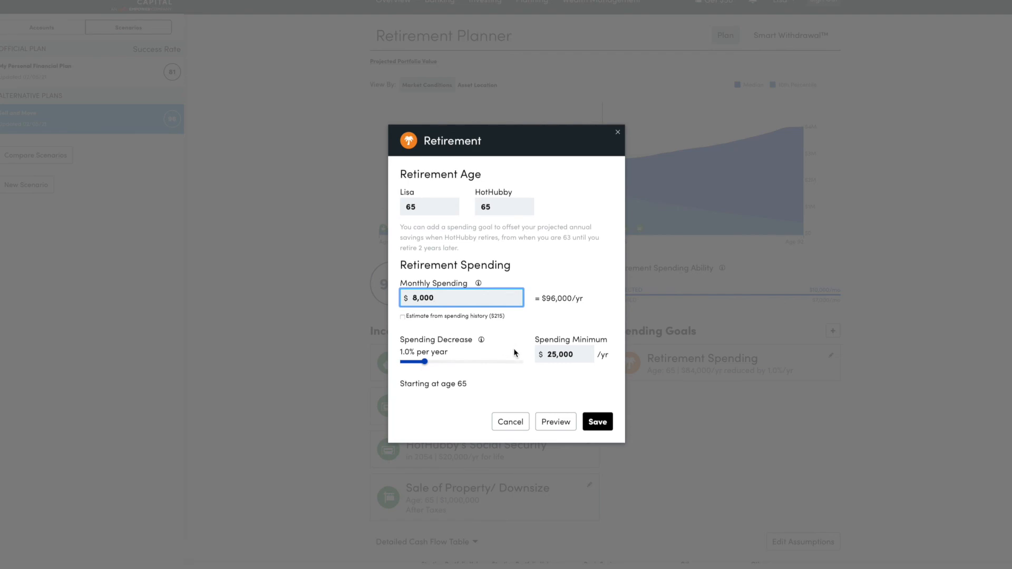
left_click(596, 422)
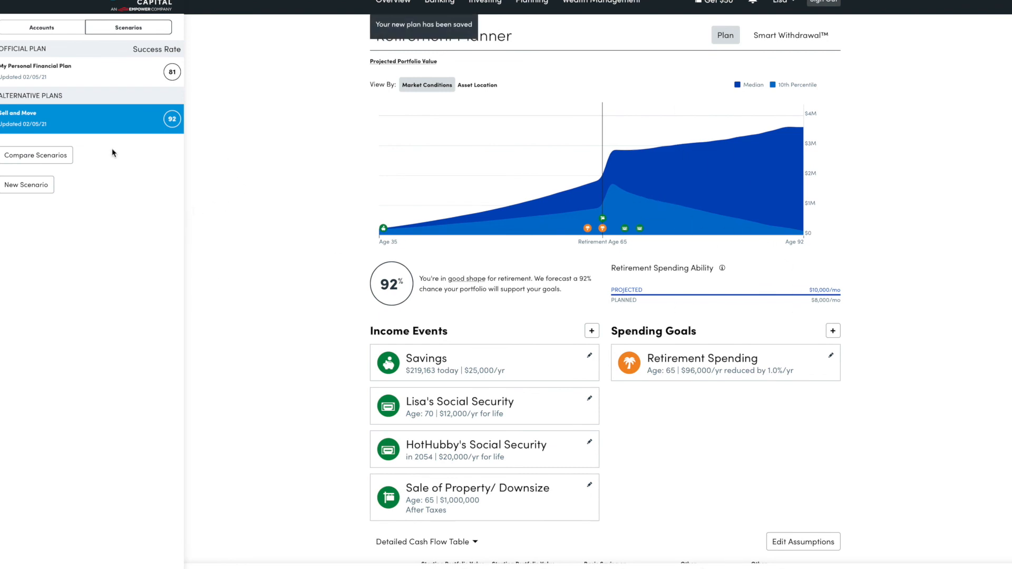
Compare Sell and Move (92%) with My Personal Financial Plan (81%)
left_click(36, 155)
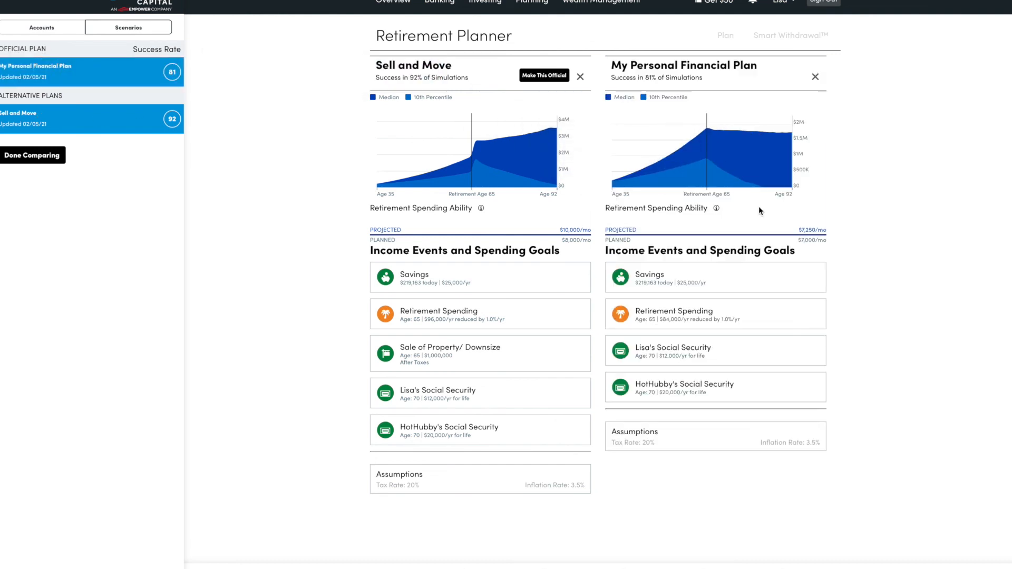
mouse_move(468, 158)
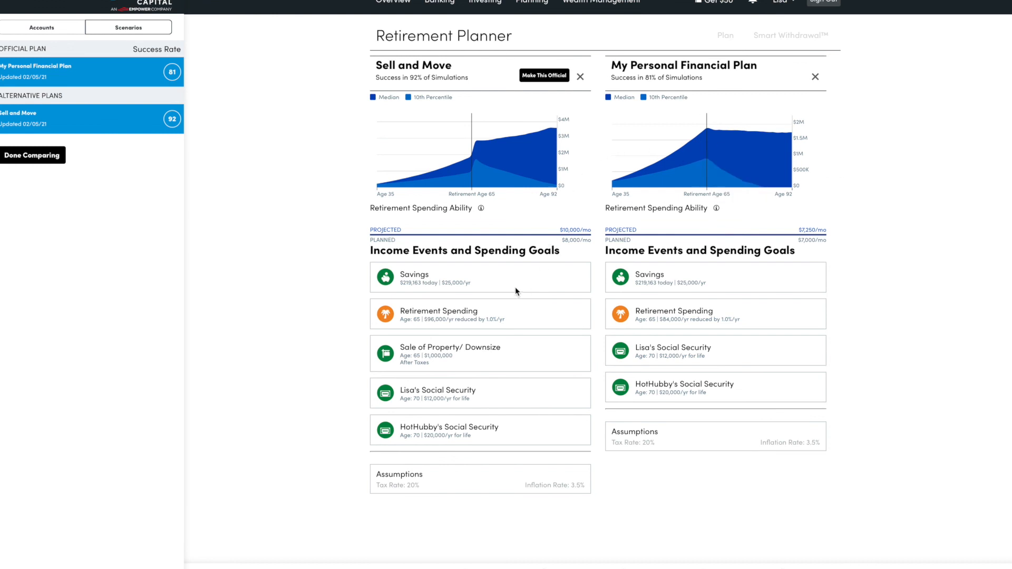
mouse_move(518, 365)
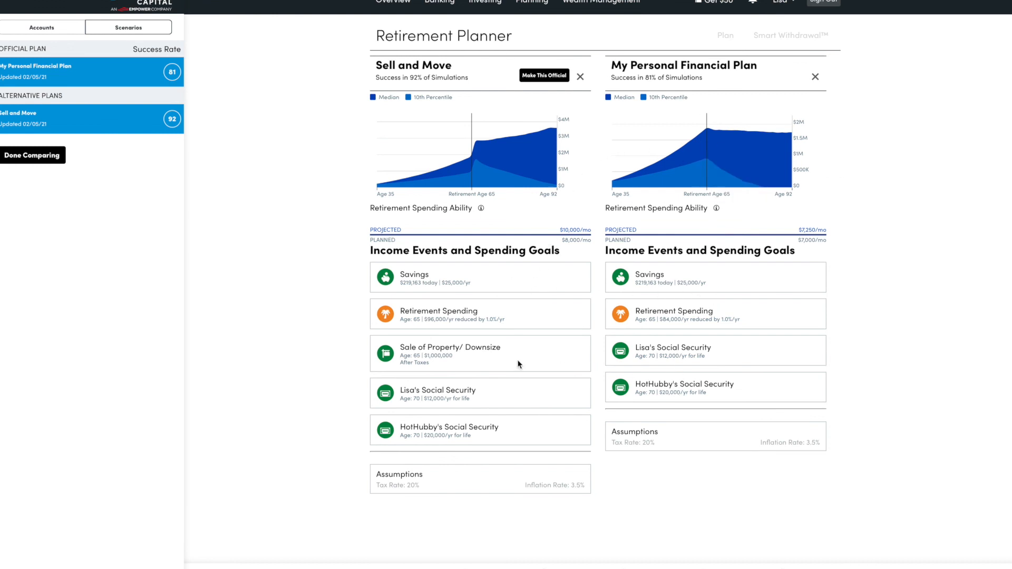
mouse_move(478, 142)
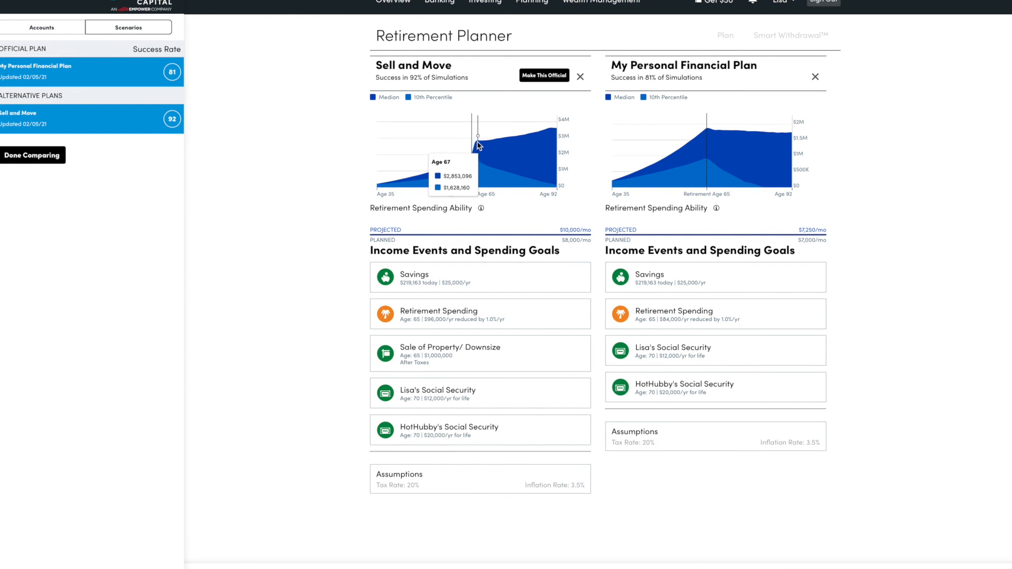
mouse_move(33, 155)
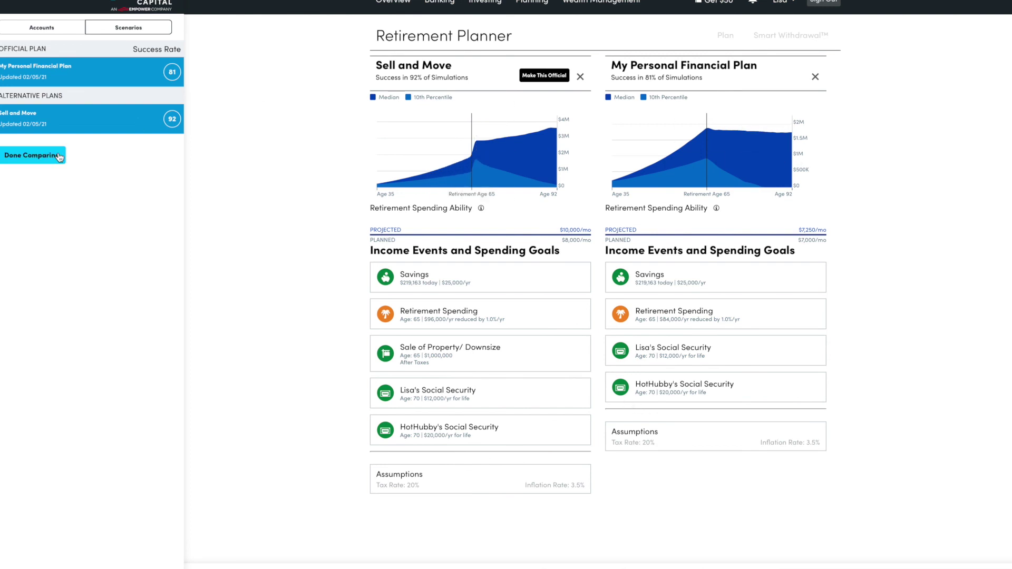
Exit the scenario comparison back to the Sell and Move planner view
left_click(32, 155)
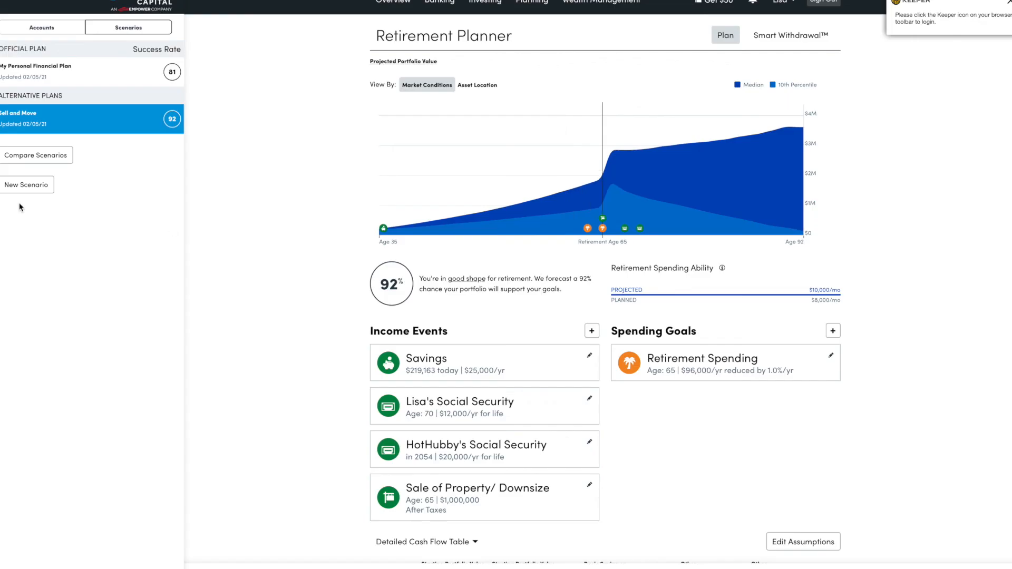
mouse_move(311, 332)
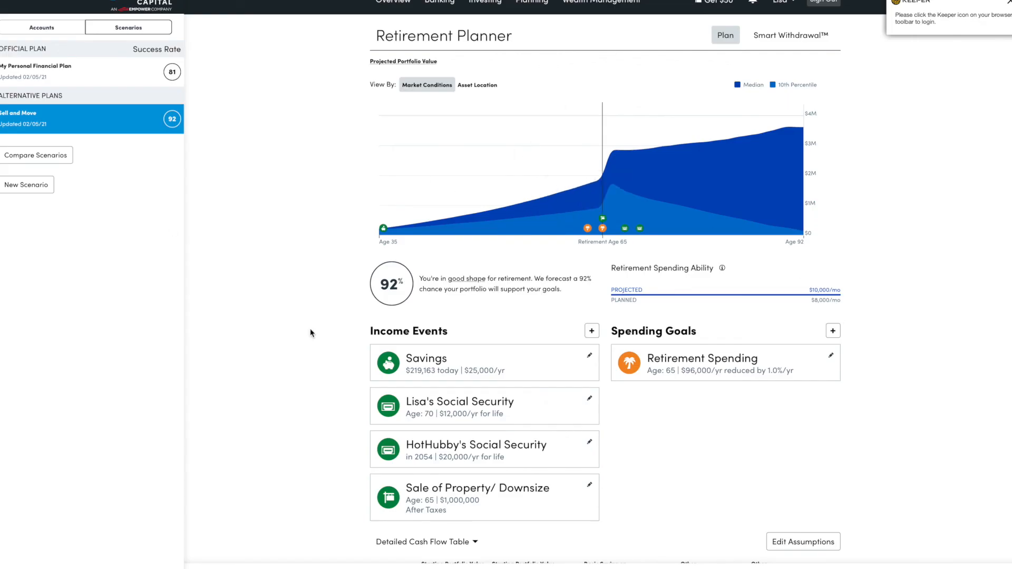
mouse_move(971, 288)
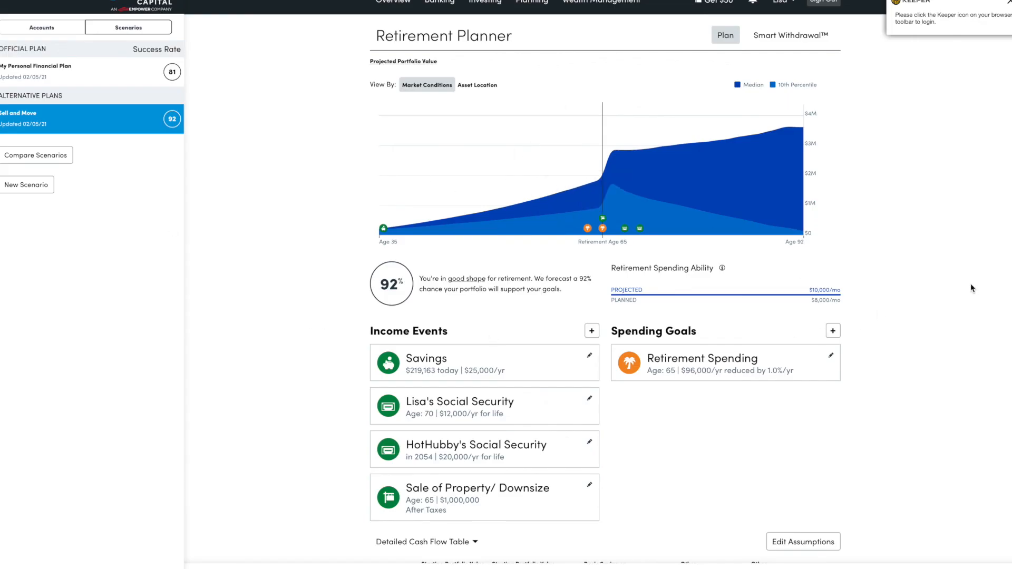